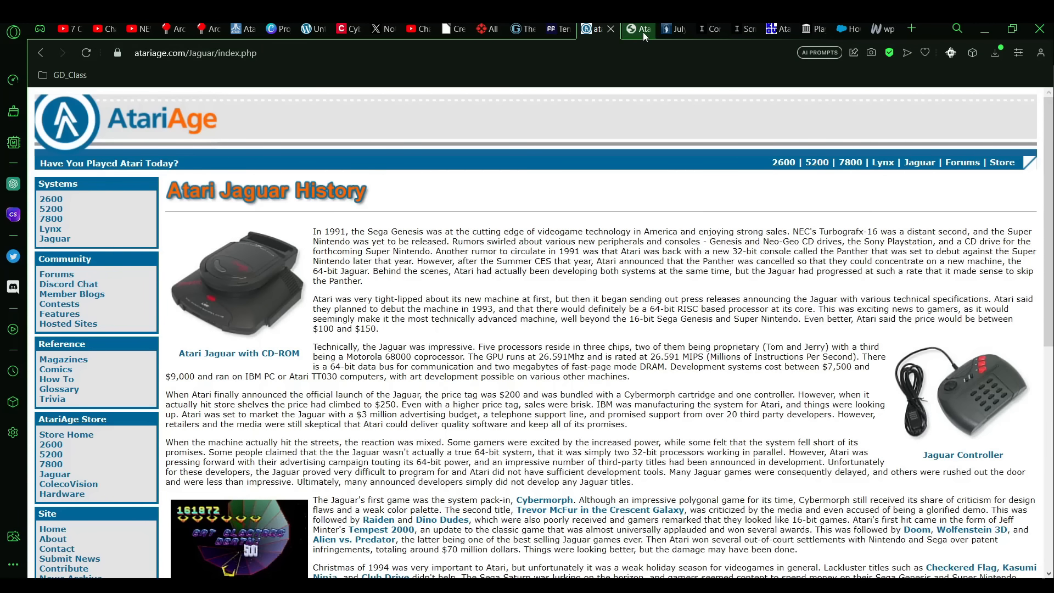
Switch to the archived Atari Jaguar II prototype page tab.
{"action": "left_click", "coordinate": [629, 29]}
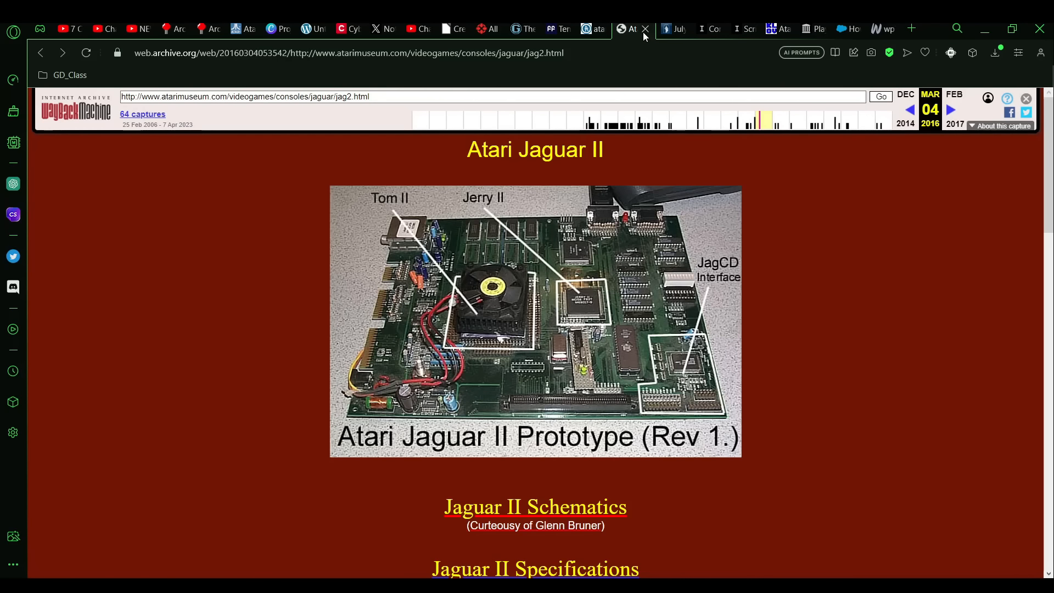
{"action": "mouse_move", "coordinate": [819, 277]}
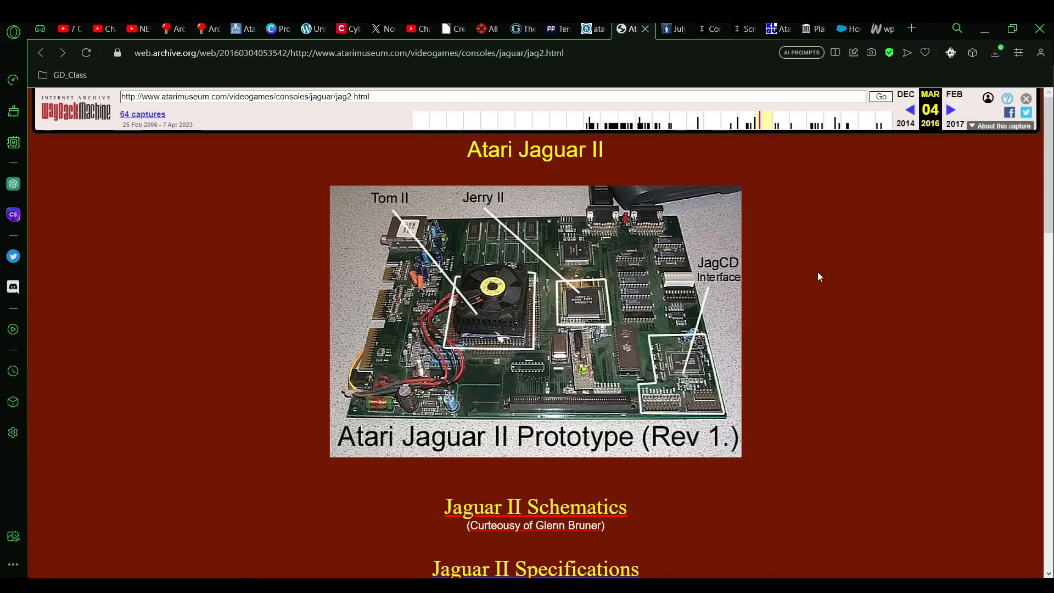
Scroll past the Schematics and Specifications links to the 1995 history and COBWEB board photo.
{"action": "scroll", "scroll_direction": "down", "scroll_amount": 3}
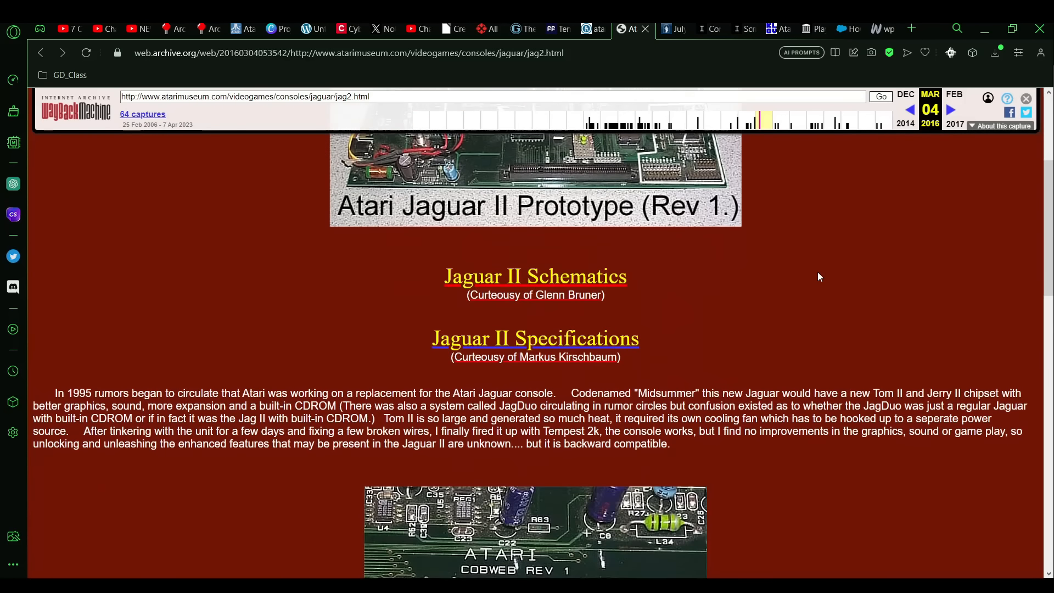
{"action": "scroll", "scroll_direction": "down", "scroll_amount": 3}
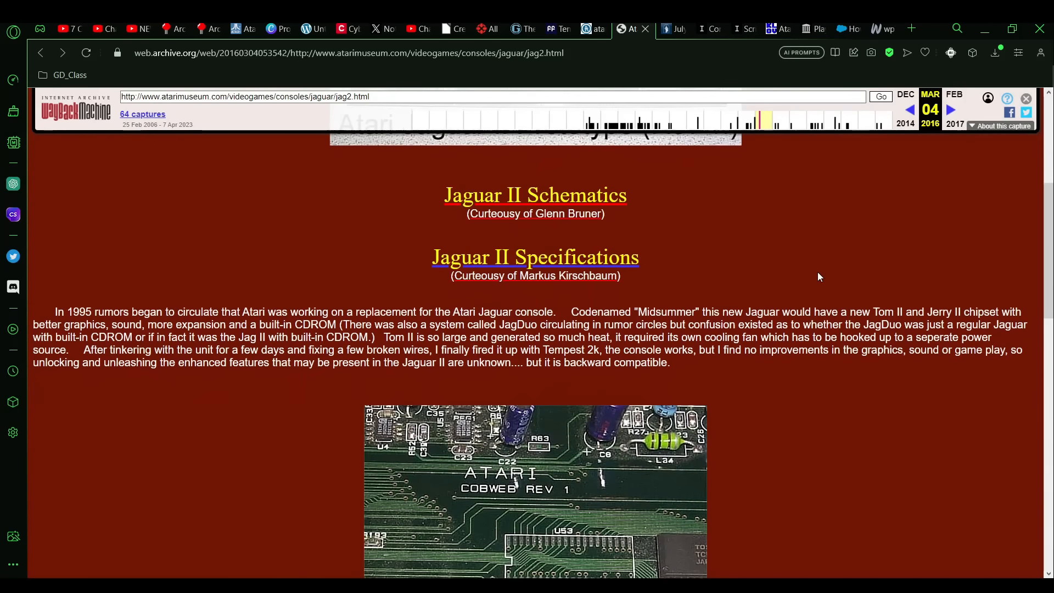
{"action": "scroll", "scroll_direction": "down", "scroll_amount": 3}
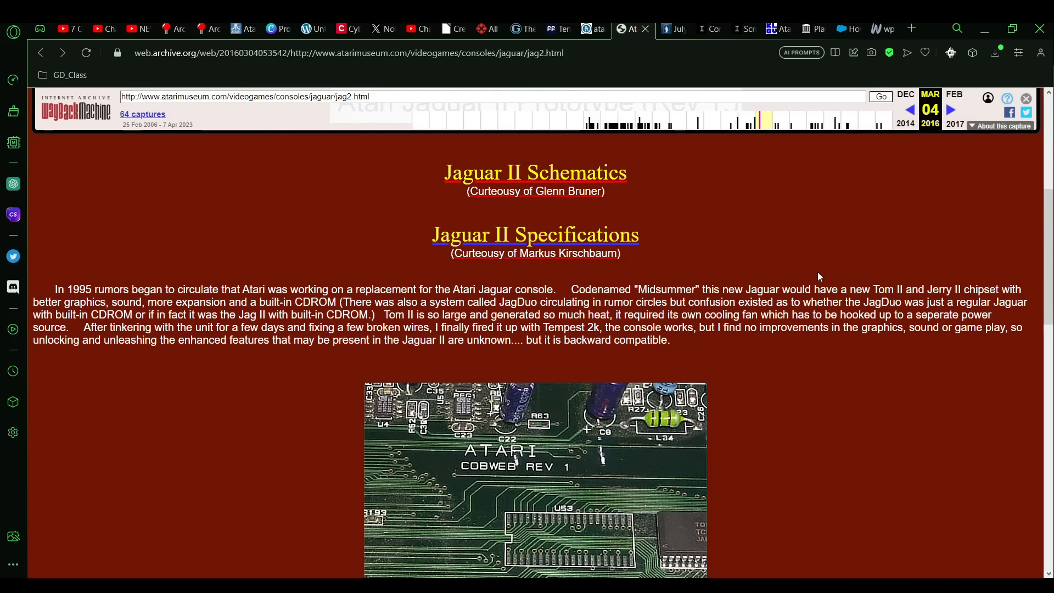
{"action": "scroll", "scroll_direction": "down", "scroll_amount": 3}
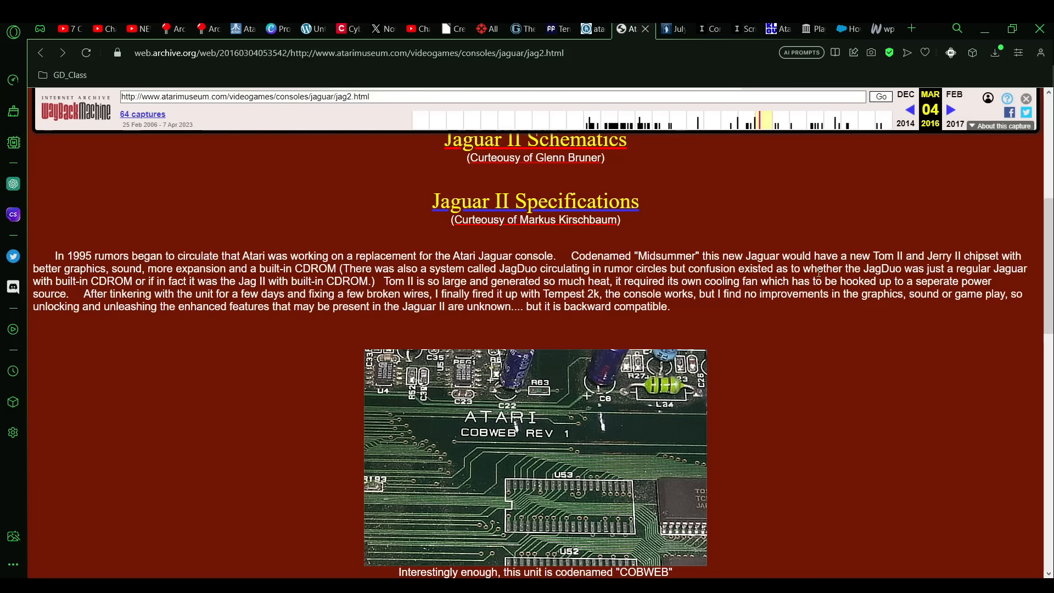
{"action": "scroll", "scroll_direction": "down", "scroll_amount": 3}
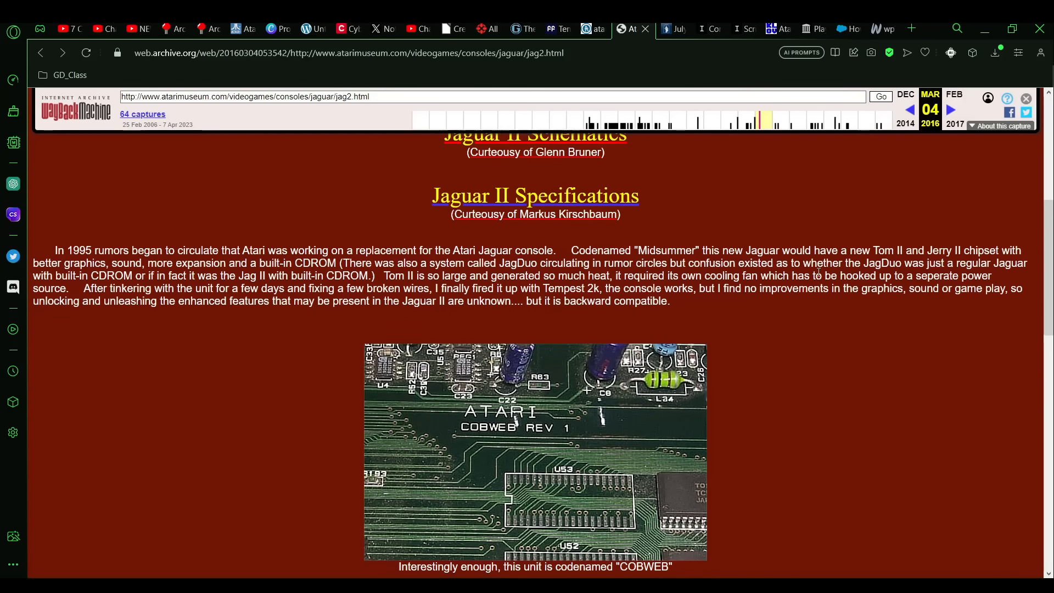
{"action": "scroll", "scroll_direction": "down", "scroll_amount": 3}
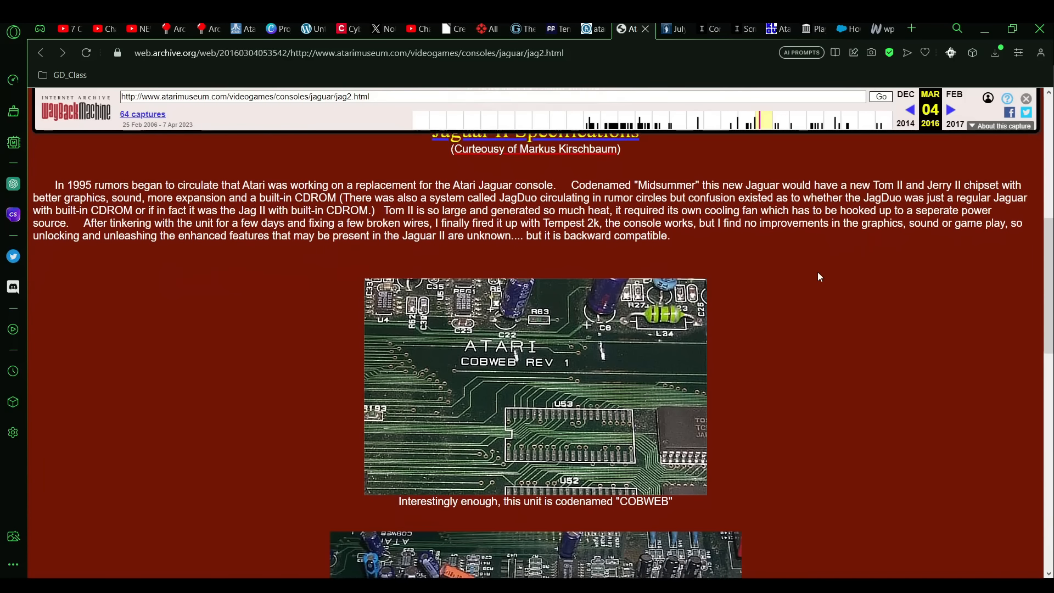
Scroll to the expansion-connector notes, JERRY II chip photo and Oberon & Puck codenames.
{"action": "scroll", "scroll_direction": "down", "scroll_amount": 3}
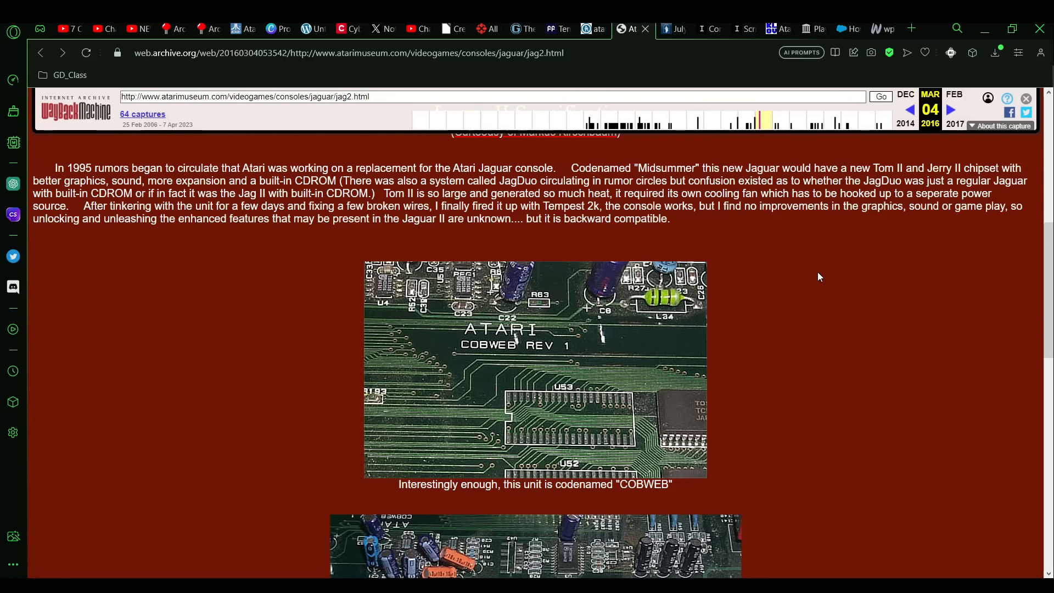
{"action": "scroll", "scroll_direction": "down", "scroll_amount": 3}
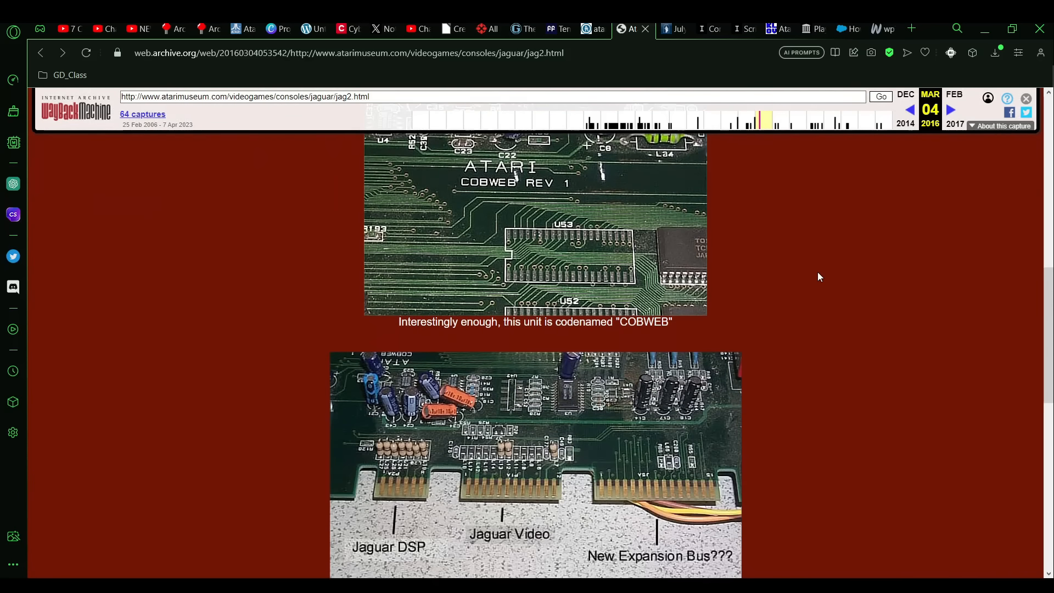
{"action": "scroll", "scroll_direction": "down", "scroll_amount": 3}
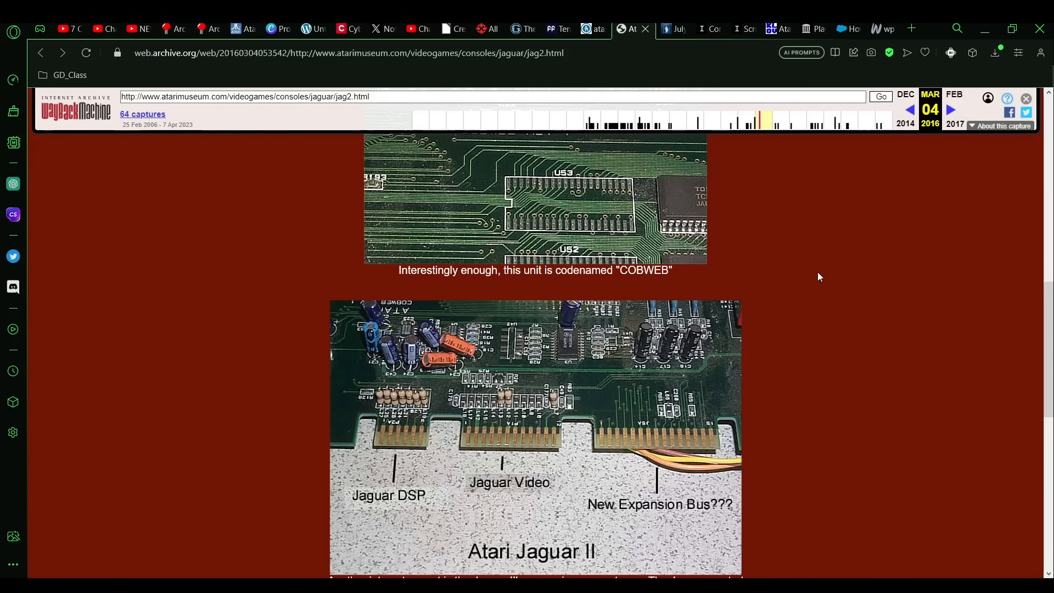
{"action": "scroll", "scroll_direction": "down", "scroll_amount": 3}
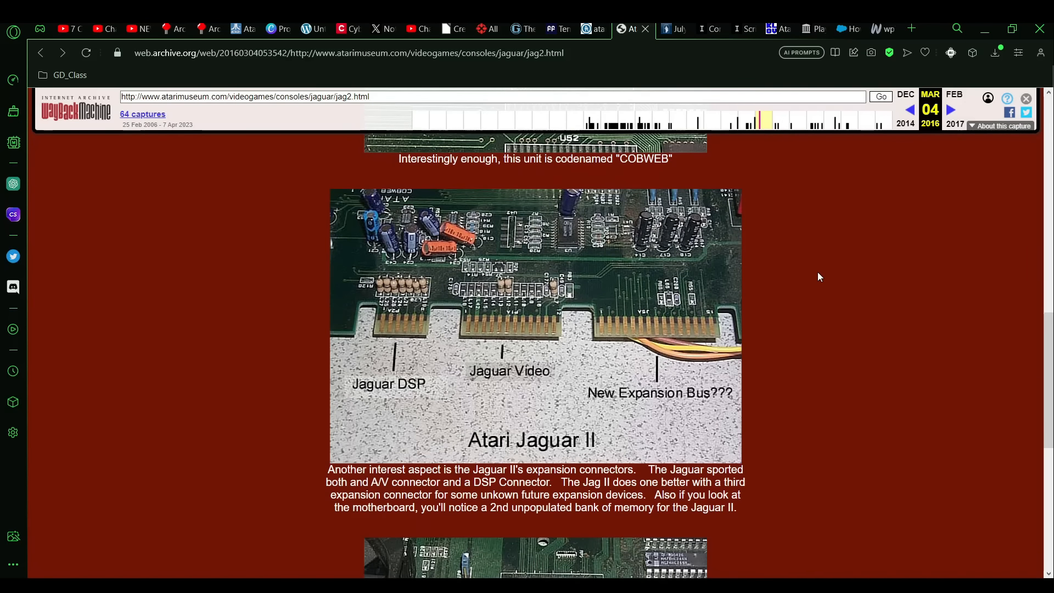
{"action": "scroll", "scroll_direction": "down", "scroll_amount": 3}
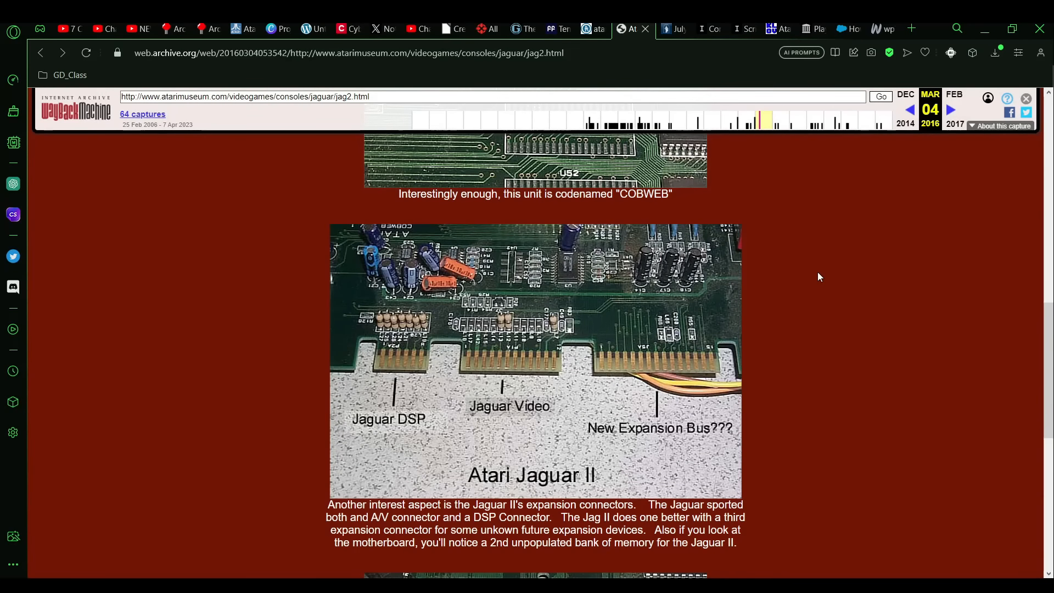
{"action": "scroll", "scroll_direction": "down", "scroll_amount": 3}
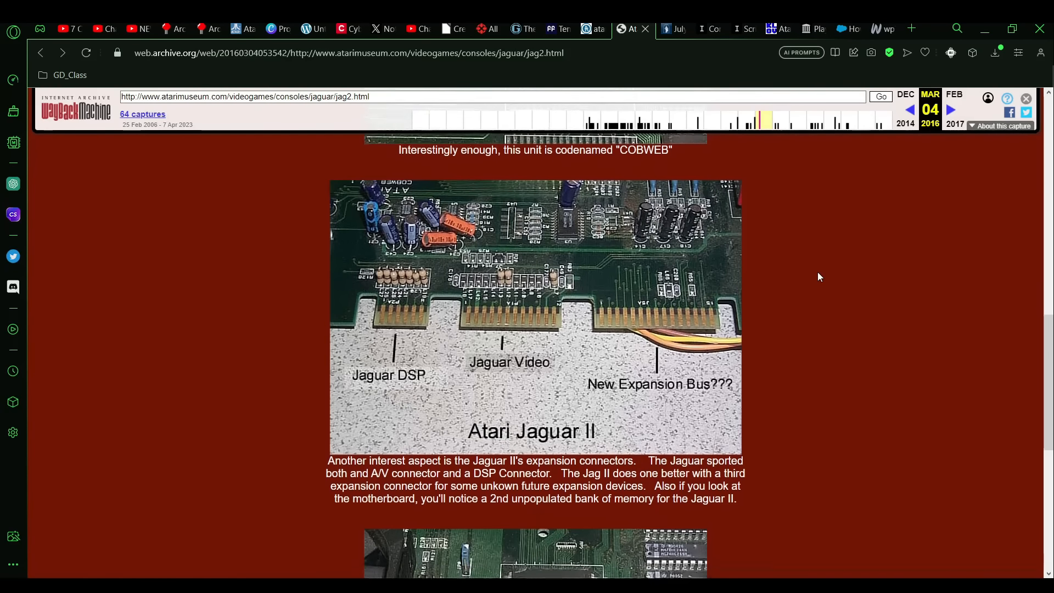
{"action": "scroll", "scroll_direction": "down", "scroll_amount": 3}
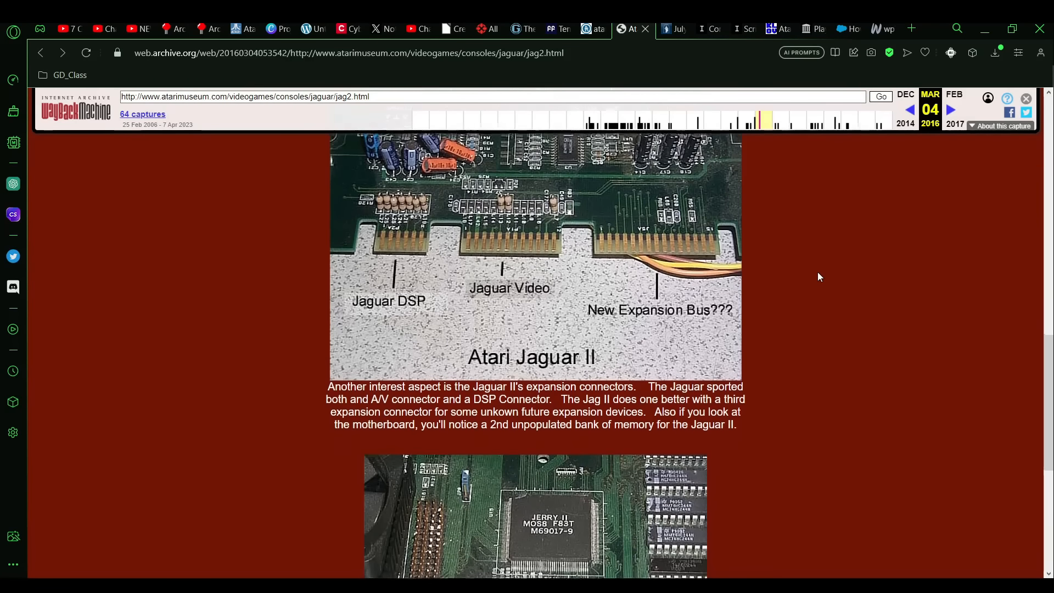
{"action": "scroll", "scroll_direction": "down", "scroll_amount": 3}
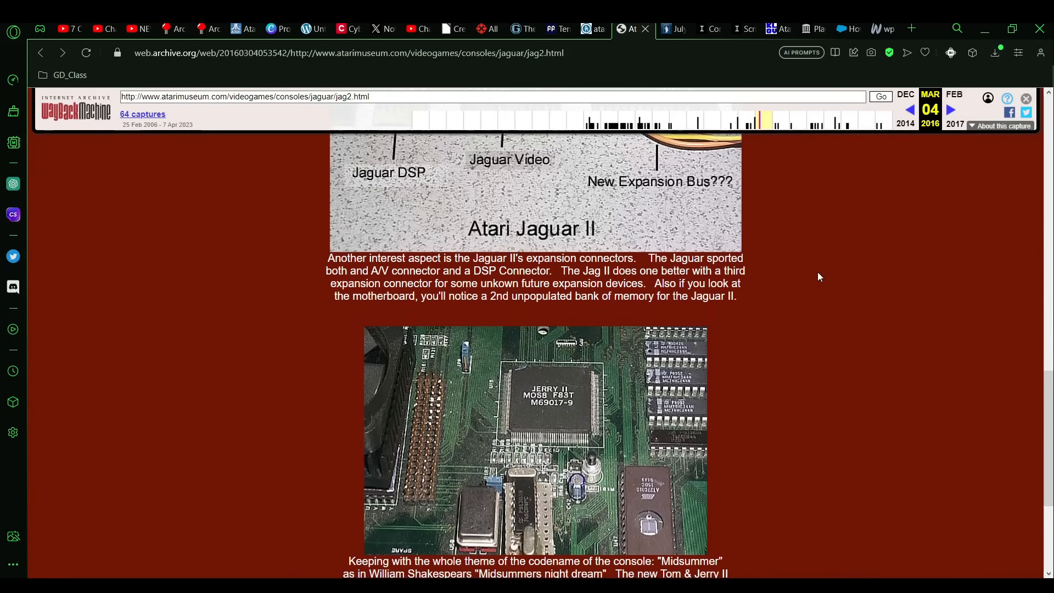
{"action": "scroll", "scroll_direction": "down", "scroll_amount": 3}
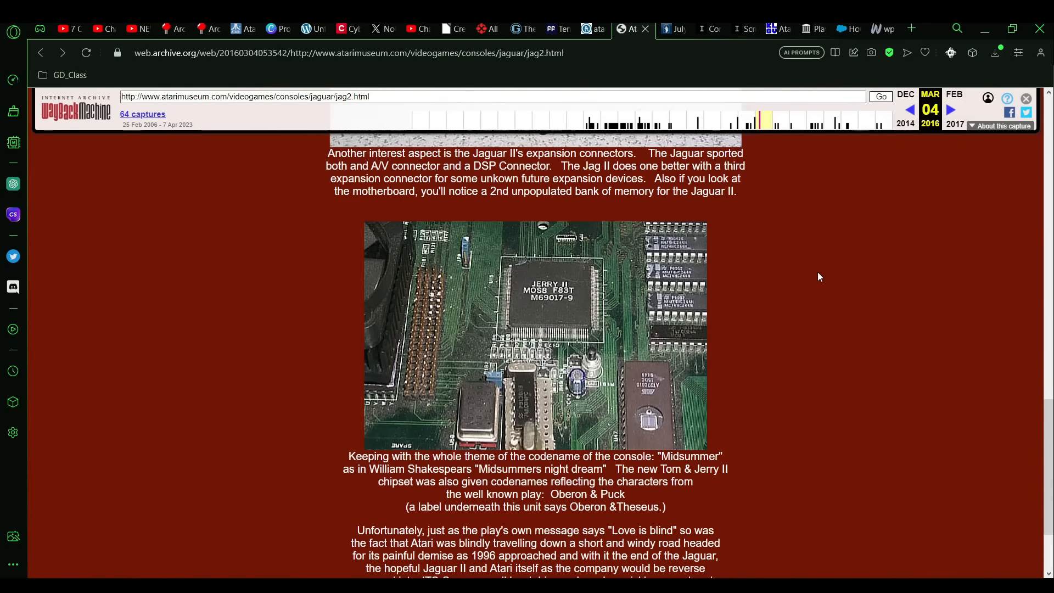
{"action": "scroll", "scroll_direction": "down", "scroll_amount": 3}
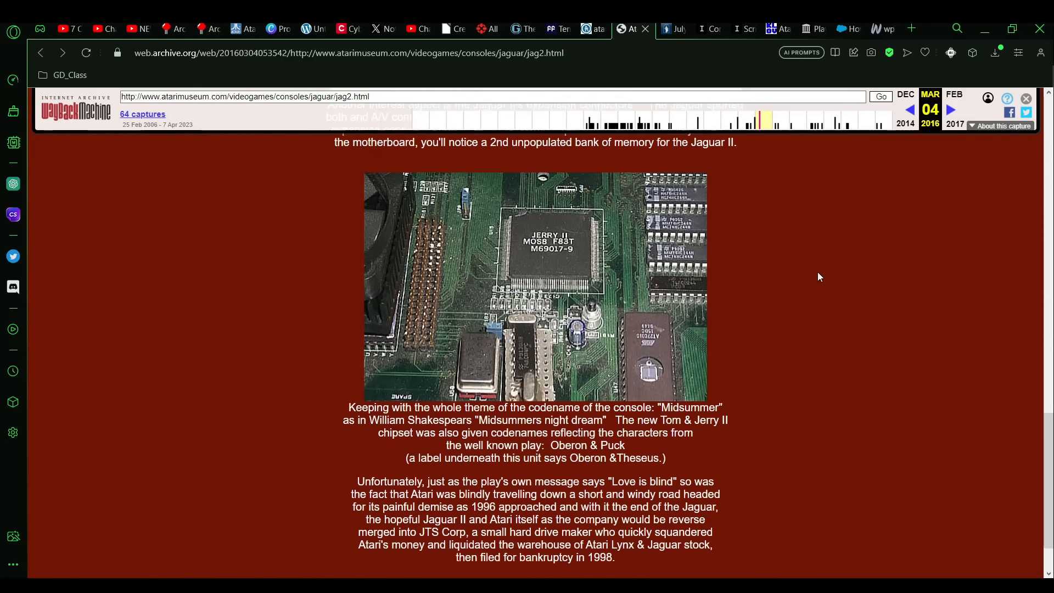
{"action": "scroll", "scroll_direction": "down", "scroll_amount": 3}
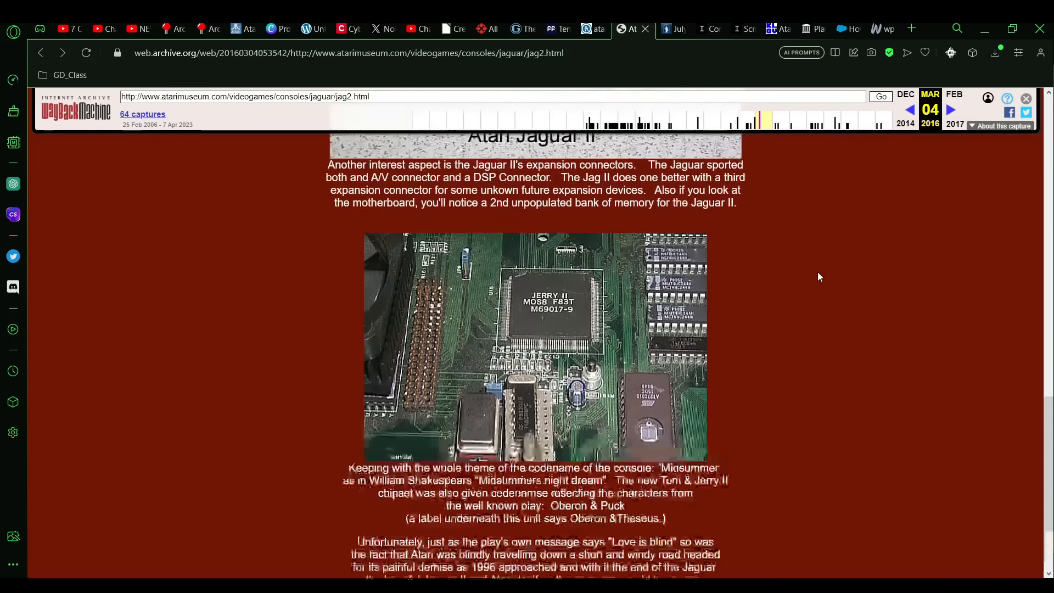
{"action": "scroll", "scroll_direction": "down", "scroll_amount": 3}
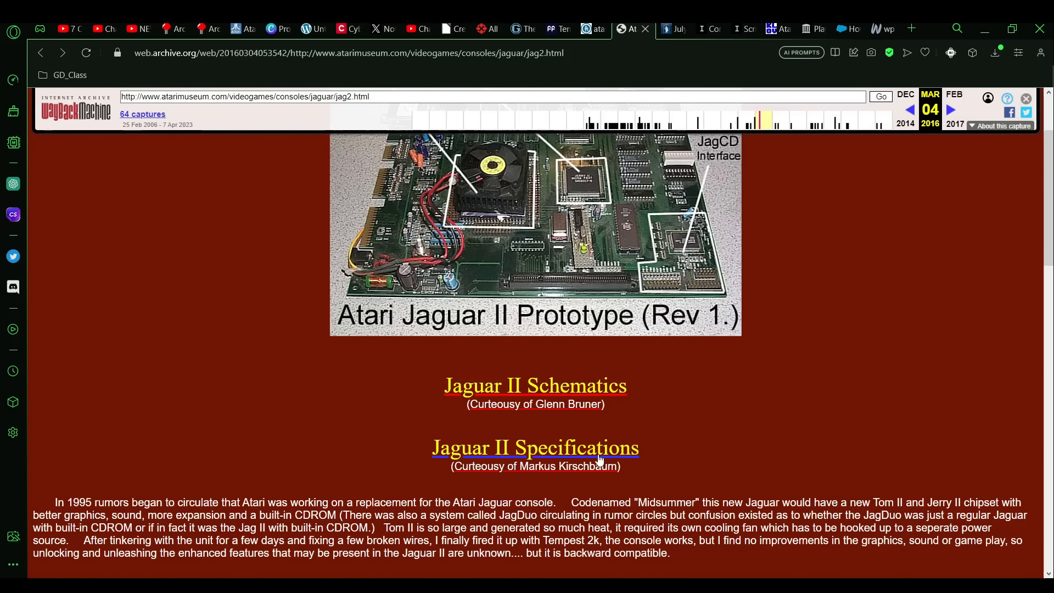
Open the Jaguar II Specifications link on the archived page.
{"action": "left_click", "coordinate": [534, 448]}
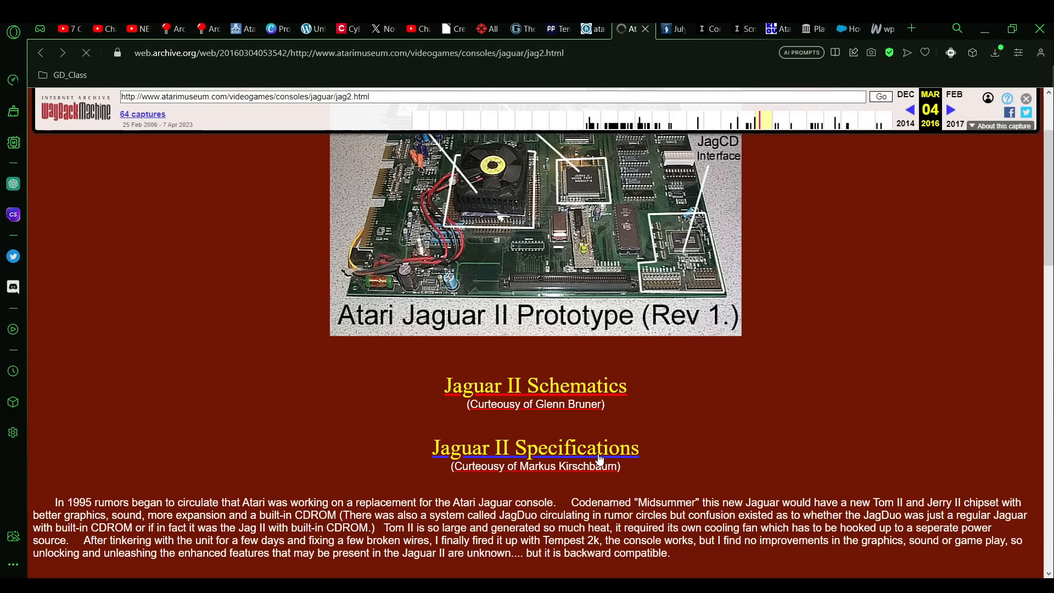
{"action": "left_click", "coordinate": [535, 448]}
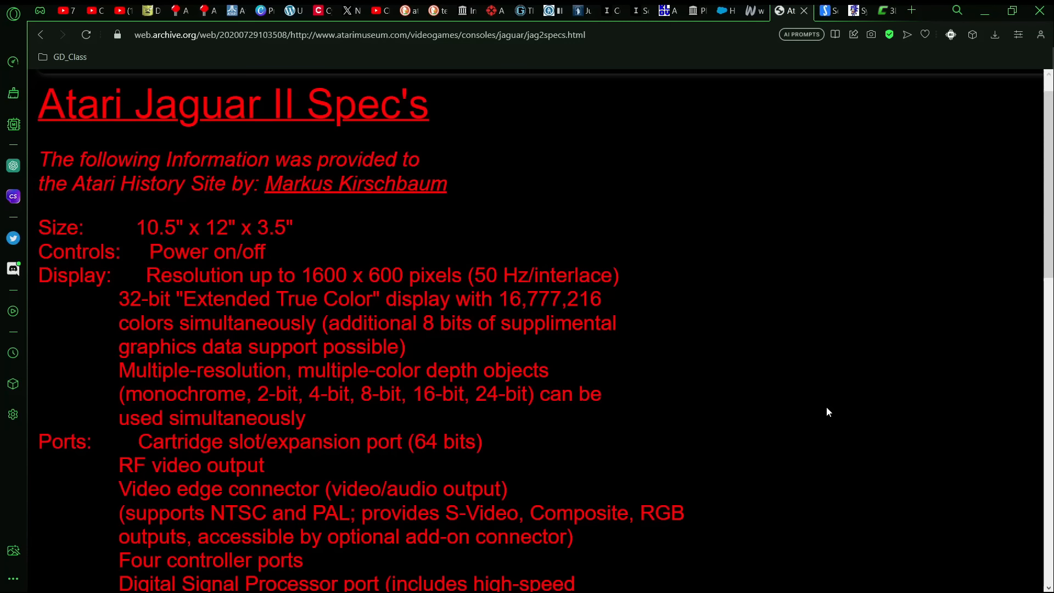
Scroll past Ports and Controllers to the seven-processor Tom and Jerry overview.
{"action": "scroll", "scroll_direction": "down", "scroll_amount": 3}
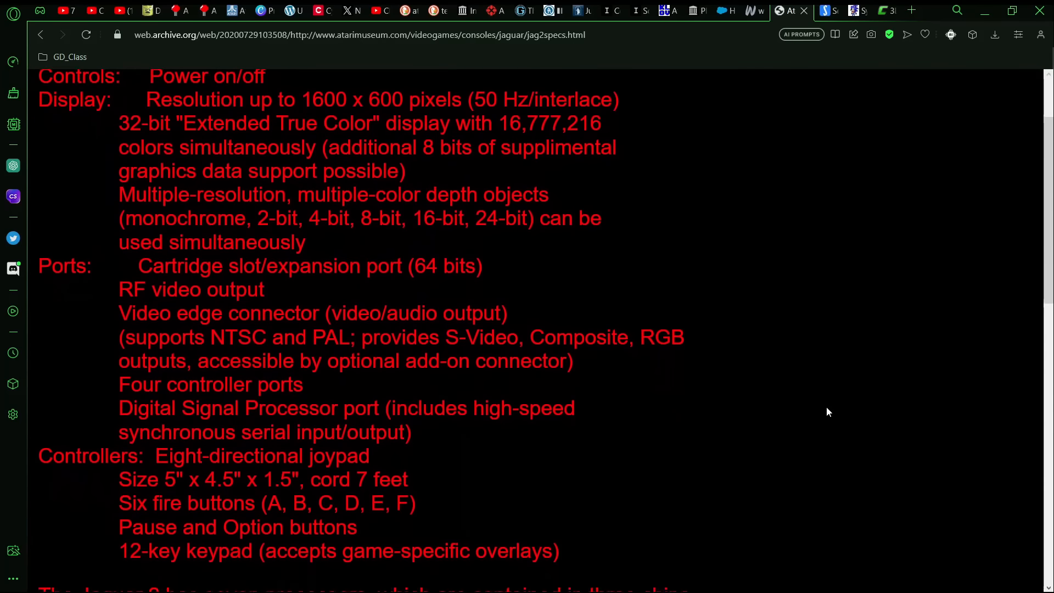
{"action": "scroll", "scroll_direction": "down", "scroll_amount": 3}
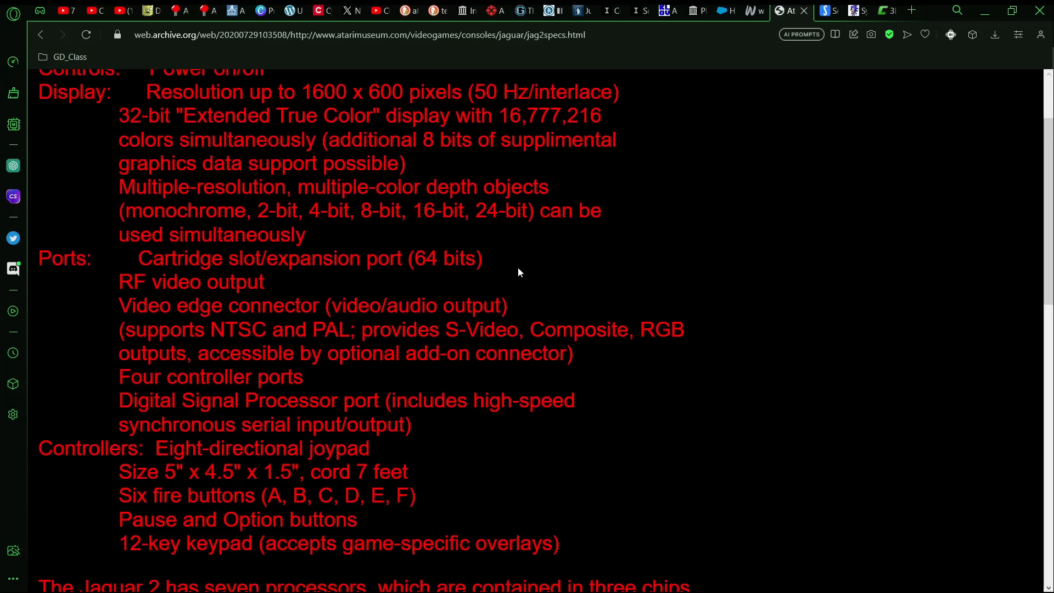
{"action": "scroll", "scroll_direction": "down", "scroll_amount": 3}
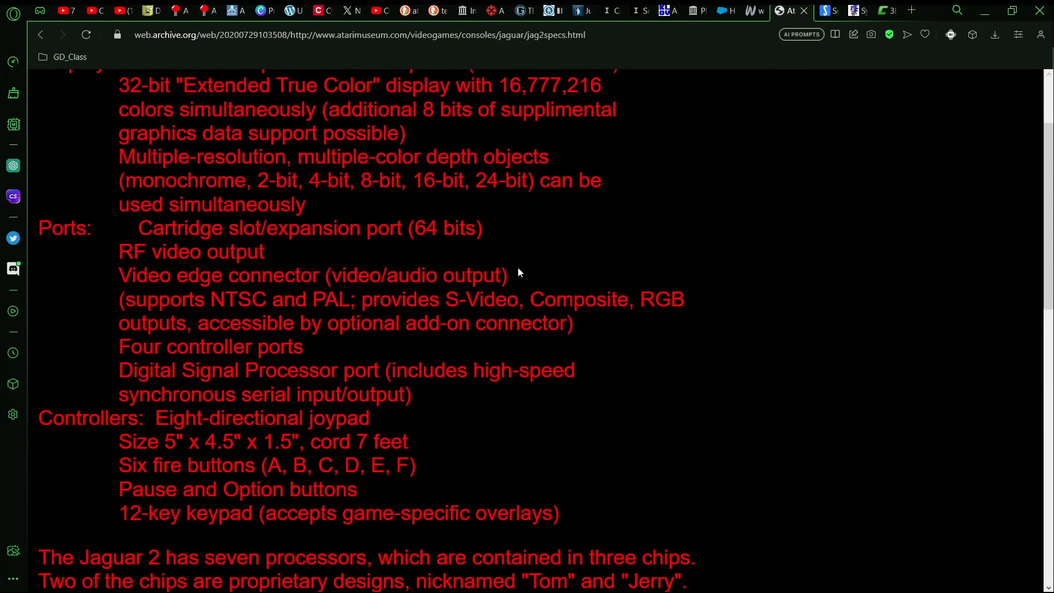
{"action": "scroll", "scroll_direction": "down", "scroll_amount": 3}
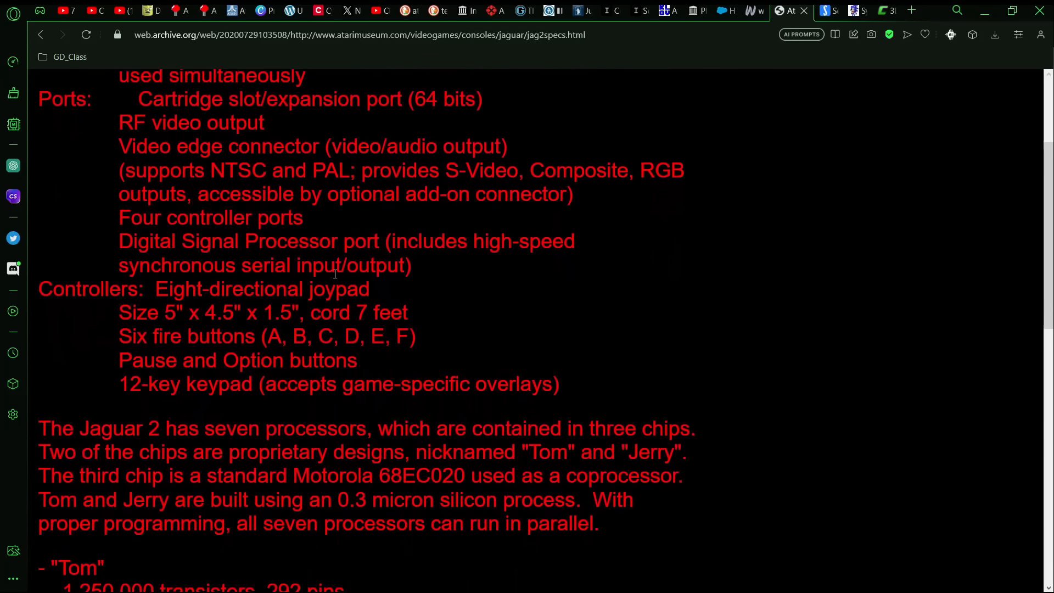
{"action": "double_click", "coordinate": [139, 218]}
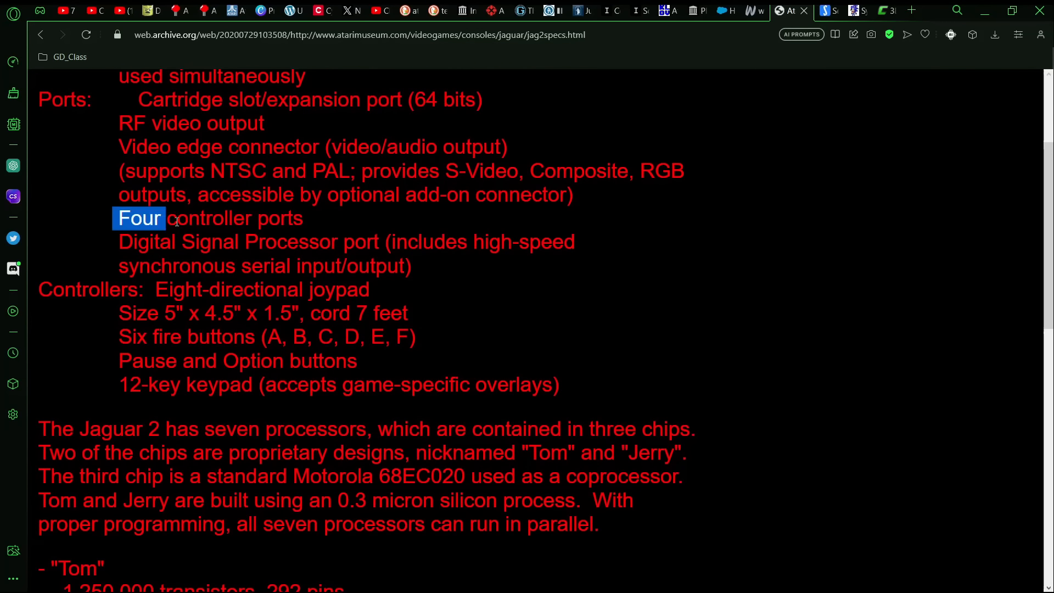
{"action": "left_click_drag", "start_coordinate": [167, 218], "coordinate": [302, 218]}
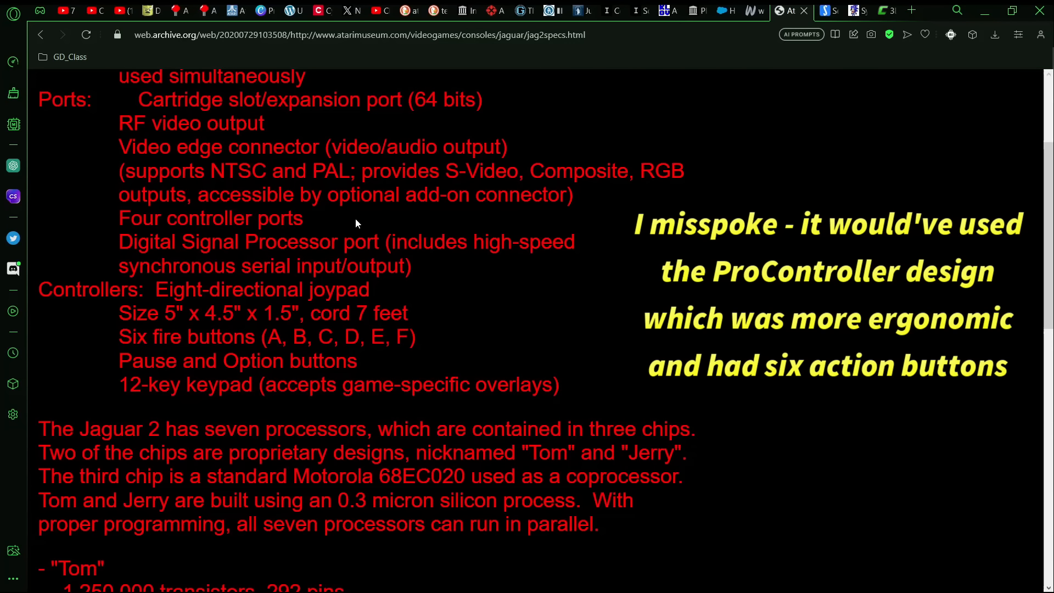
Scroll to the Tom chip breakdown with its GPU and object processor details.
{"action": "scroll", "scroll_direction": "down", "scroll_amount": 3}
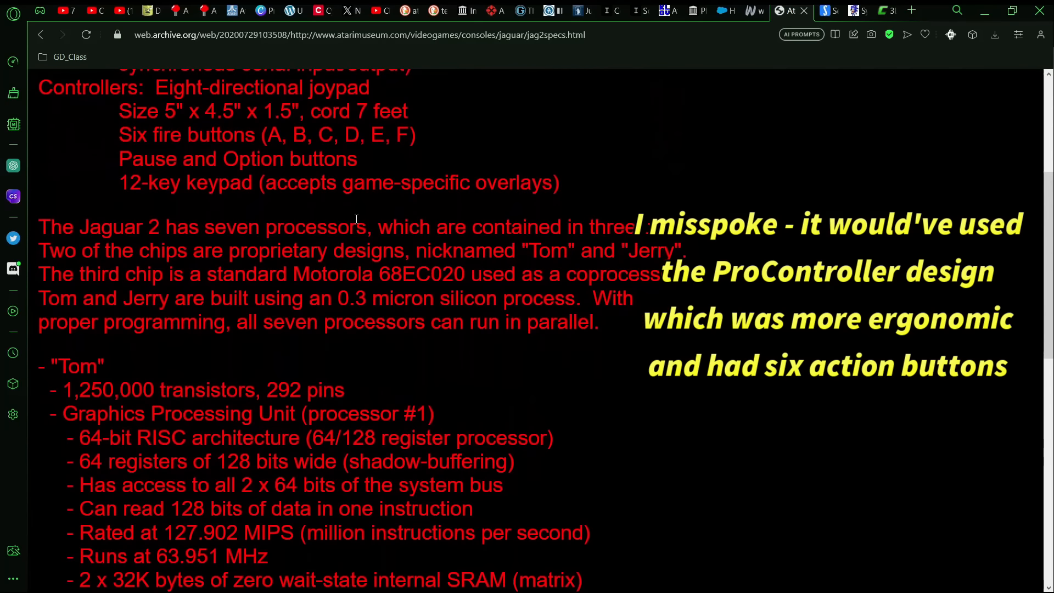
{"action": "scroll", "scroll_direction": "down", "scroll_amount": 3}
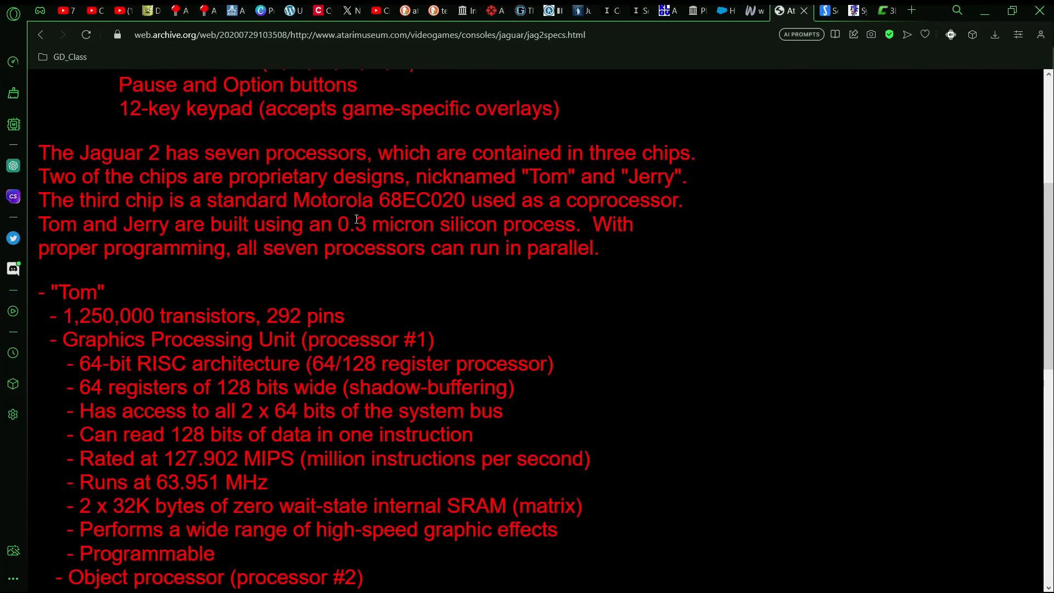
{"action": "scroll", "scroll_direction": "down", "scroll_amount": 3}
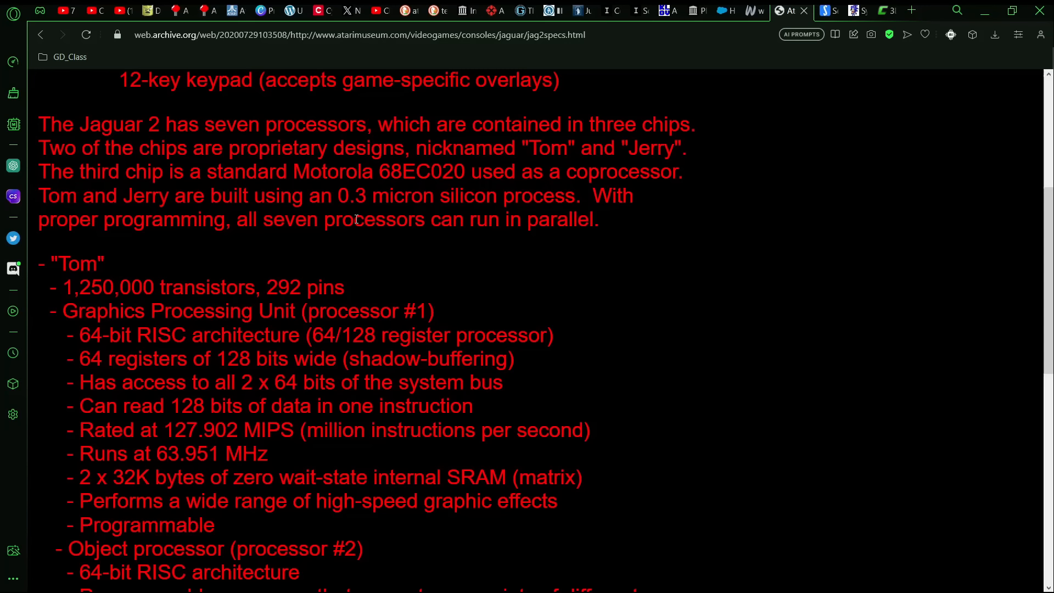
Scroll to the Texture Mapping Engine, J/MPEG COMBI chip and DRAM controller entries.
{"action": "scroll", "scroll_direction": "down", "scroll_amount": 3}
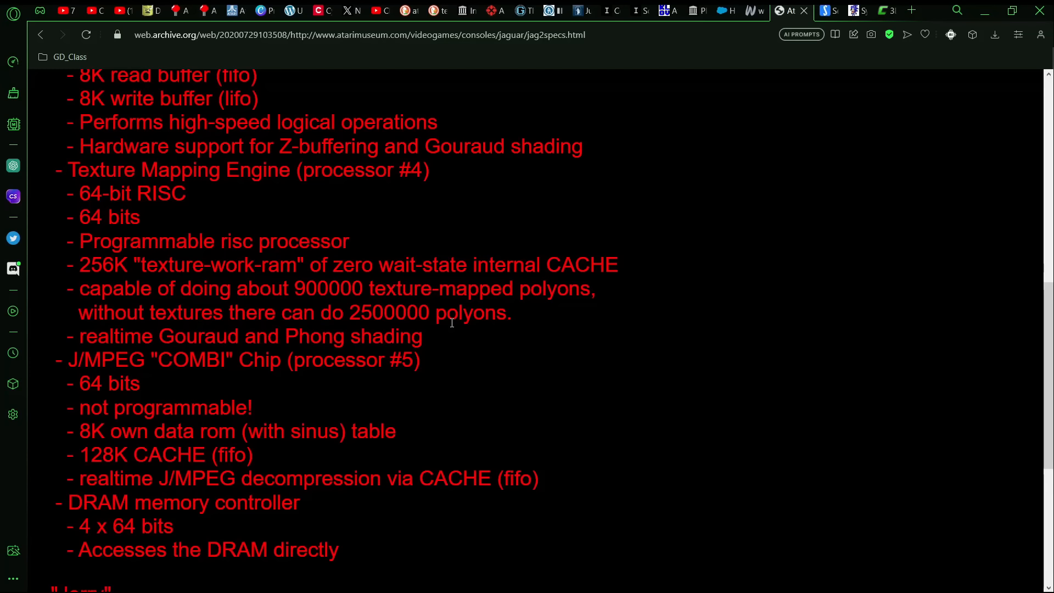
Scroll through the Jerry DSP sound section to the start of the Motorola 68EC020 entry.
{"action": "scroll", "scroll_direction": "down", "scroll_amount": 3}
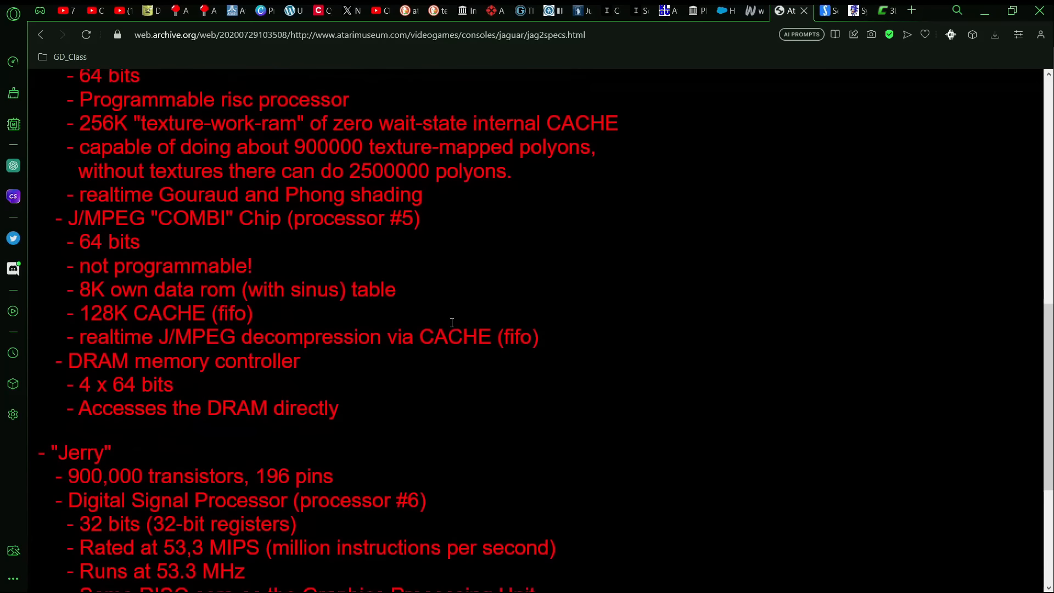
{"action": "scroll", "scroll_direction": "down", "scroll_amount": 3}
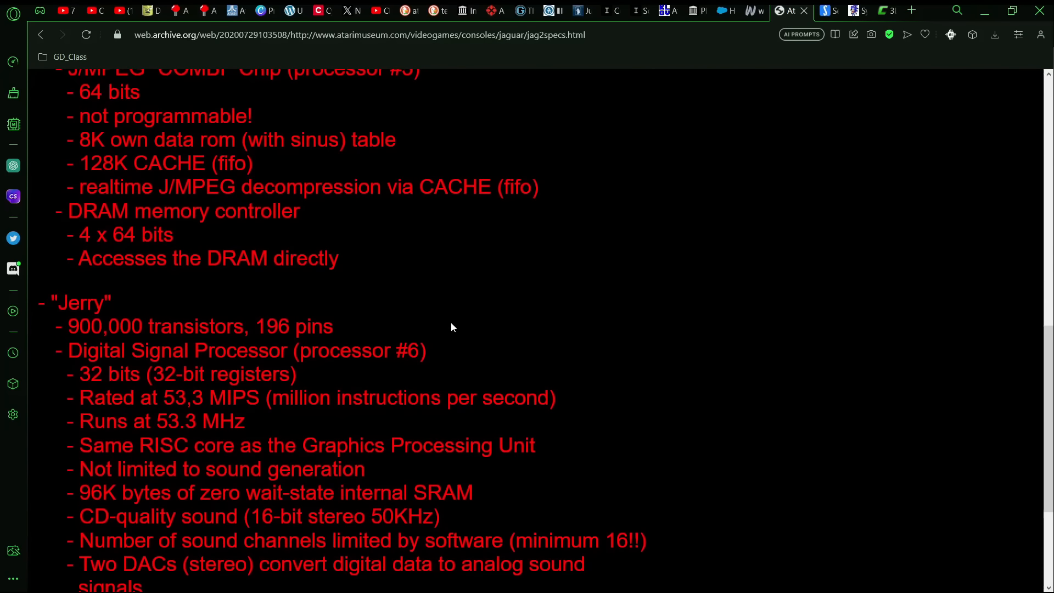
{"action": "scroll", "scroll_direction": "down", "scroll_amount": 3}
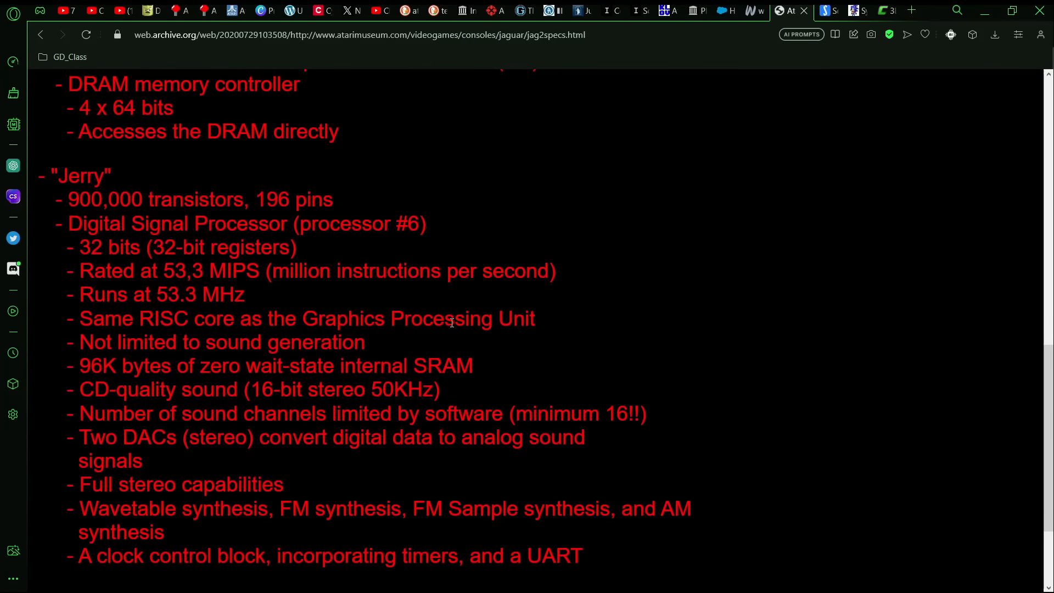
{"action": "scroll", "scroll_direction": "down", "scroll_amount": 3}
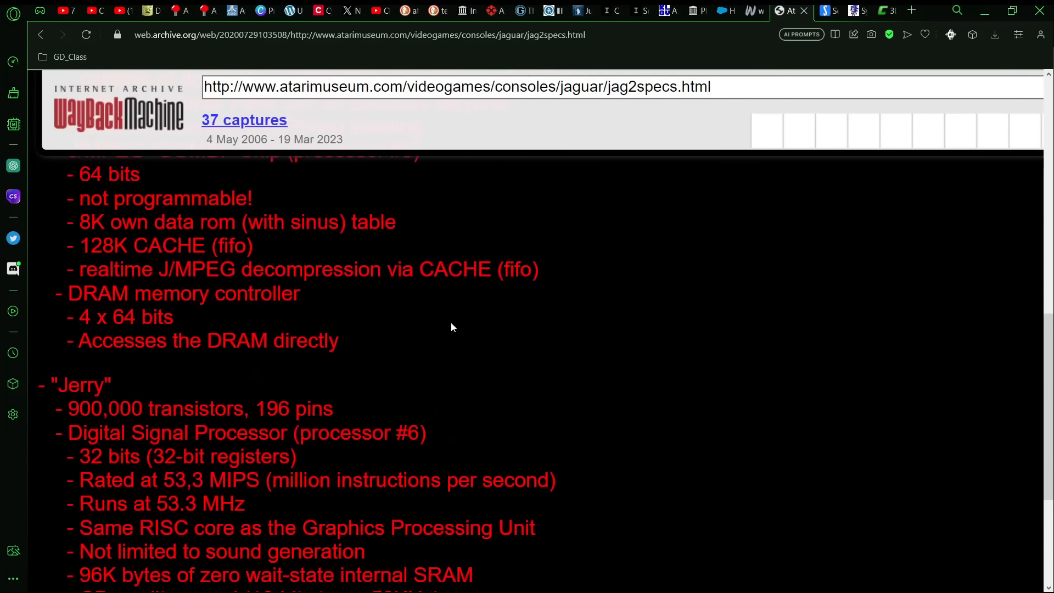
{"action": "scroll", "scroll_direction": "down", "scroll_amount": 3}
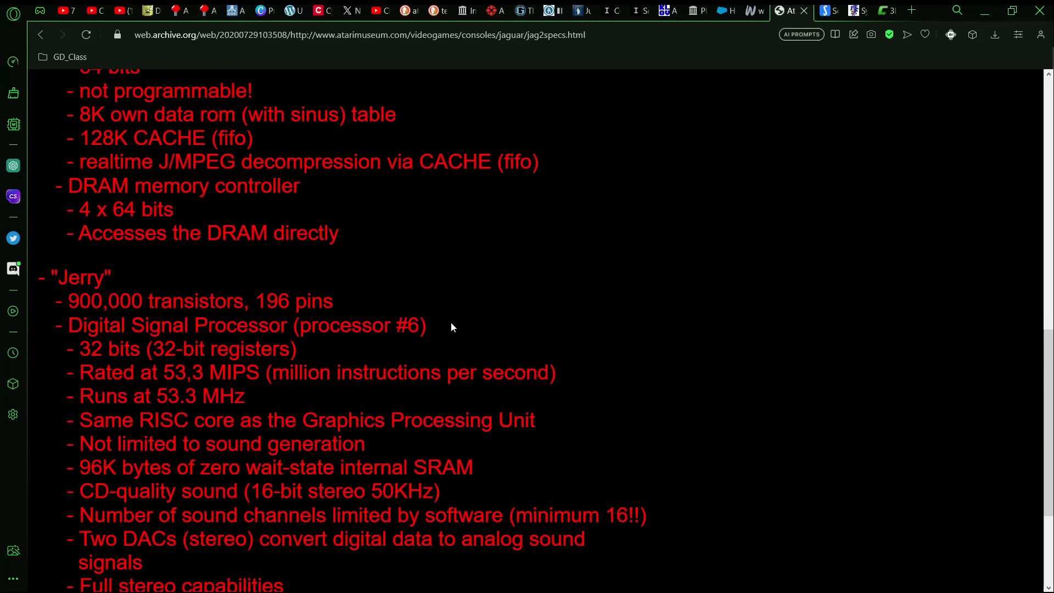
{"action": "scroll", "scroll_direction": "down", "scroll_amount": 3}
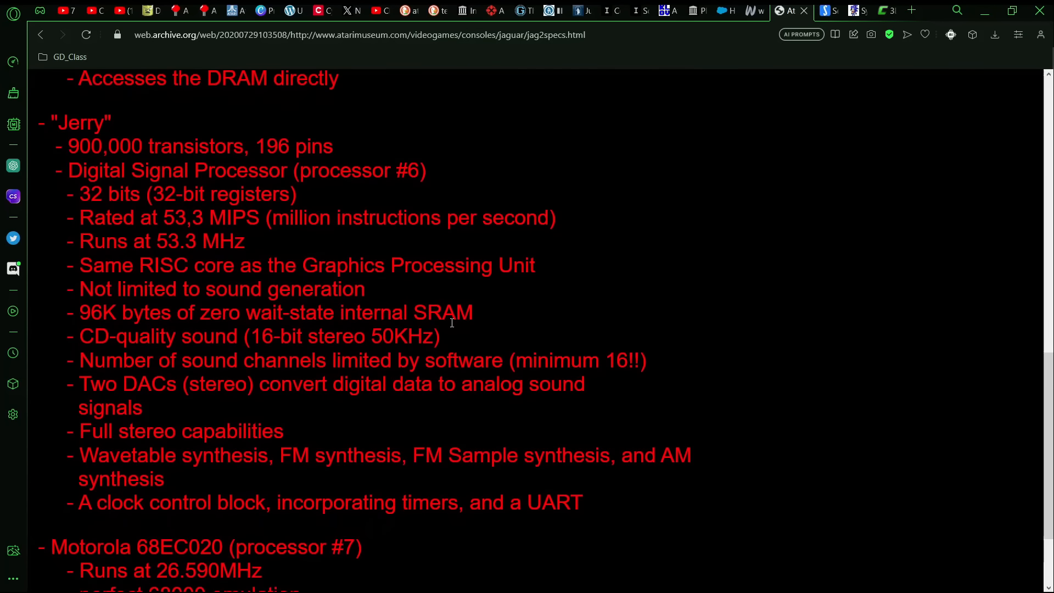
{"action": "scroll", "scroll_direction": "down", "scroll_amount": 3}
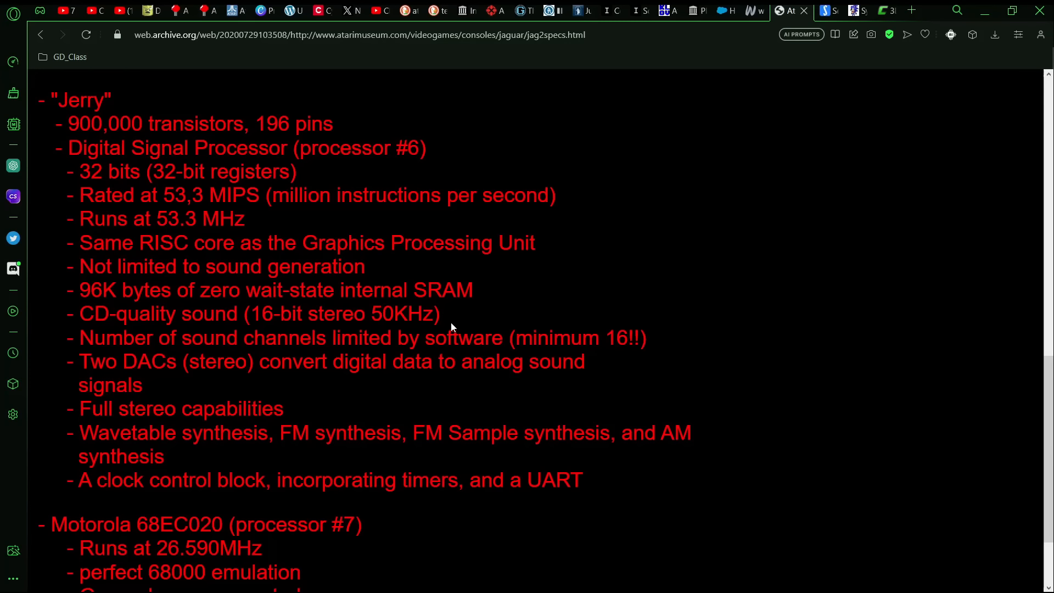
Scroll to the 68EC020 entry, 64-bit data bus note and eight-megabyte DRAM line.
{"action": "scroll", "scroll_direction": "down", "scroll_amount": 3}
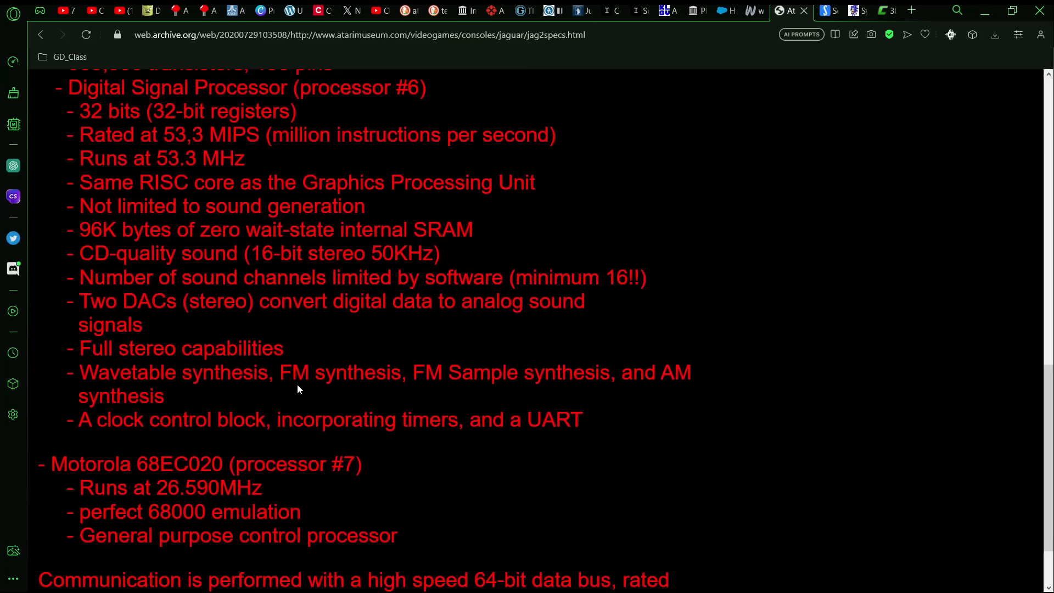
{"action": "mouse_move", "coordinate": [687, 362]}
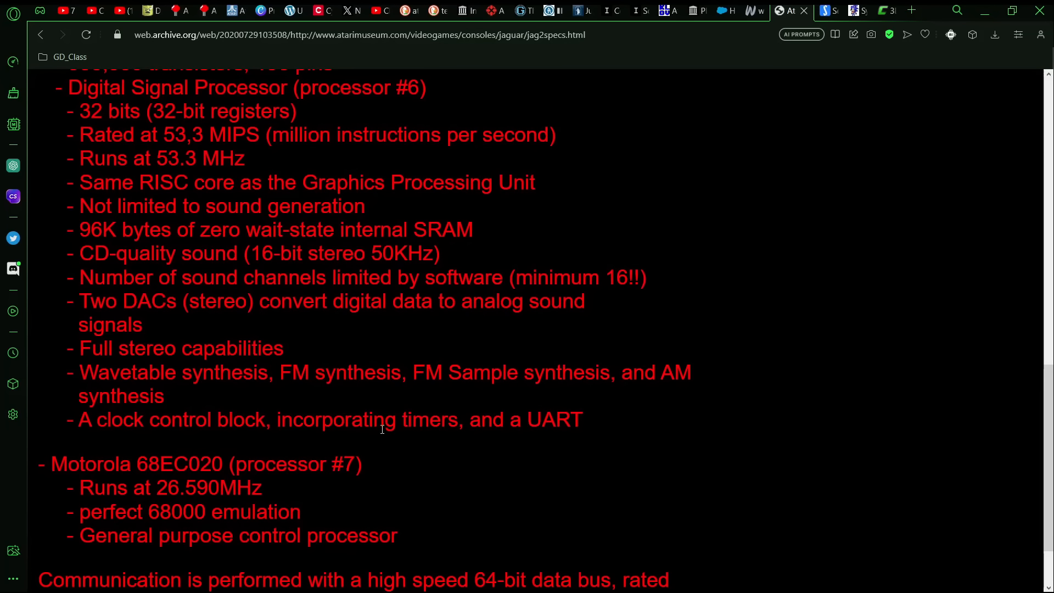
{"action": "scroll", "scroll_direction": "down", "scroll_amount": 3}
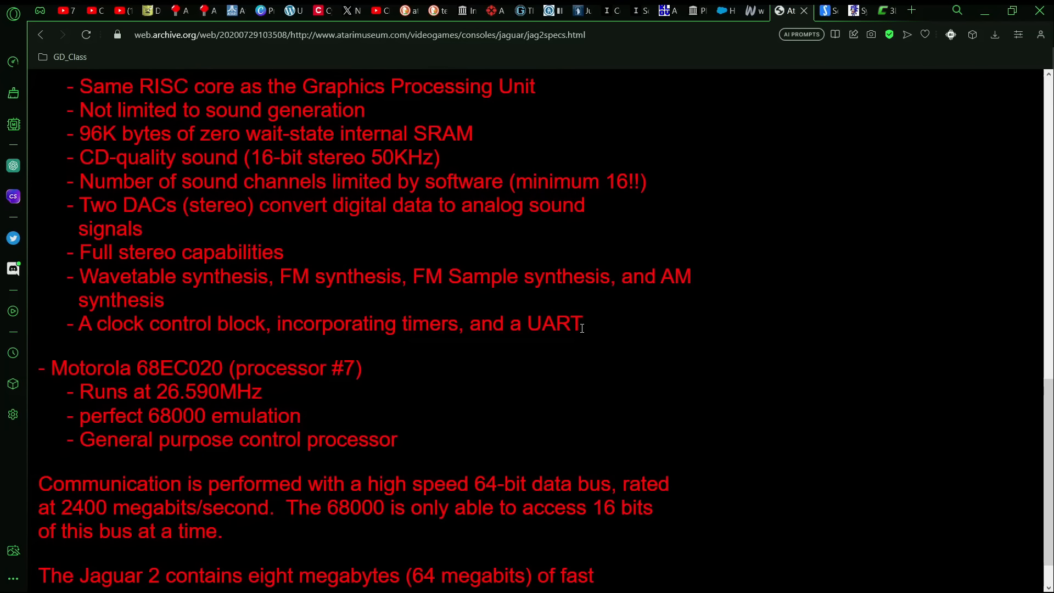
{"action": "mouse_move", "coordinate": [597, 321]}
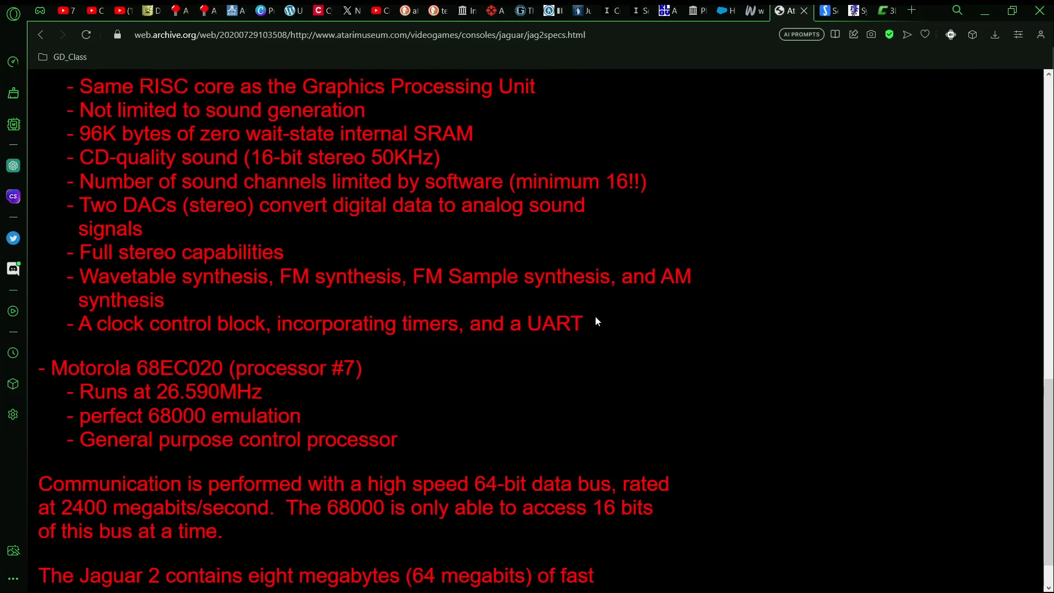
{"action": "mouse_move", "coordinate": [588, 326]}
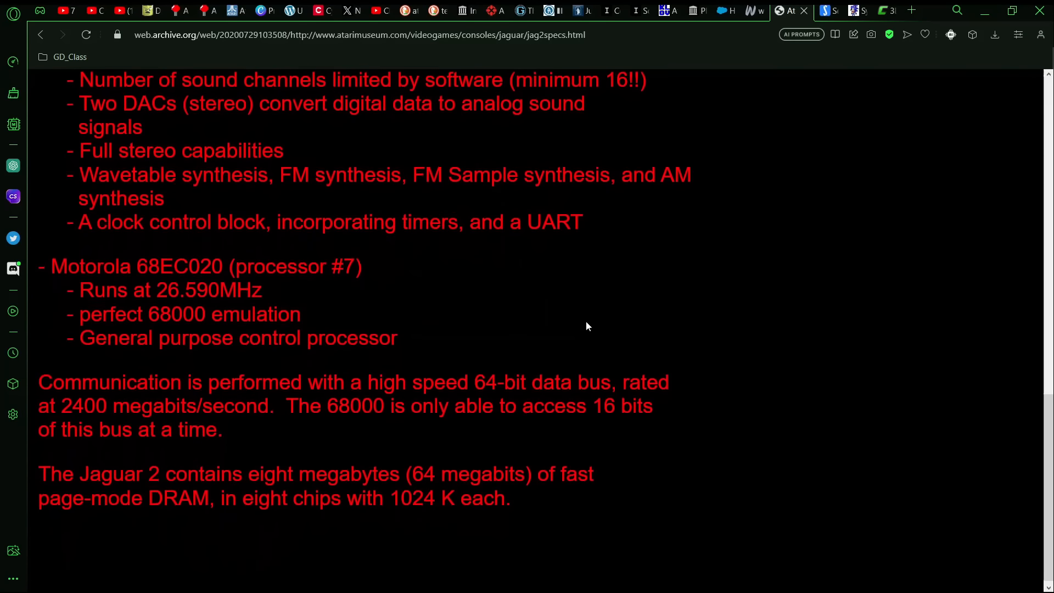
{"action": "mouse_move", "coordinate": [473, 280]}
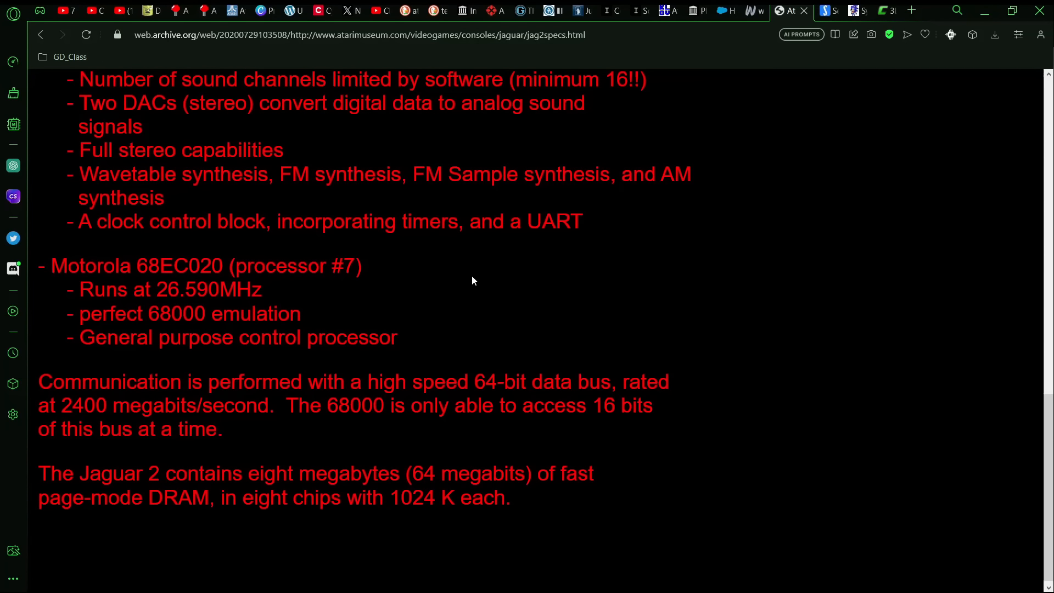
{"action": "scroll", "scroll_direction": "down", "scroll_amount": 3}
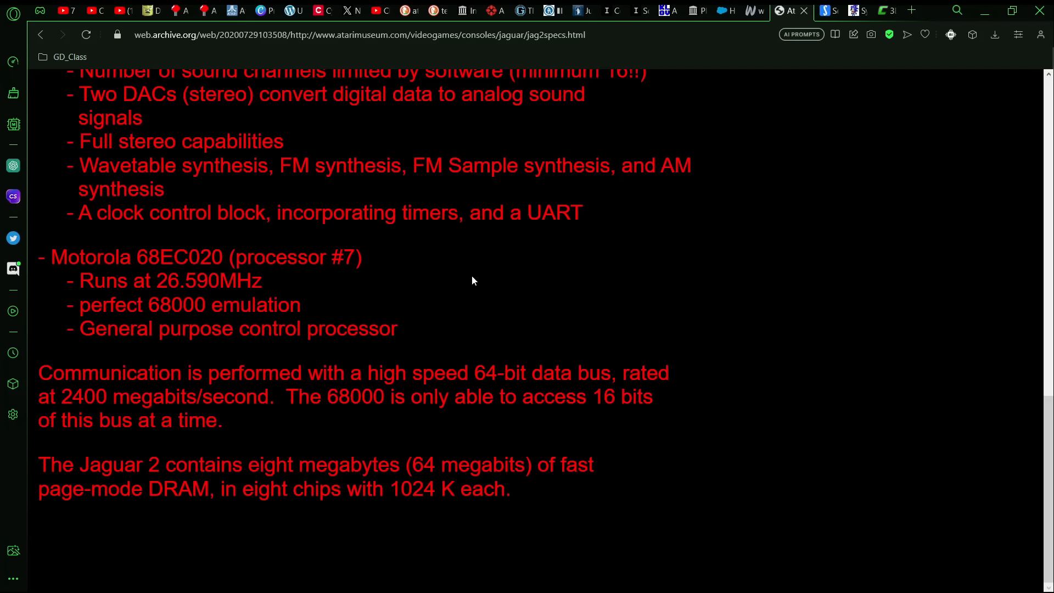
{"action": "mouse_move", "coordinate": [273, 249]}
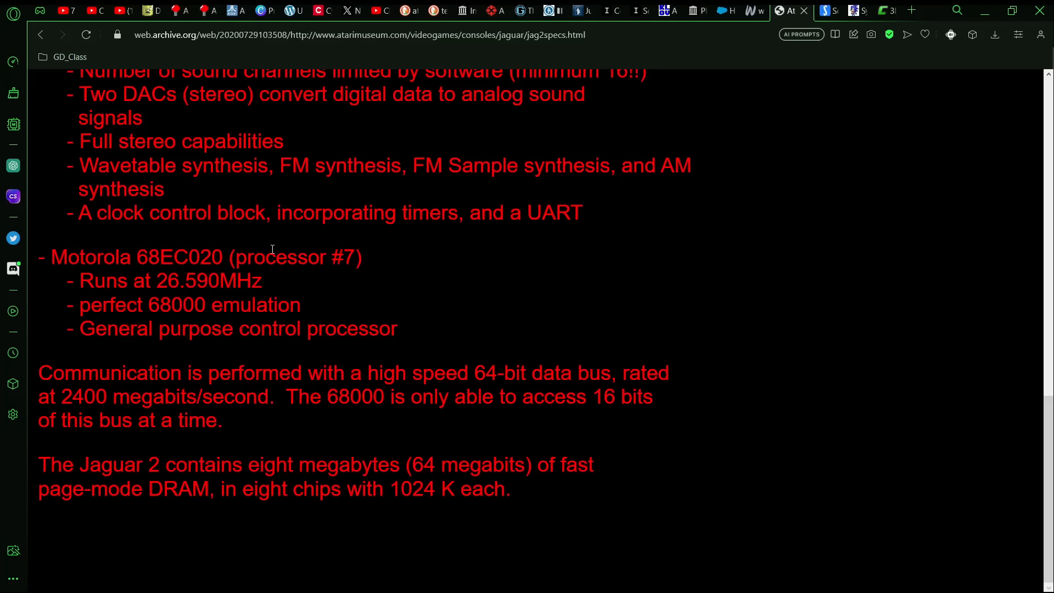
{"action": "mouse_move", "coordinate": [371, 229]}
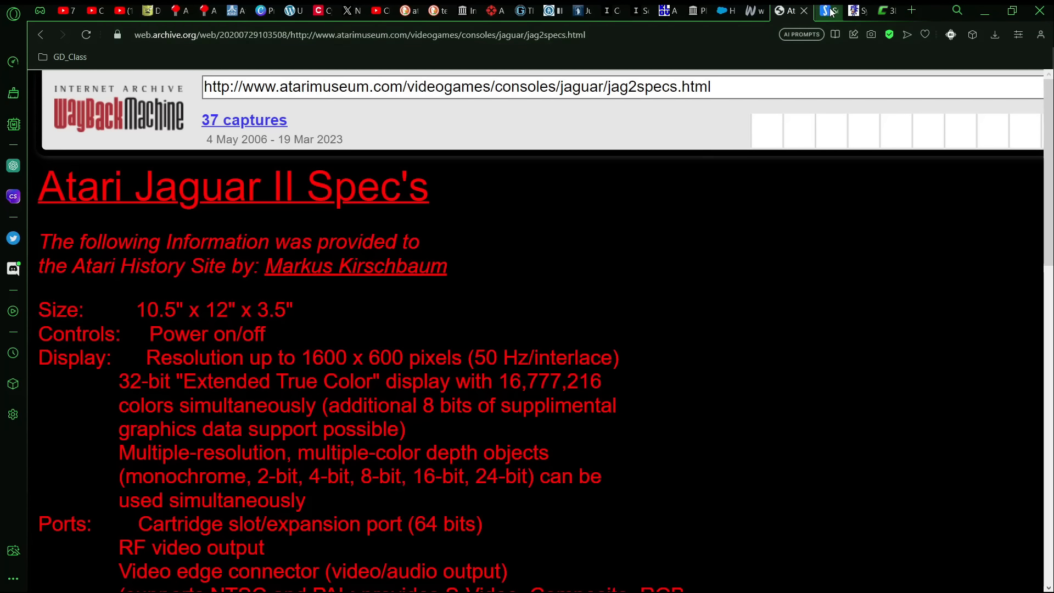
Switch to Sega Retro's Saturn comparison page and scroll to the graphics table.
{"action": "left_click", "coordinate": [824, 10]}
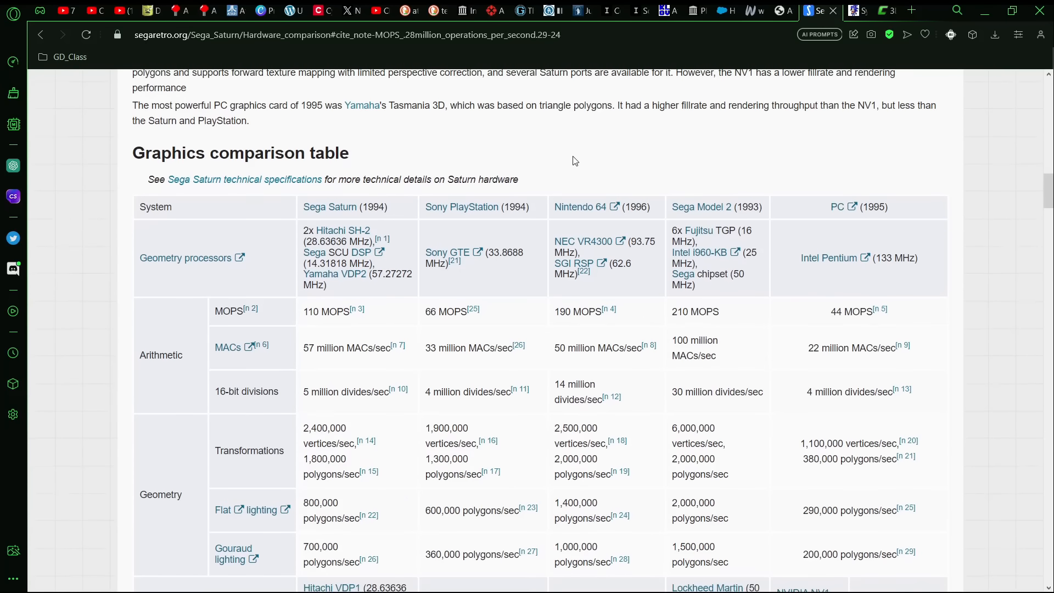
{"action": "scroll", "scroll_direction": "down", "scroll_amount": 3}
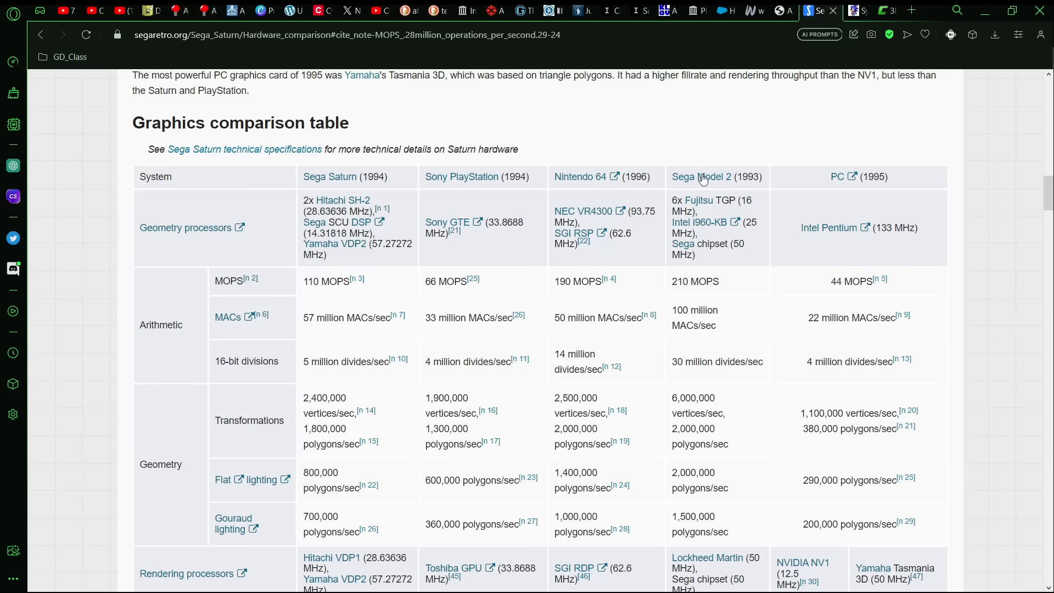
{"action": "mouse_move", "coordinate": [759, 208]}
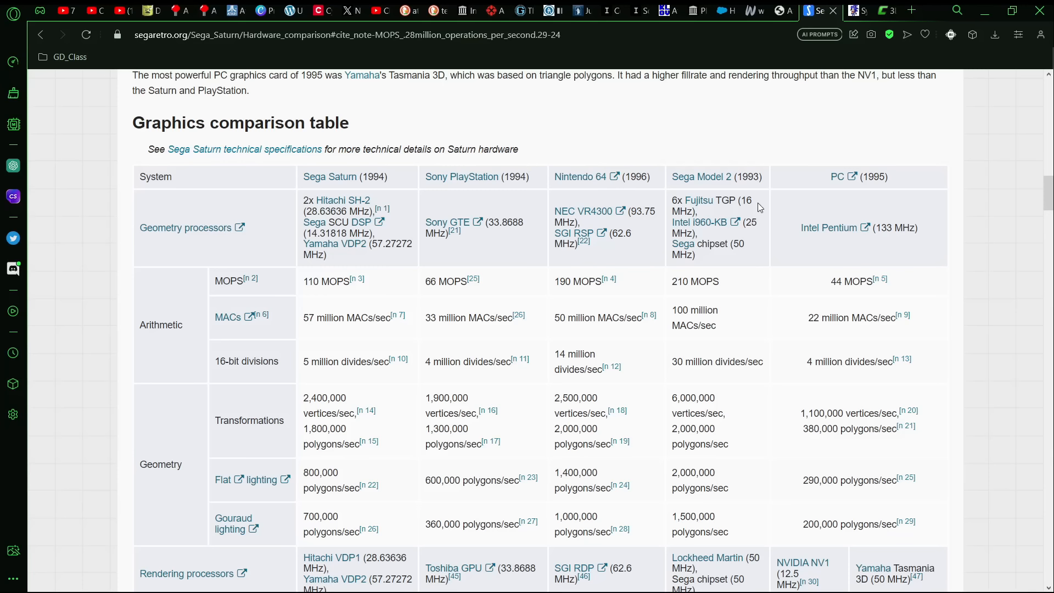
{"action": "mouse_move", "coordinate": [758, 206]}
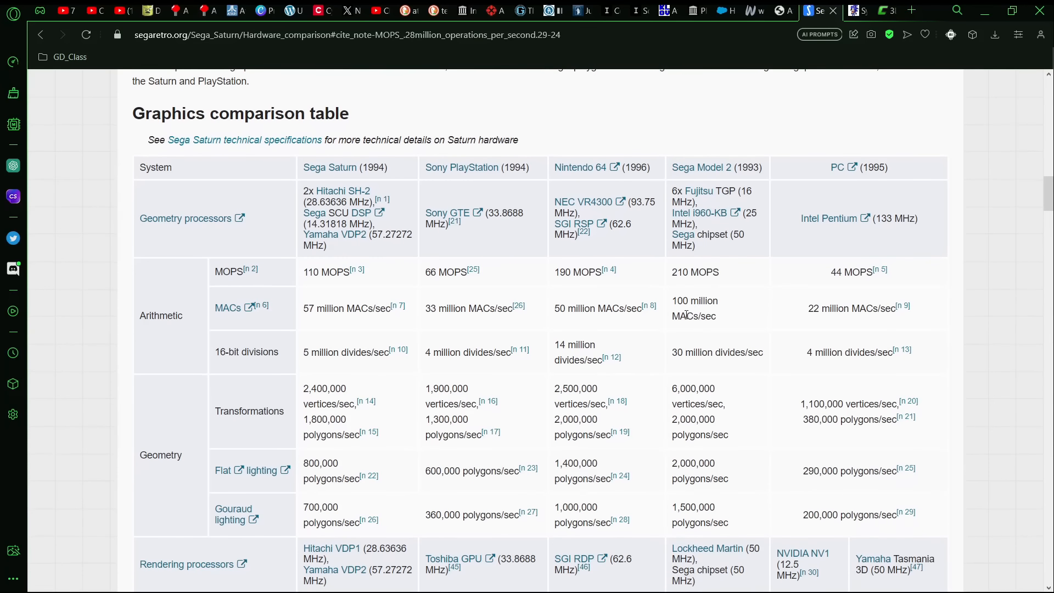
{"action": "mouse_move", "coordinate": [636, 383]}
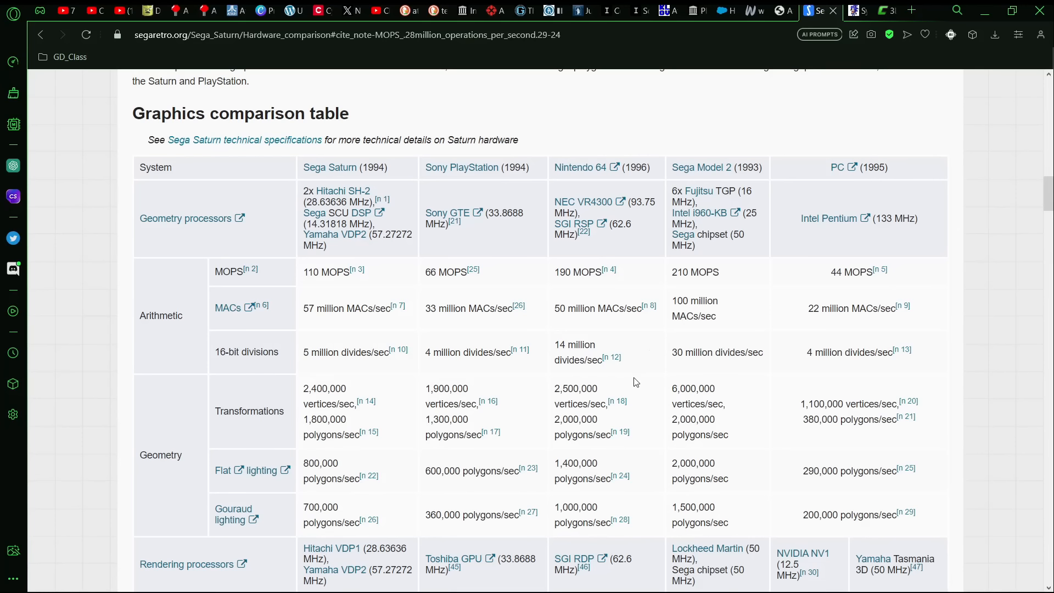
Switch to the System 16 tab and scroll to the Model 2A CRX hardware and sound descriptions.
{"action": "left_click", "coordinate": [843, 10]}
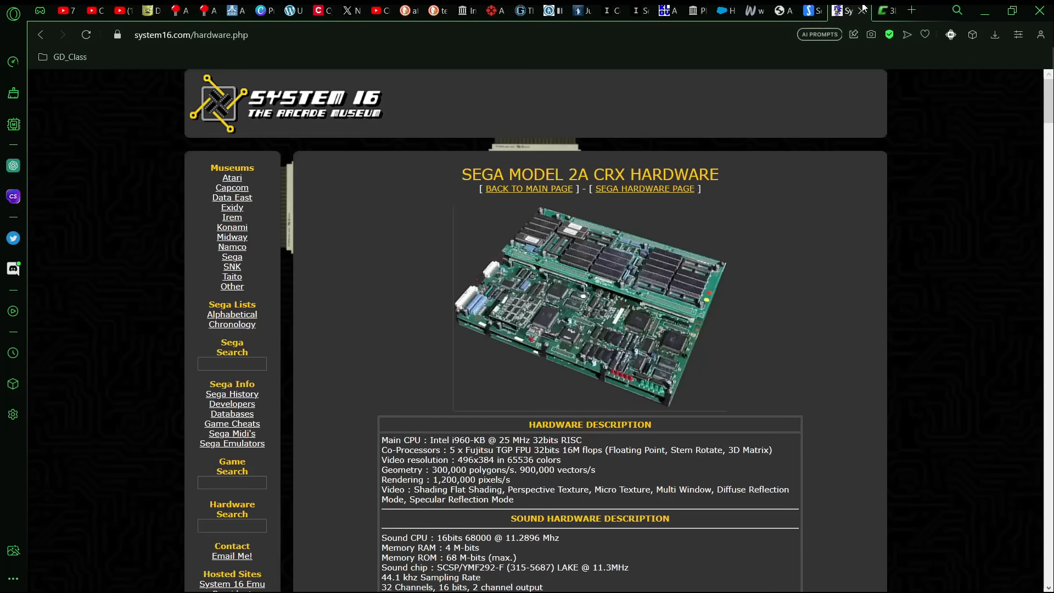
{"action": "scroll", "scroll_direction": "down", "scroll_amount": 3}
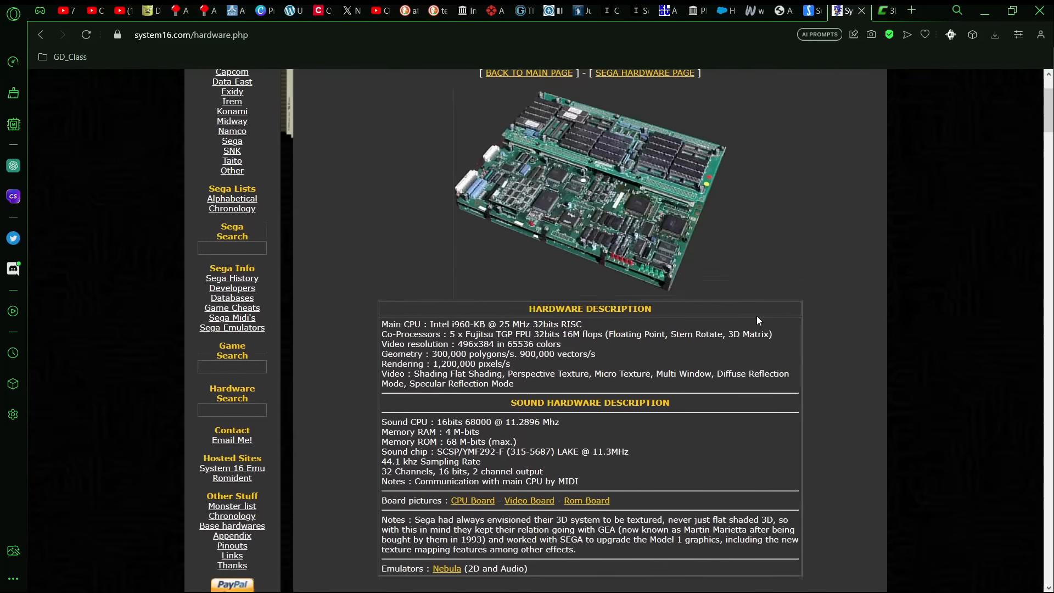
{"action": "scroll", "scroll_direction": "down", "scroll_amount": 3}
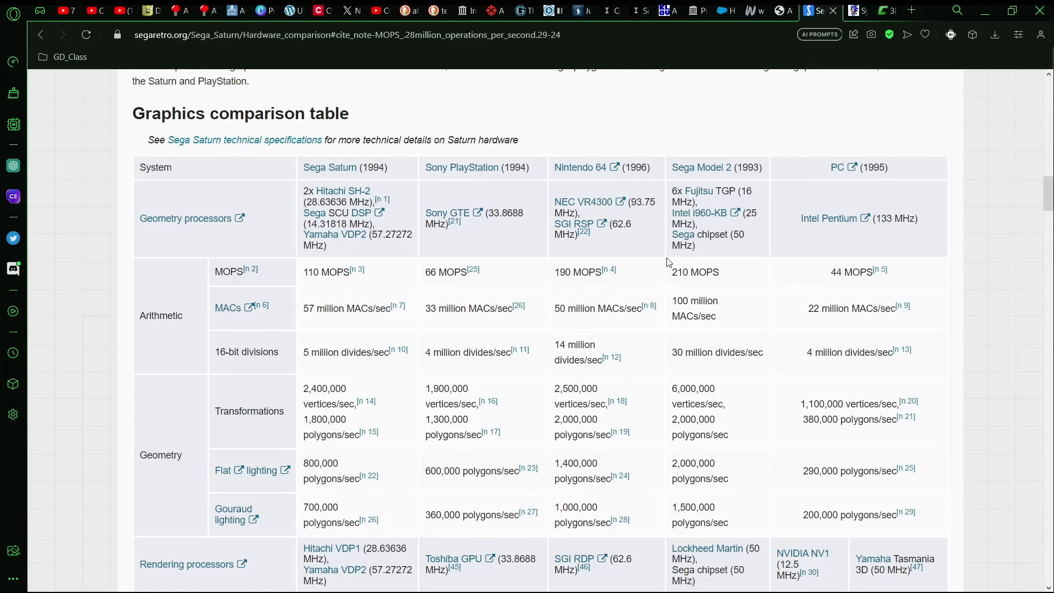
{"action": "mouse_move", "coordinate": [718, 260]}
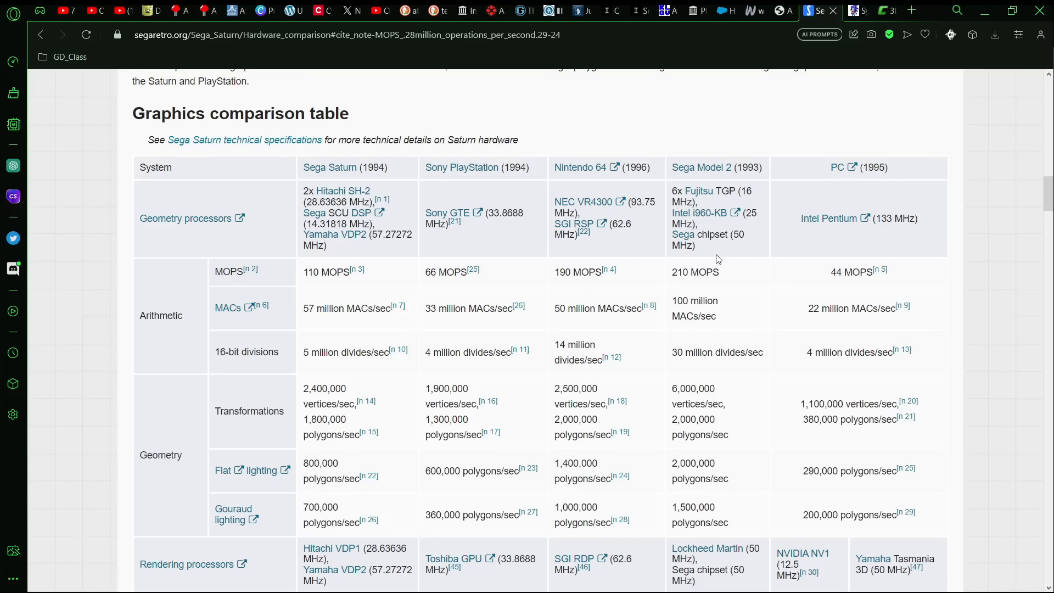
{"action": "mouse_move", "coordinate": [293, 278]}
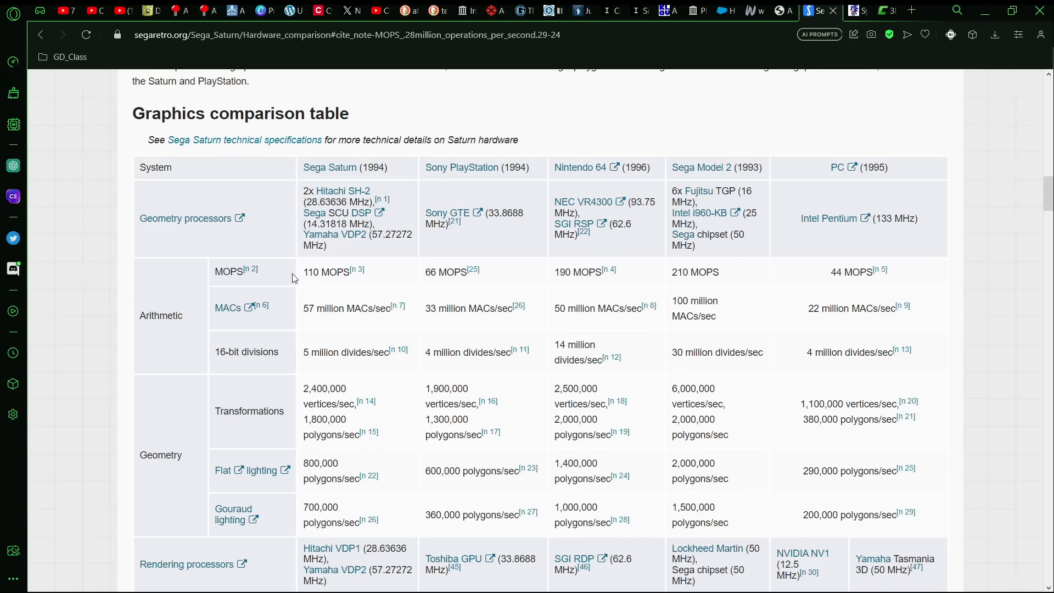
{"action": "mouse_move", "coordinate": [223, 269]}
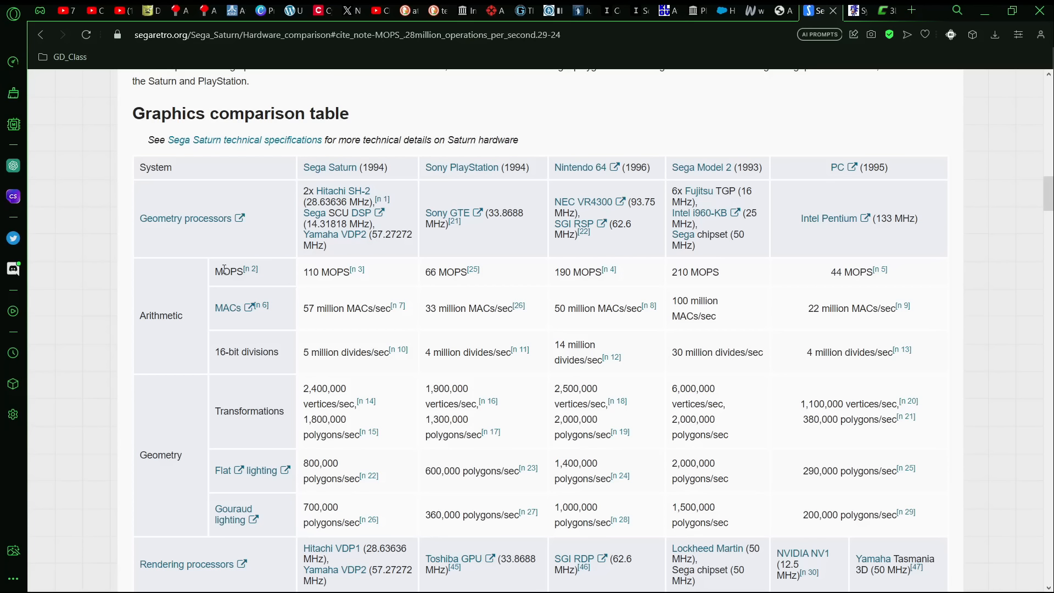
{"action": "mouse_move", "coordinate": [484, 272]}
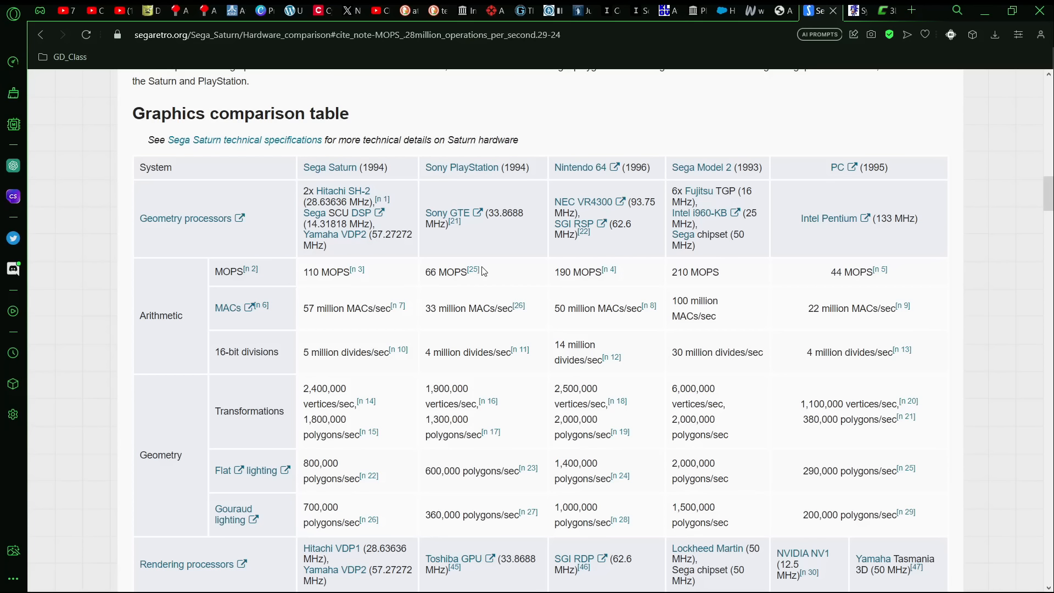
{"action": "mouse_move", "coordinate": [510, 365]}
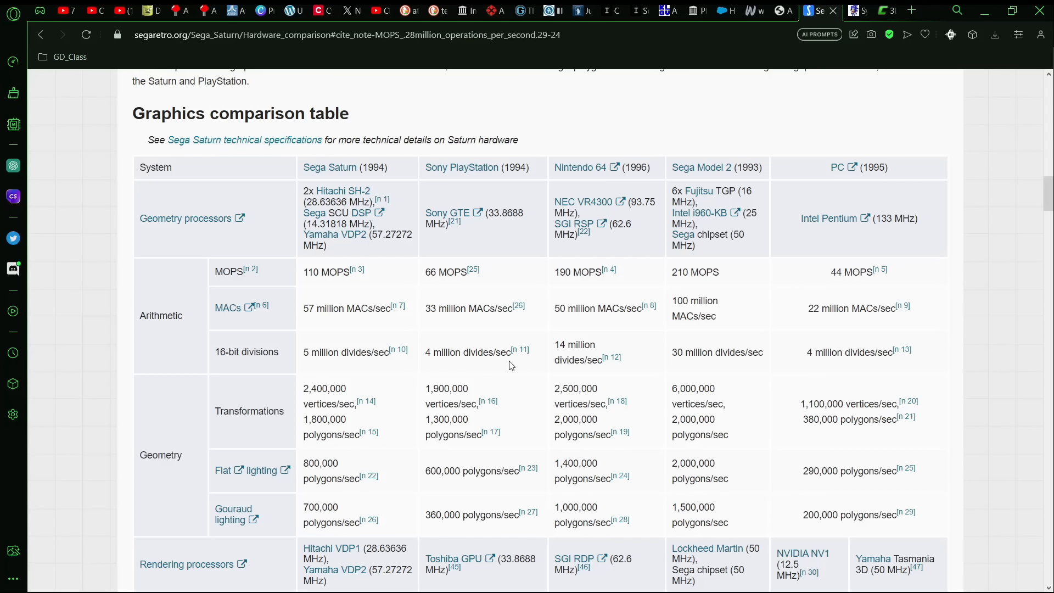
{"action": "mouse_move", "coordinate": [661, 283]}
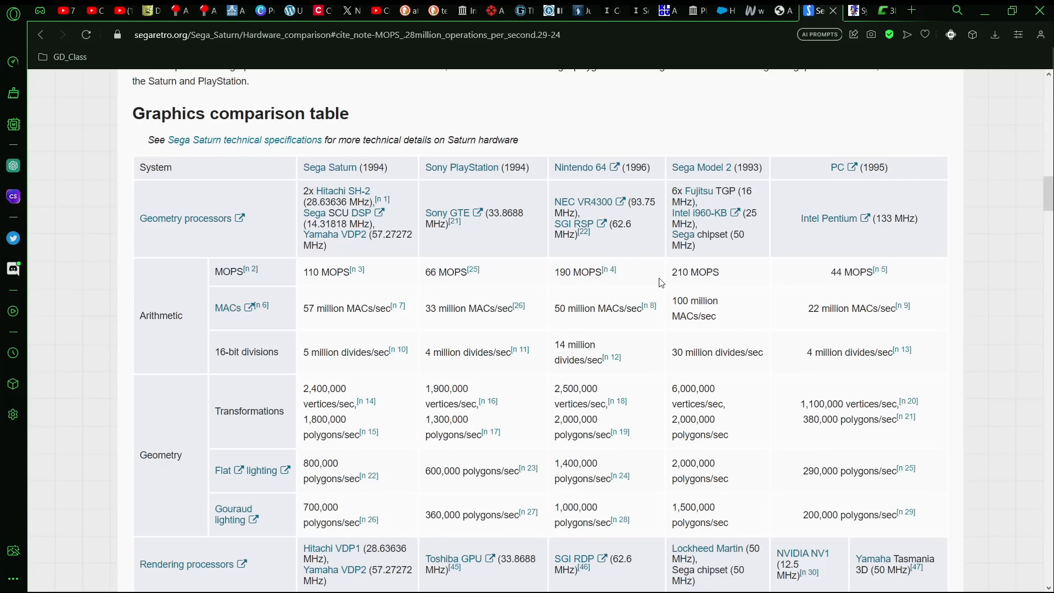
{"action": "mouse_move", "coordinate": [554, 272]}
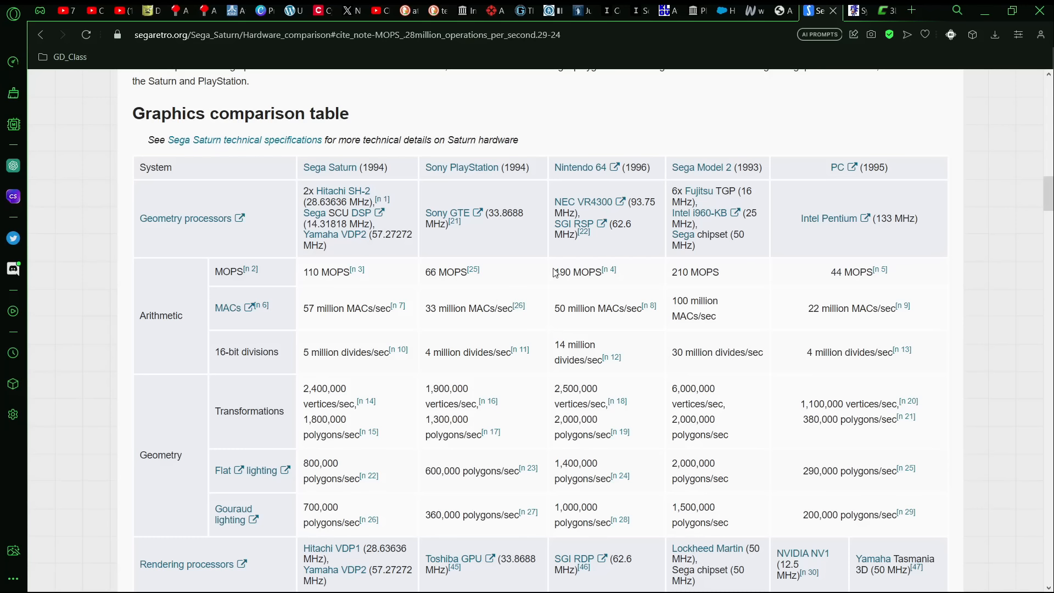
{"action": "mouse_move", "coordinate": [448, 278]}
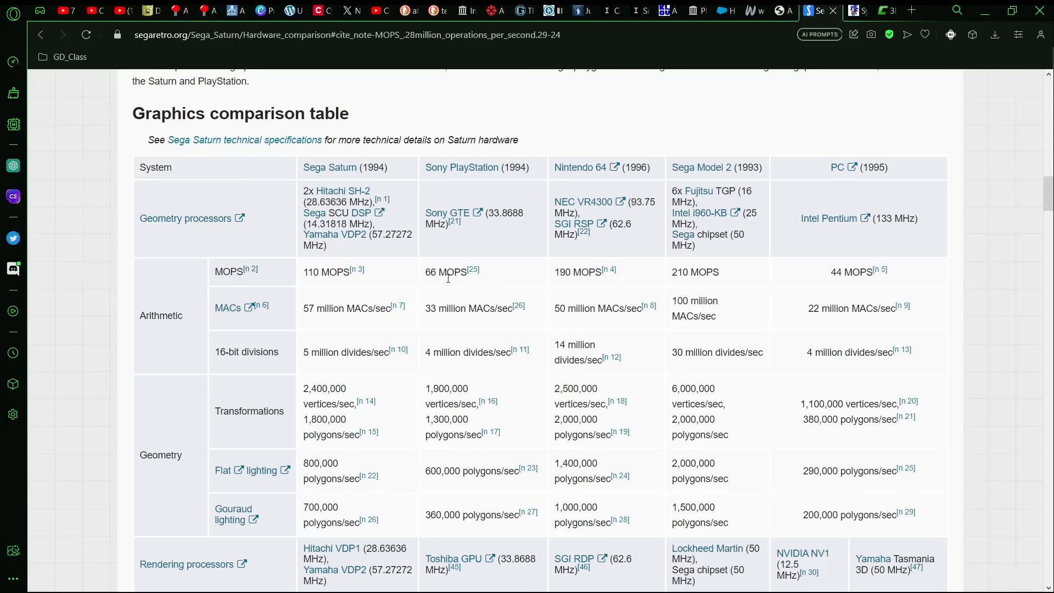
{"action": "mouse_move", "coordinate": [742, 588]}
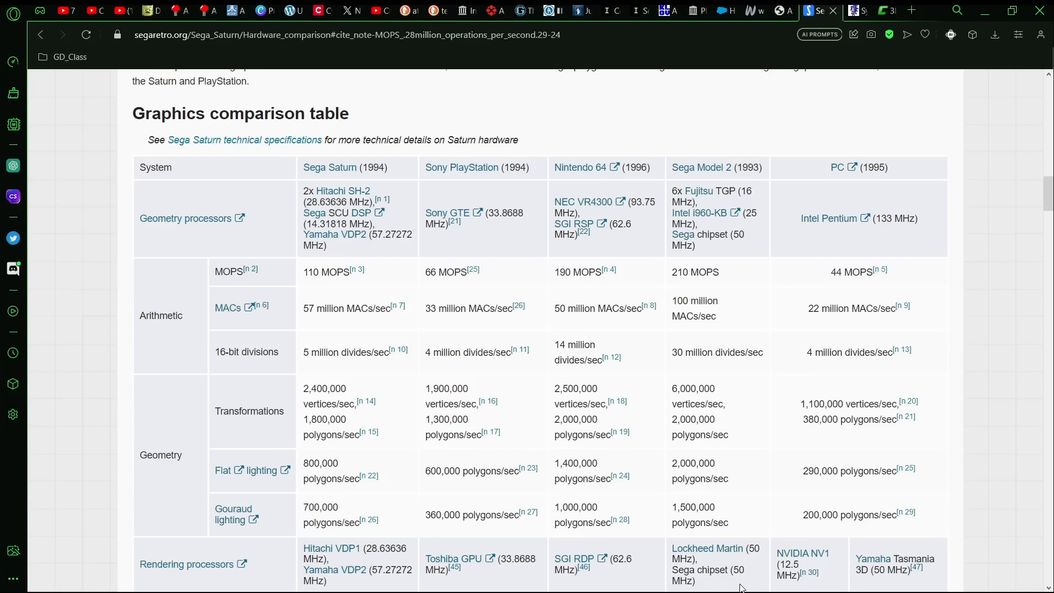
Switch to the archived Jaguar 2 specs tab and read its Tom, Jerry and 68EC020 sections.
{"action": "left_click", "coordinate": [785, 11]}
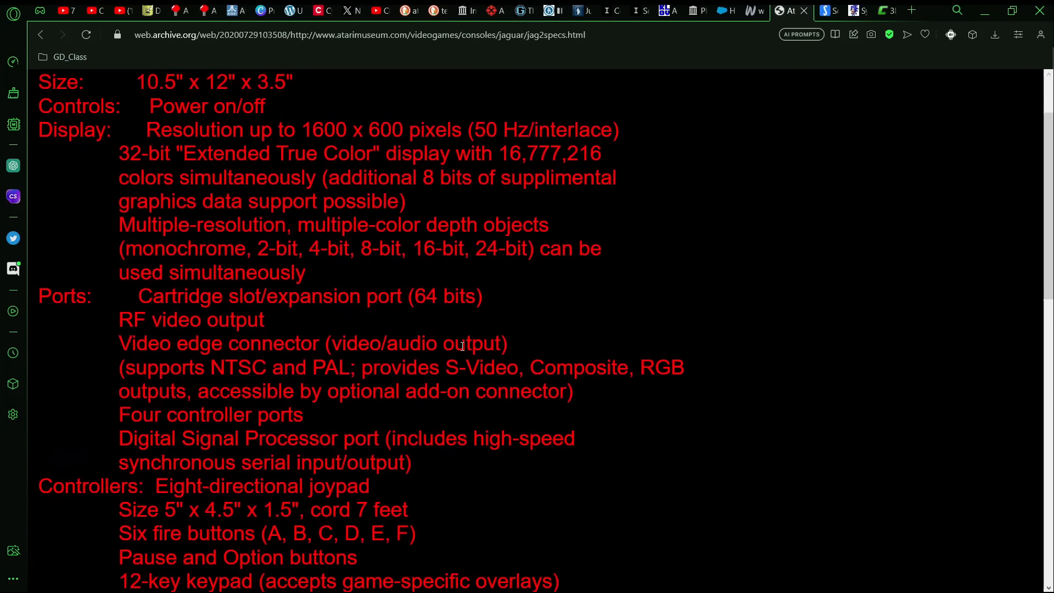
{"action": "scroll", "scroll_direction": "down", "scroll_amount": 3}
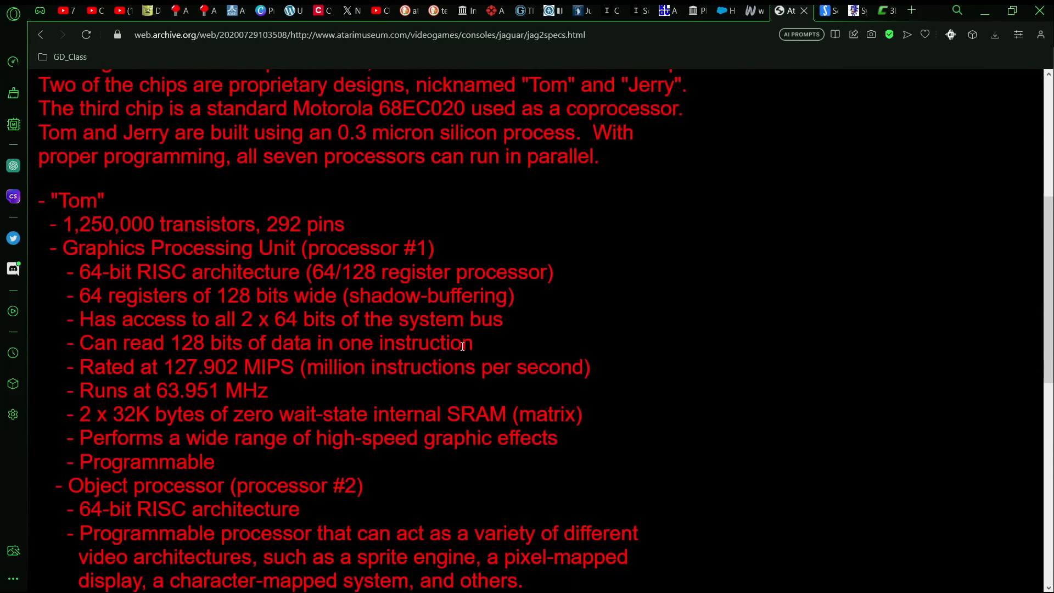
{"action": "scroll", "scroll_direction": "down", "scroll_amount": 3}
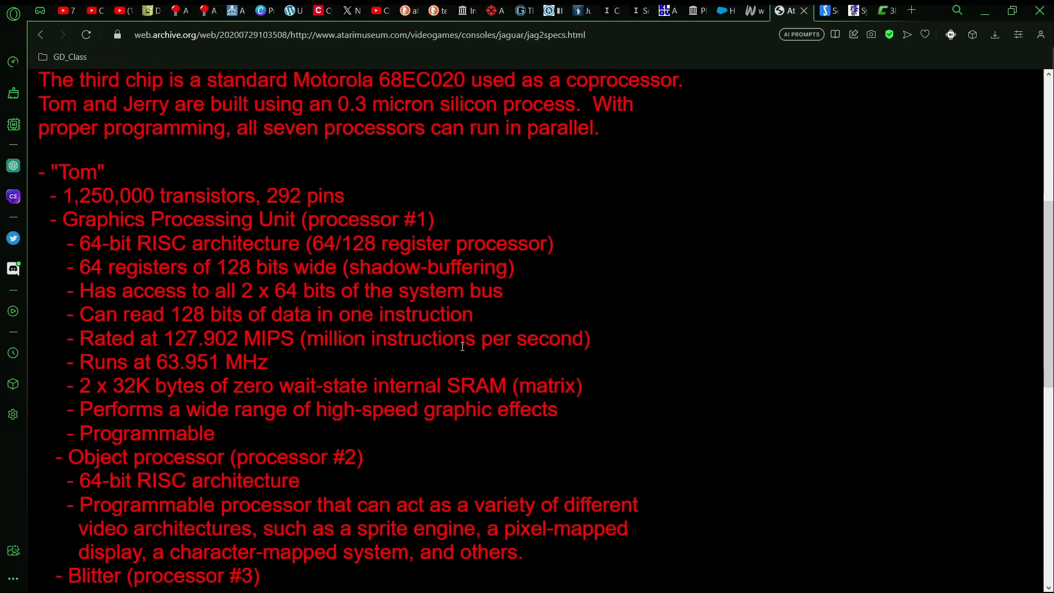
{"action": "mouse_move", "coordinate": [545, 369]}
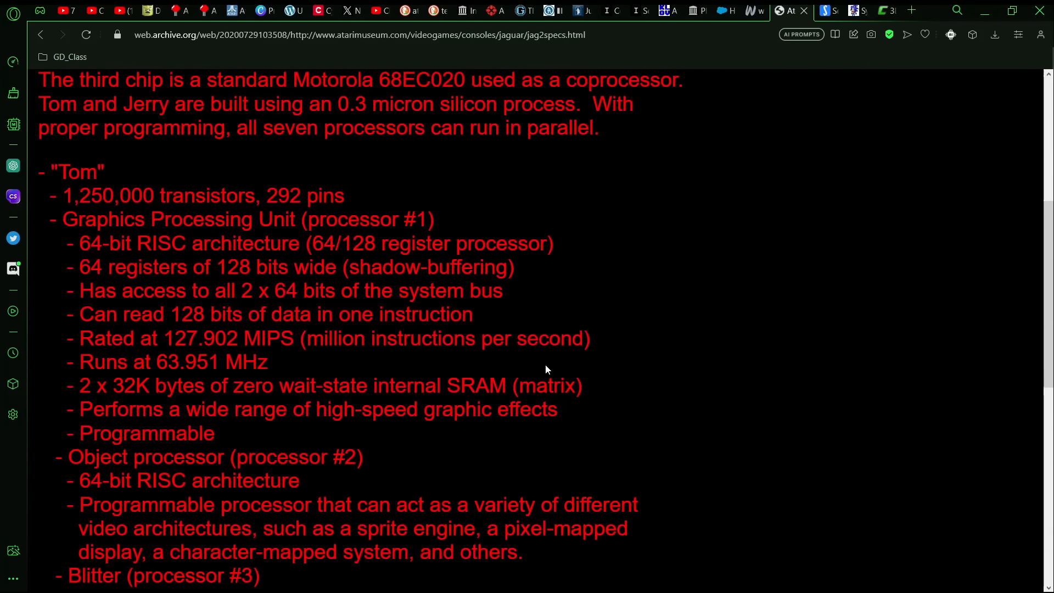
{"action": "mouse_move", "coordinate": [285, 350]}
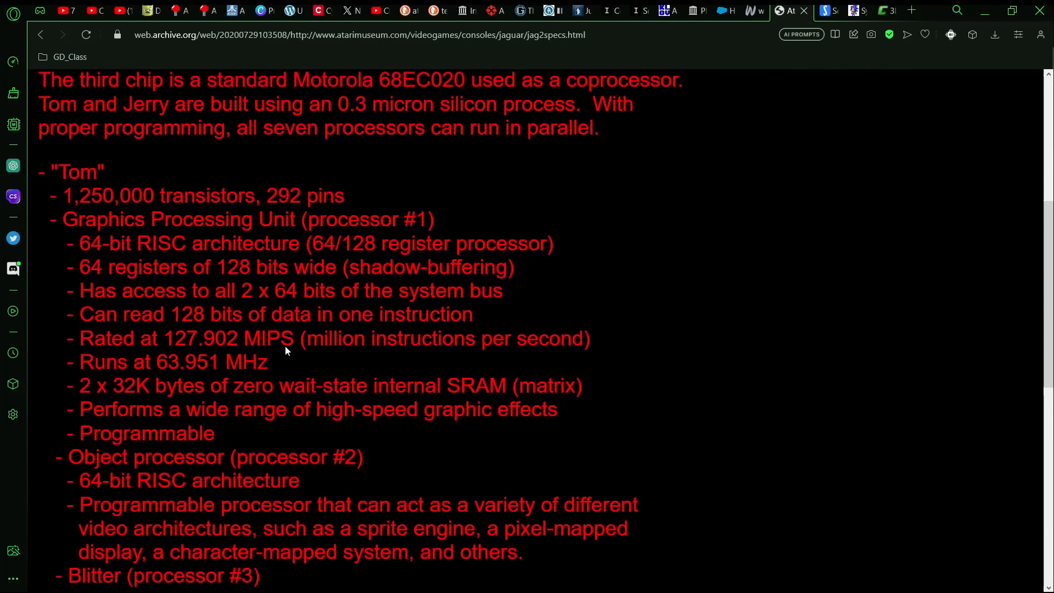
{"action": "scroll", "scroll_direction": "down", "scroll_amount": 3}
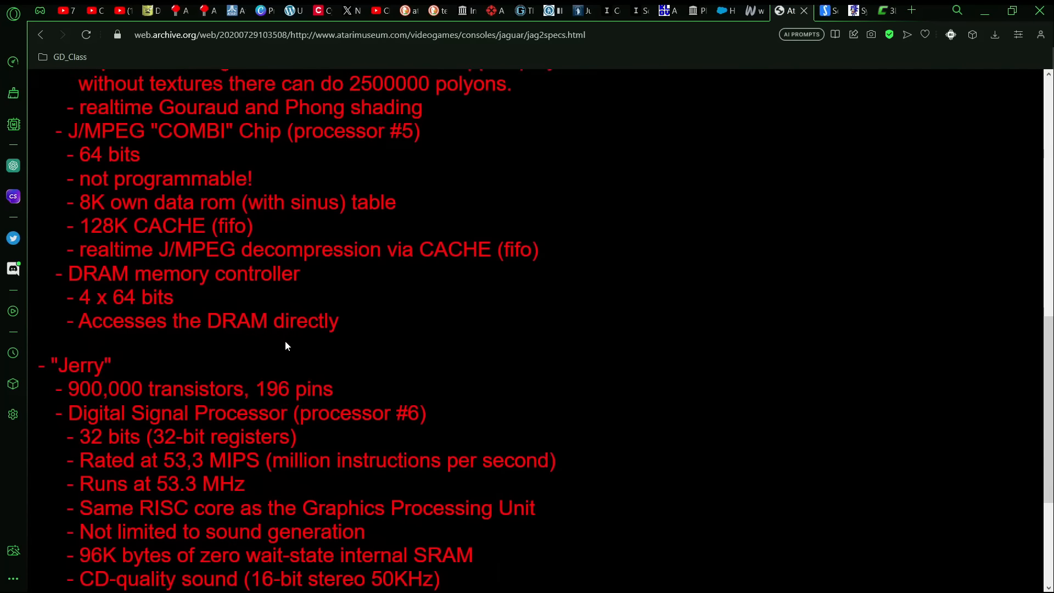
{"action": "scroll", "scroll_direction": "down", "scroll_amount": 3}
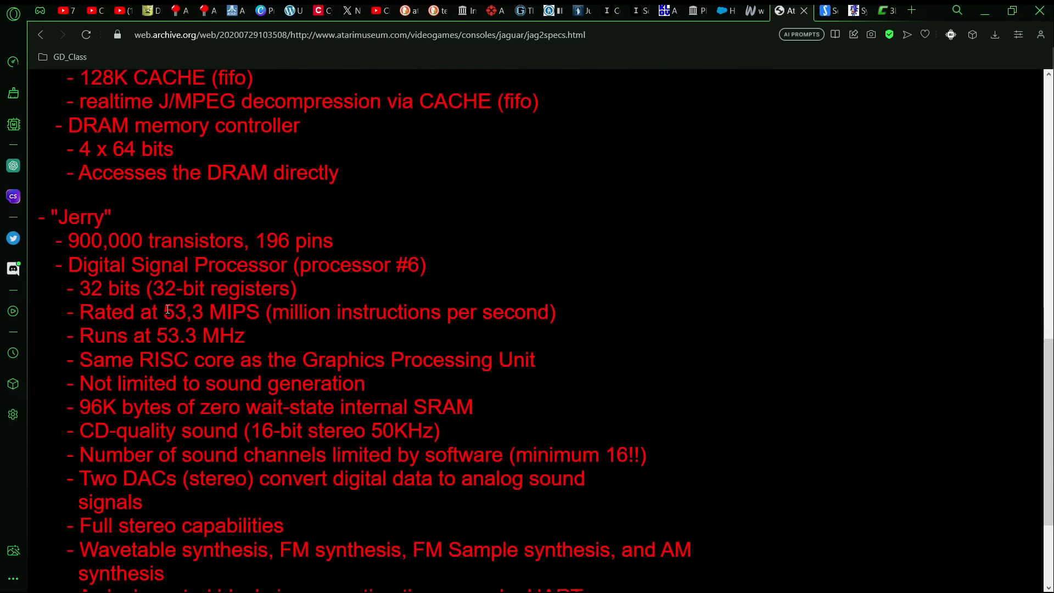
{"action": "mouse_move", "coordinate": [476, 348]}
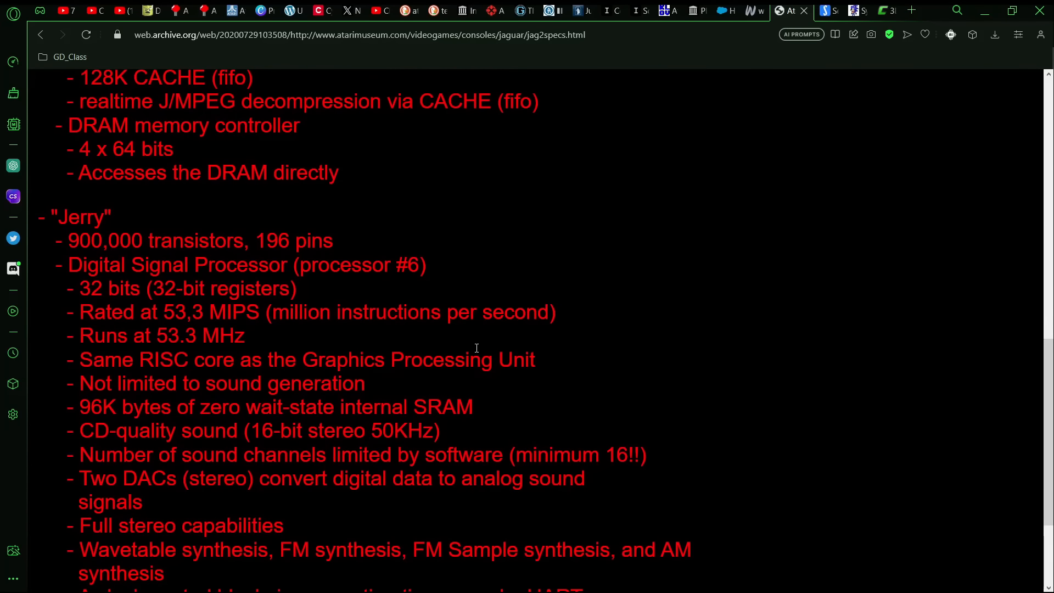
{"action": "scroll", "scroll_direction": "down", "scroll_amount": 3}
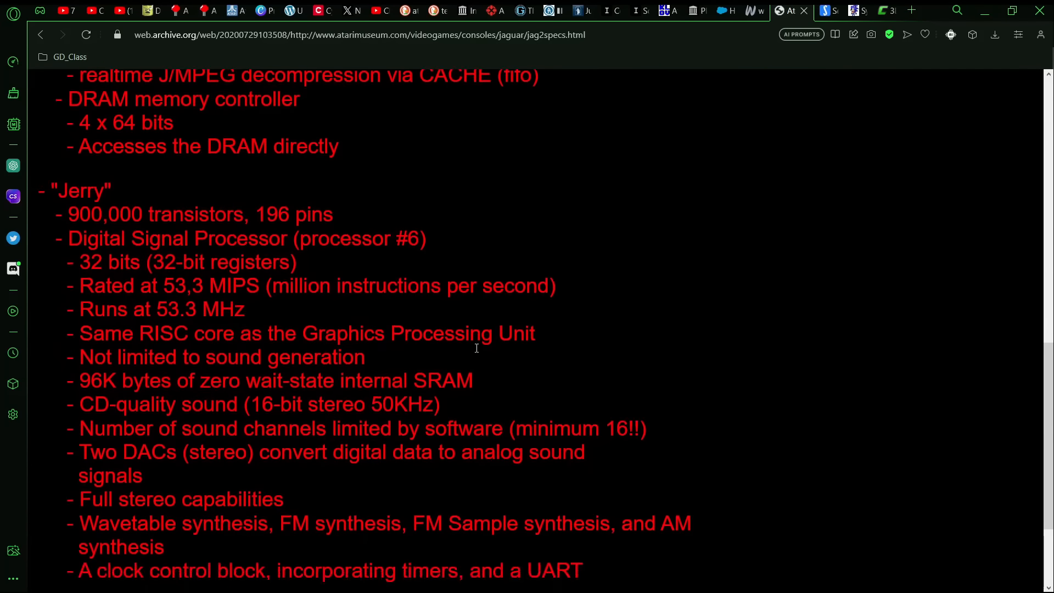
{"action": "scroll", "scroll_direction": "down", "scroll_amount": 3}
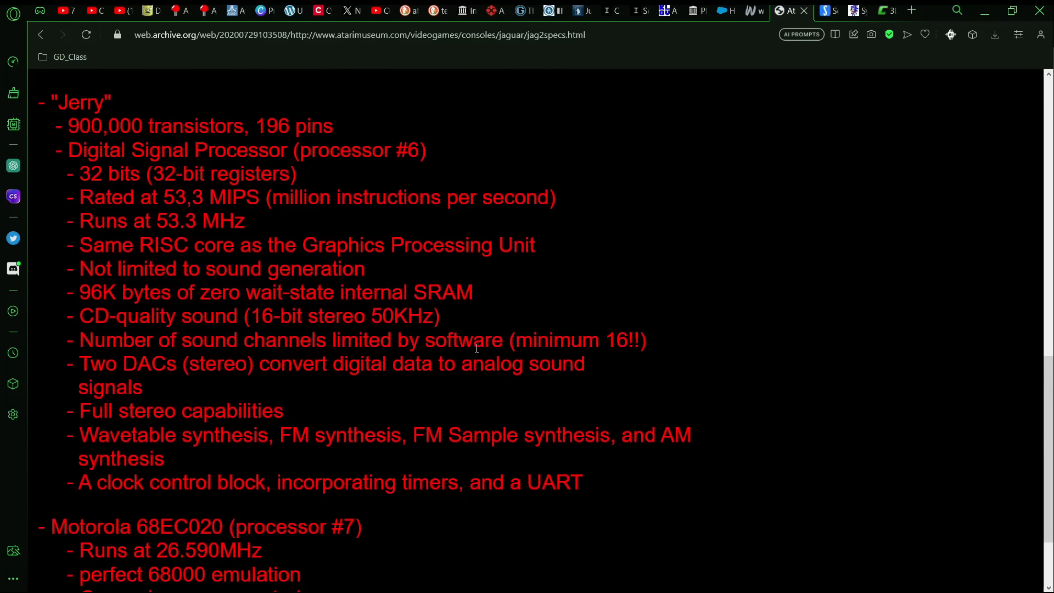
{"action": "scroll", "scroll_direction": "down", "scroll_amount": 3}
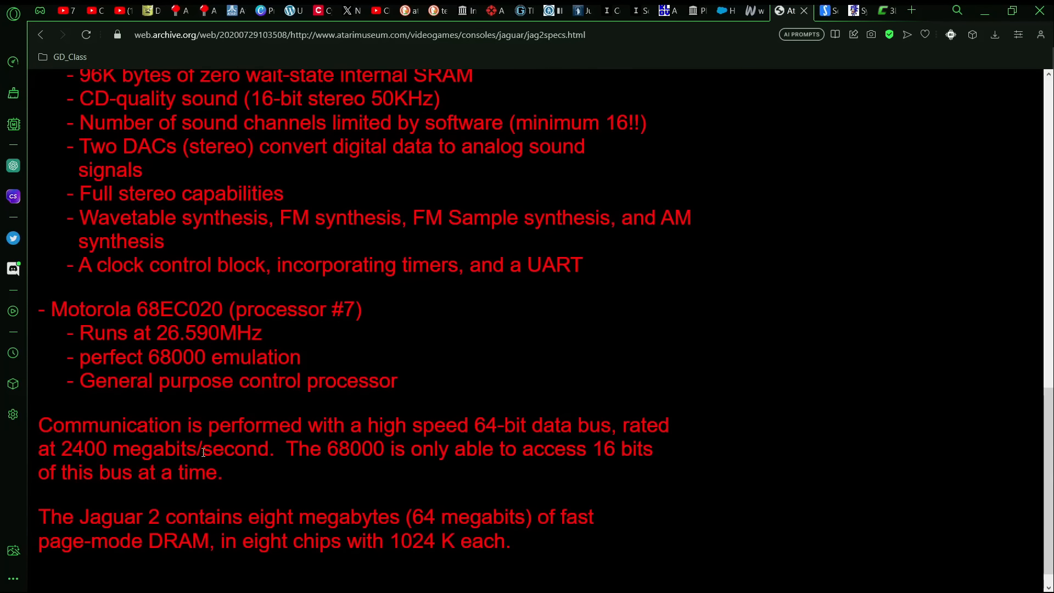
{"action": "mouse_move", "coordinate": [266, 466]}
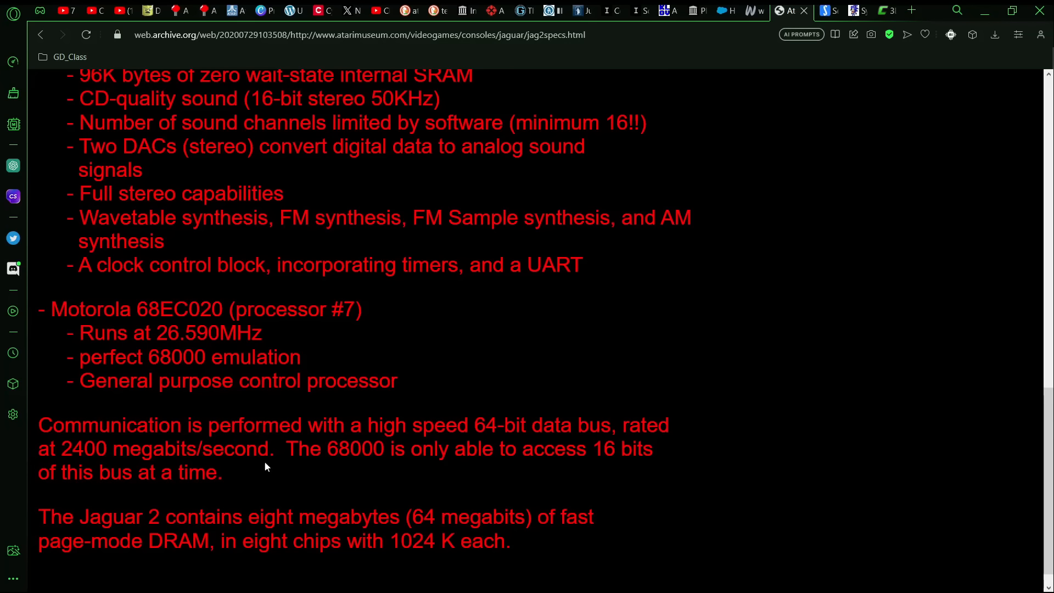
{"action": "mouse_move", "coordinate": [602, 394]}
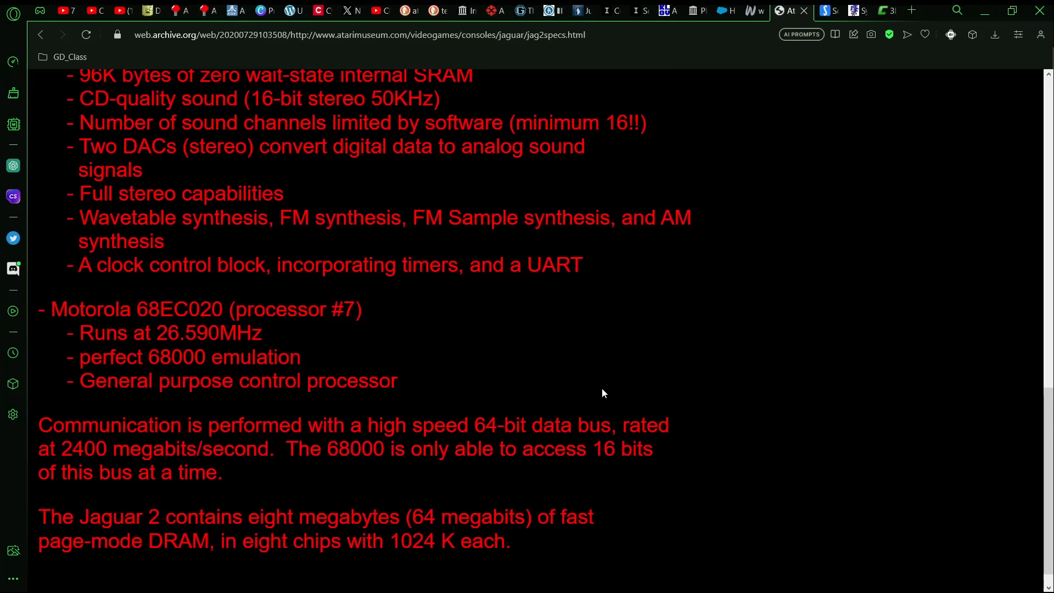
{"action": "left_click_drag", "start_coordinate": [285, 448], "coordinate": [397, 448]}
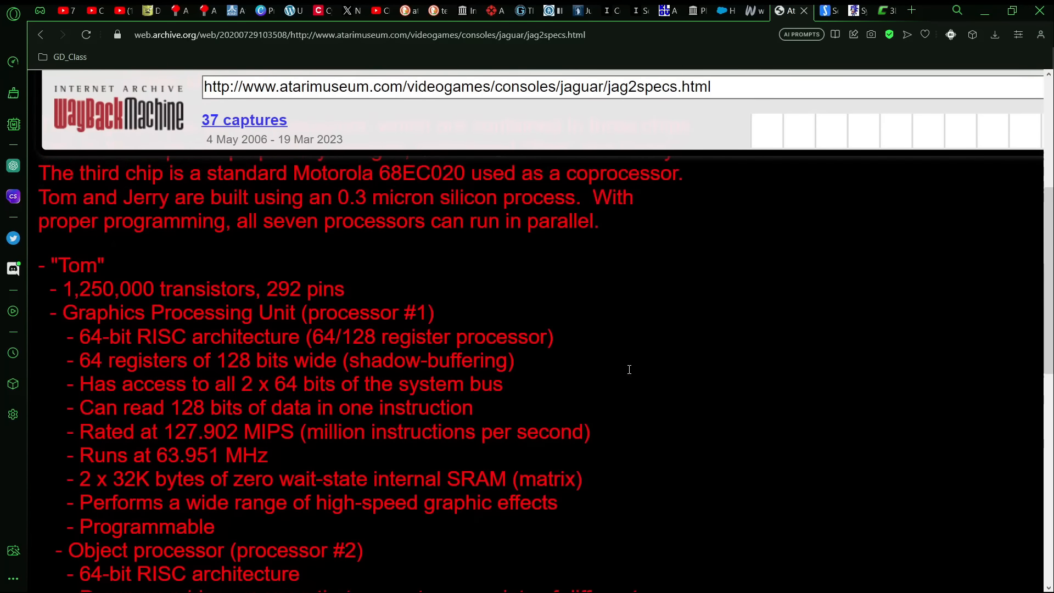
{"action": "scroll", "scroll_direction": "down", "scroll_amount": 3}
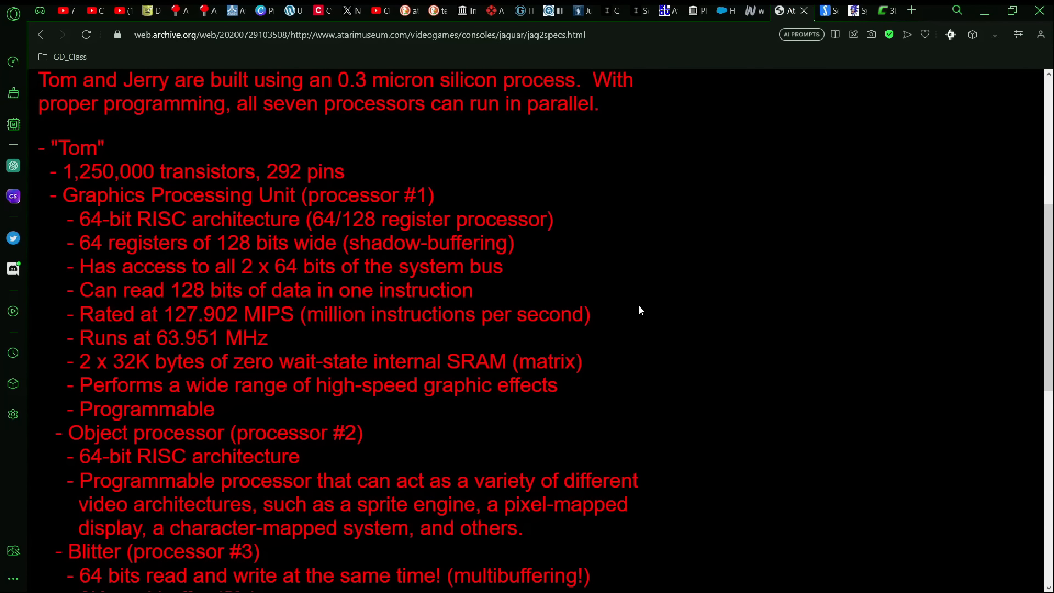
{"action": "scroll", "scroll_direction": "down", "scroll_amount": 3}
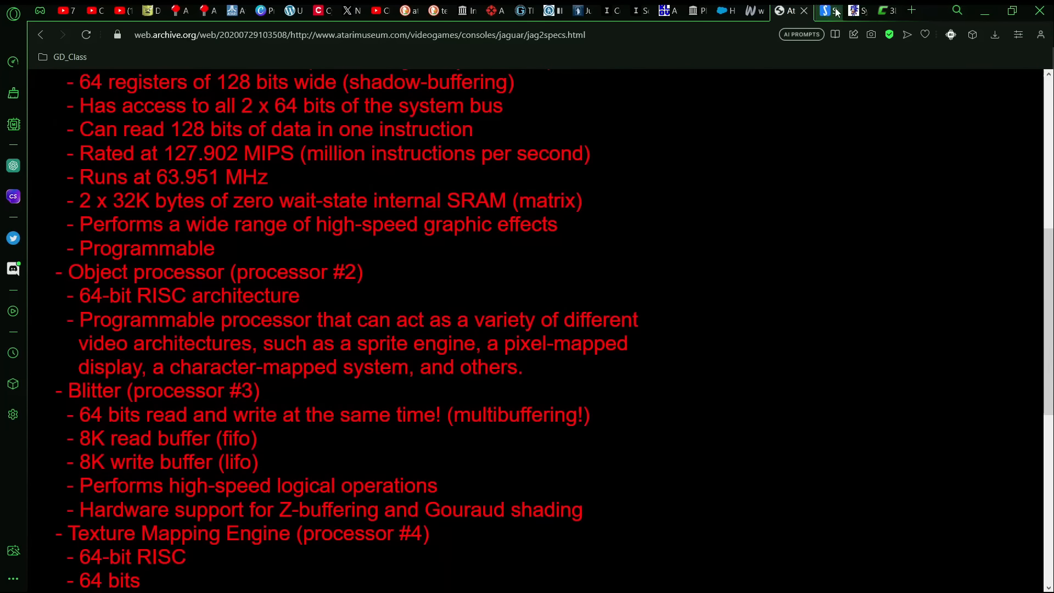
{"action": "left_click", "coordinate": [820, 10]}
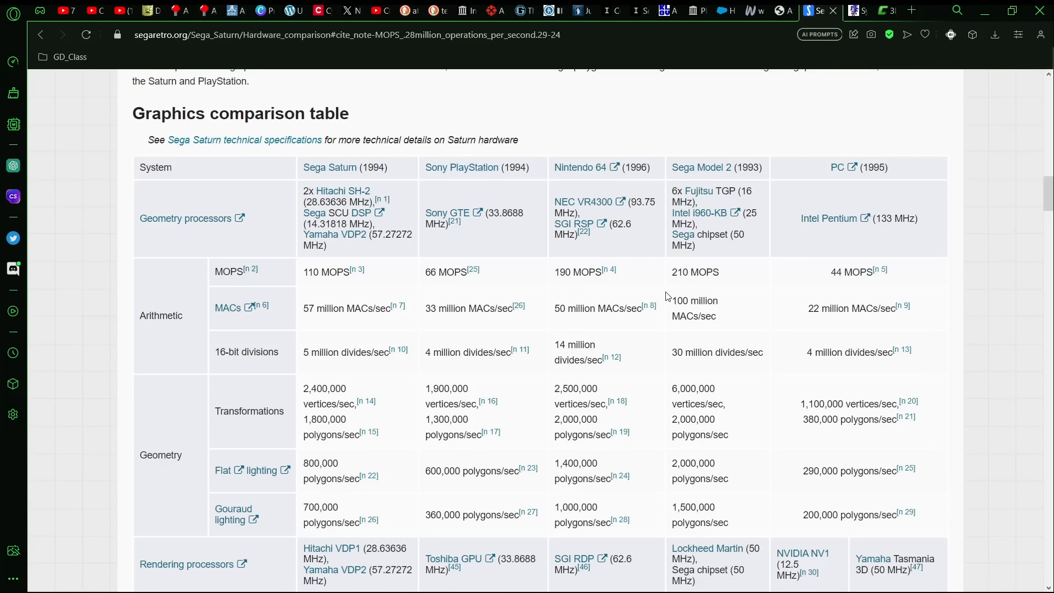
{"action": "mouse_move", "coordinate": [660, 285]}
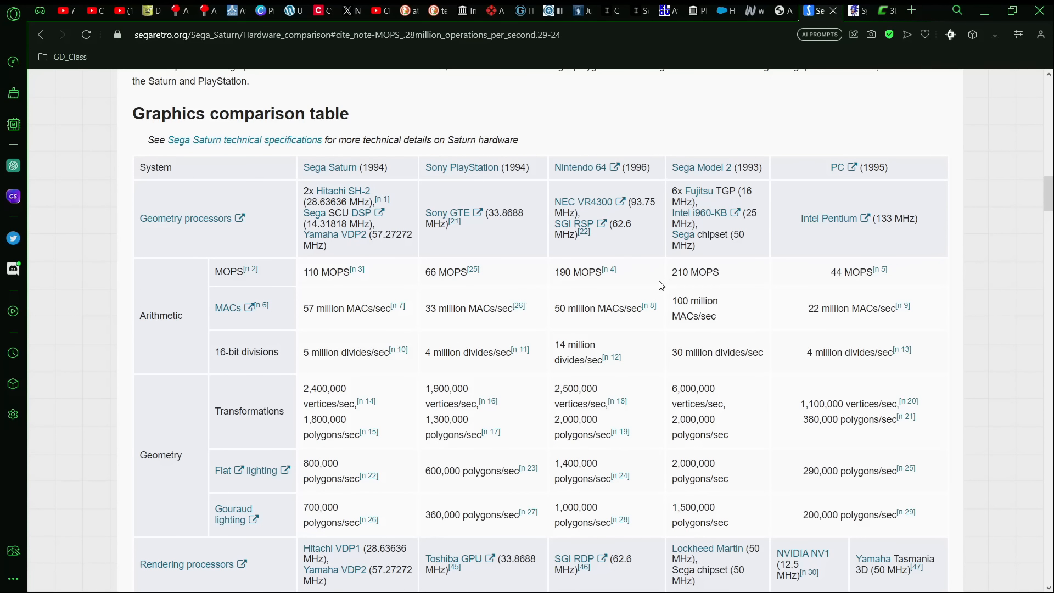
{"action": "mouse_move", "coordinate": [558, 297]}
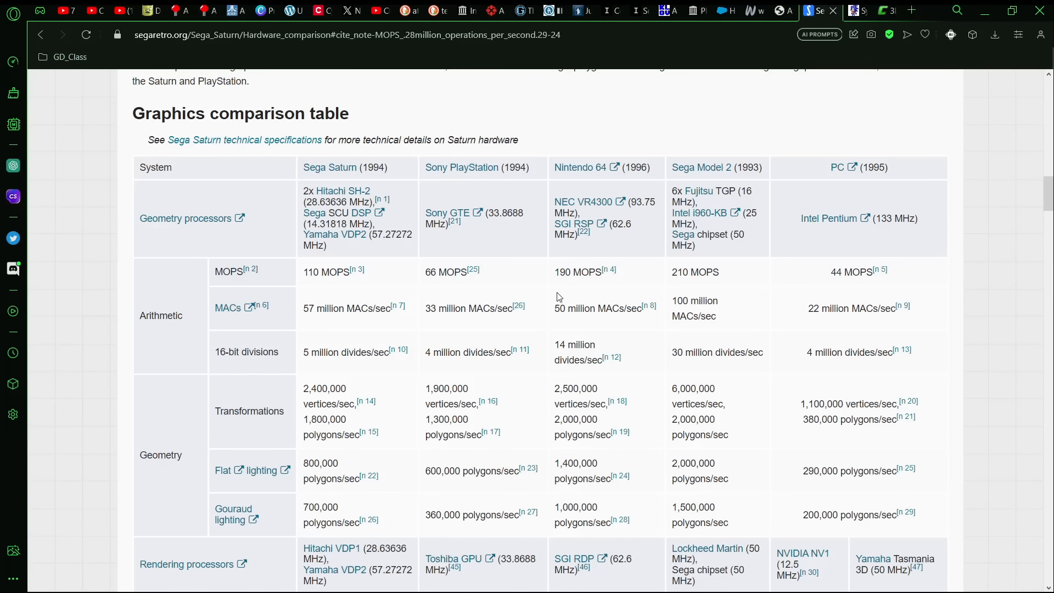
{"action": "mouse_move", "coordinate": [662, 280]}
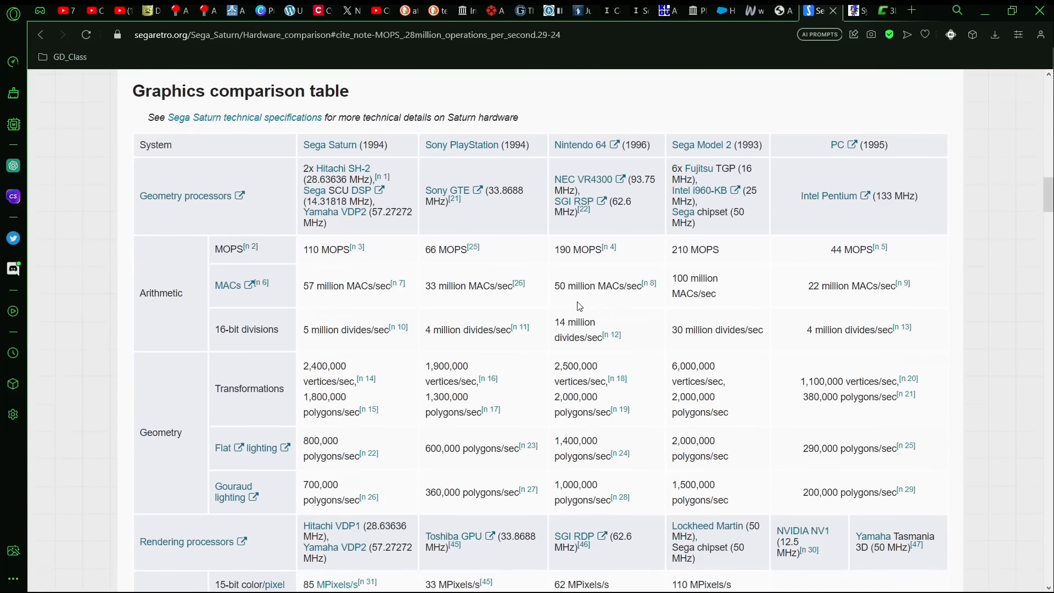
{"action": "scroll", "scroll_direction": "down", "scroll_amount": 3}
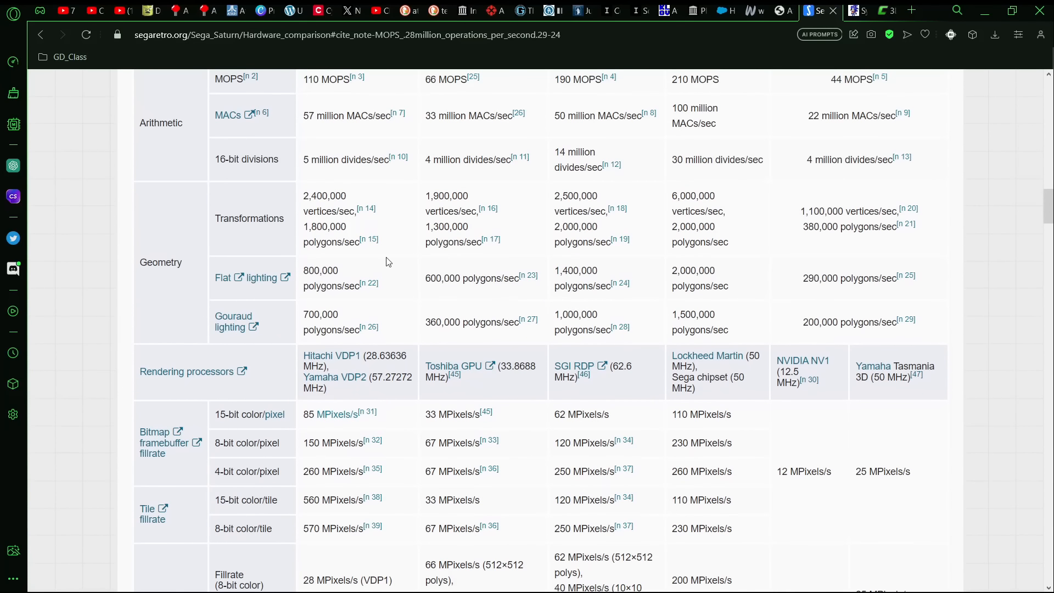
{"action": "mouse_move", "coordinate": [665, 275]}
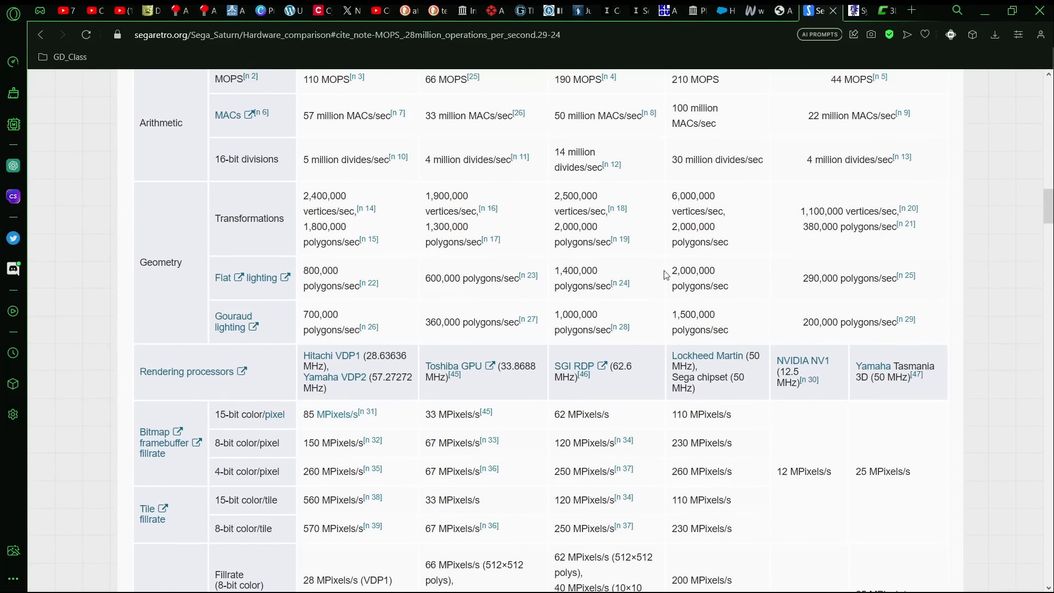
{"action": "scroll", "scroll_direction": "down", "scroll_amount": 3}
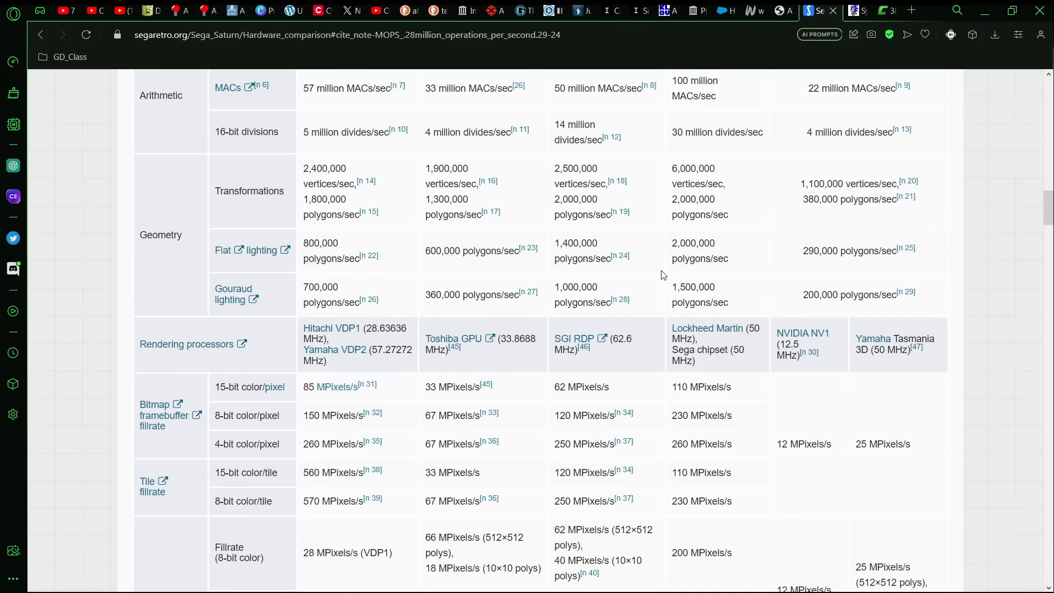
{"action": "mouse_move", "coordinate": [424, 293]}
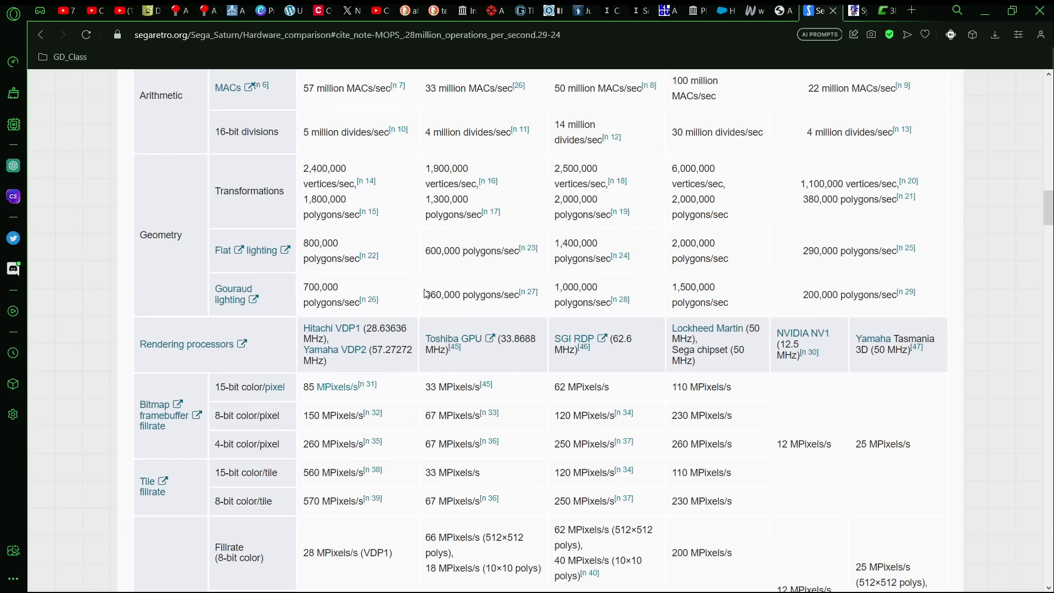
{"action": "left_click_drag", "start_coordinate": [426, 294], "coordinate": [629, 303]}
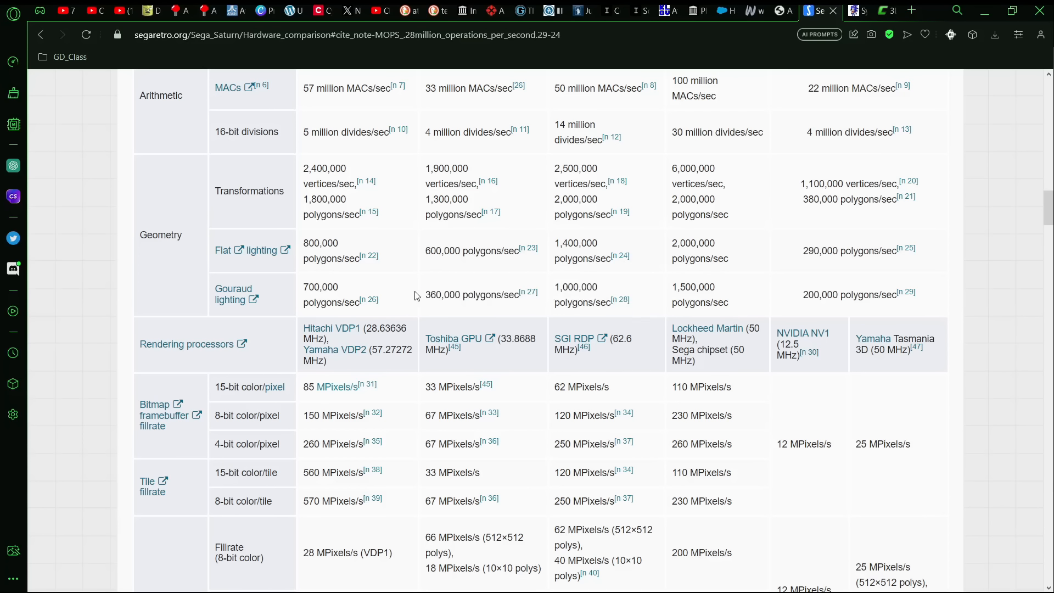
{"action": "mouse_move", "coordinate": [303, 290]}
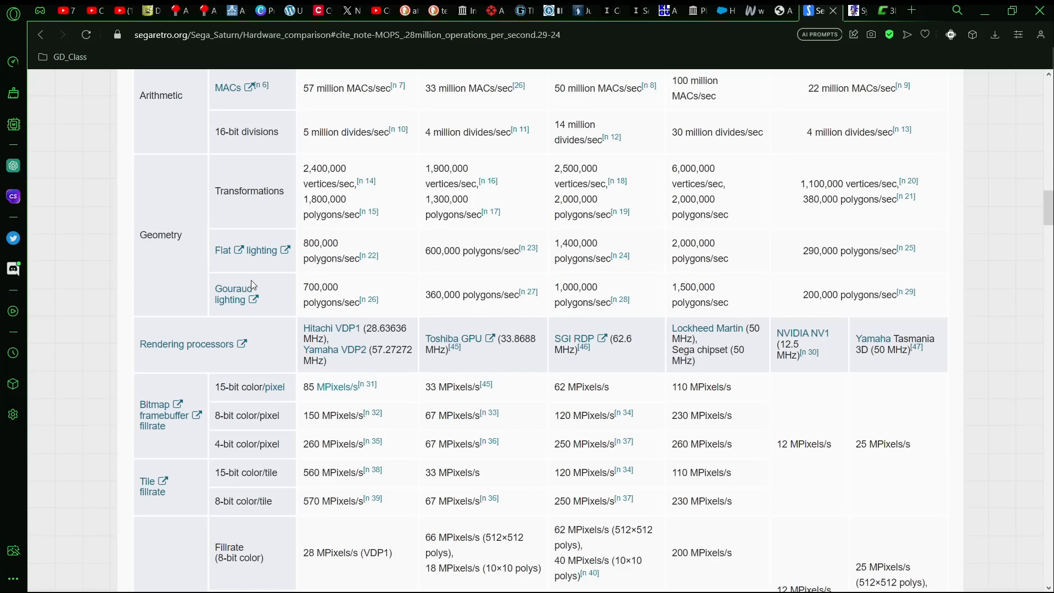
{"action": "mouse_move", "coordinate": [291, 309]}
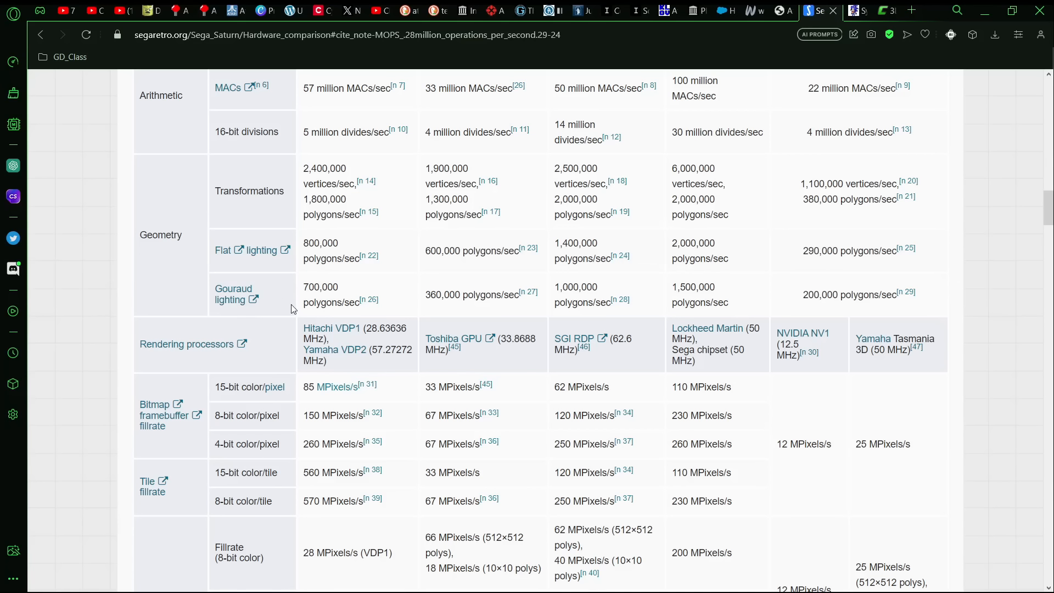
{"action": "mouse_move", "coordinate": [417, 308]}
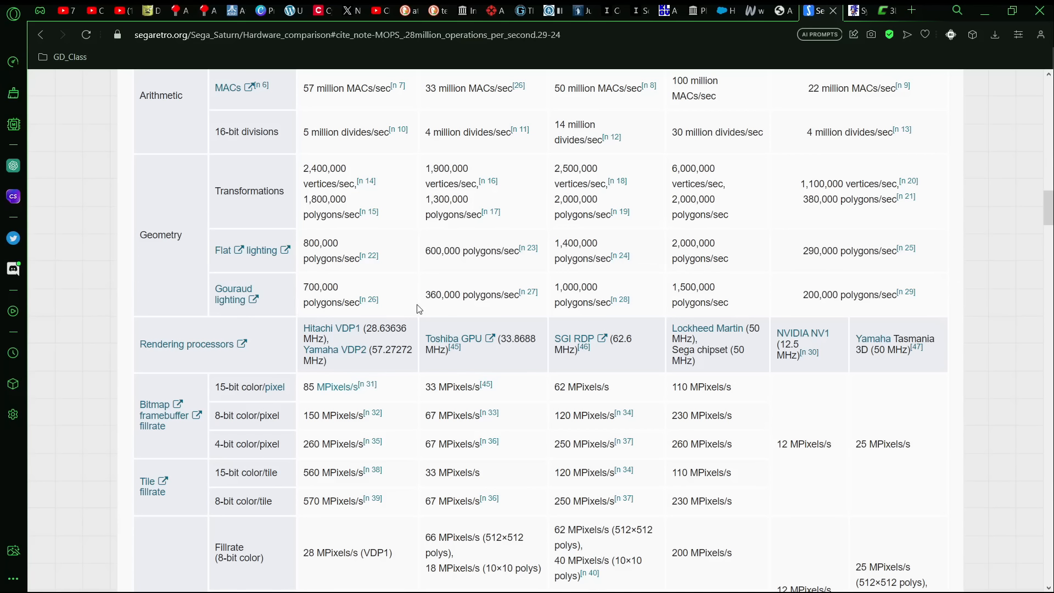
{"action": "mouse_move", "coordinate": [413, 287]}
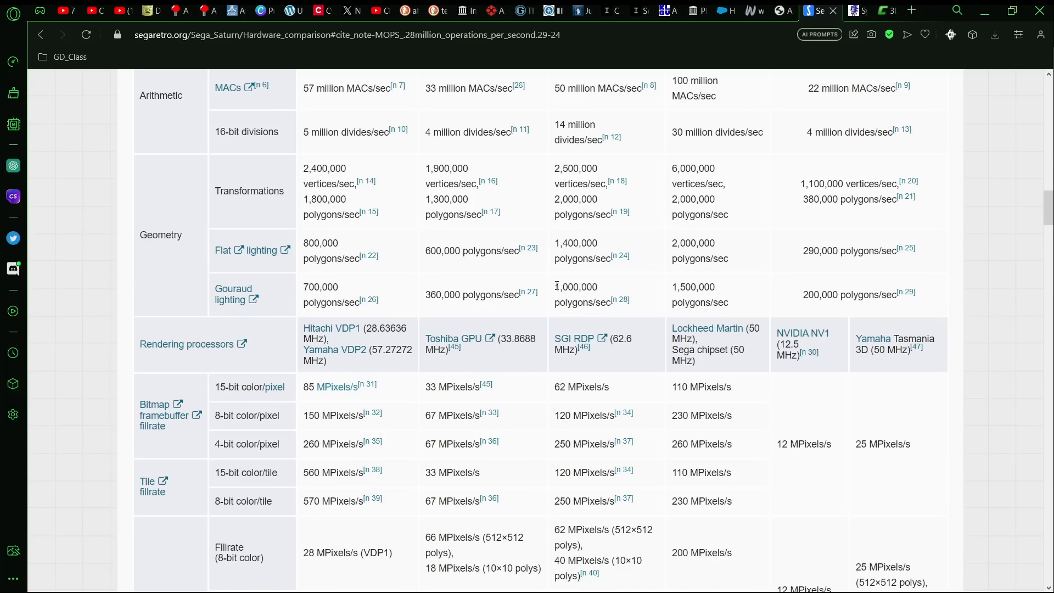
{"action": "mouse_move", "coordinate": [569, 297]}
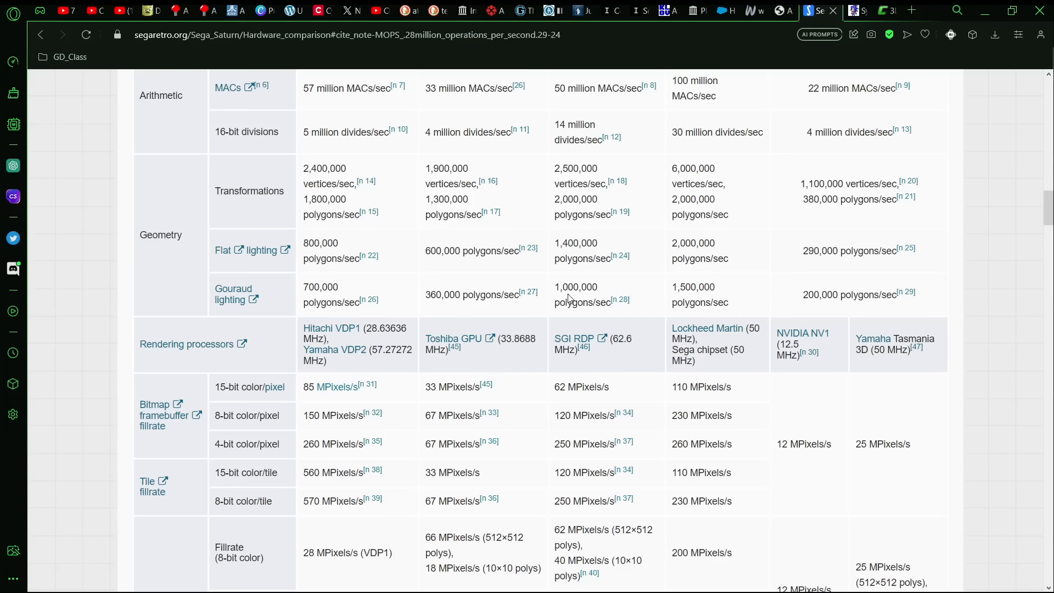
{"action": "mouse_move", "coordinate": [712, 298]}
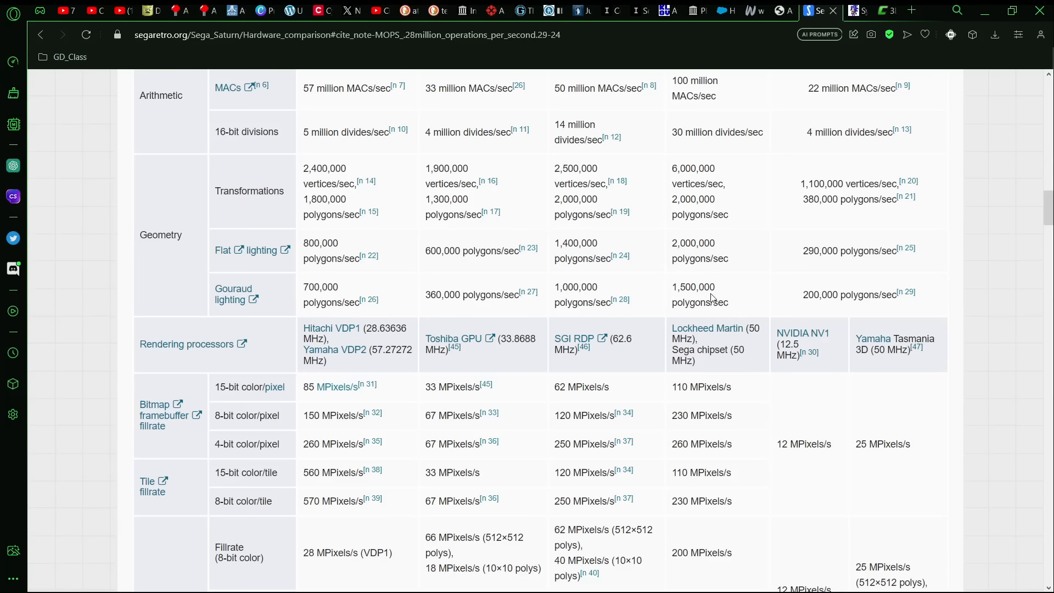
{"action": "scroll", "scroll_direction": "down", "scroll_amount": 3}
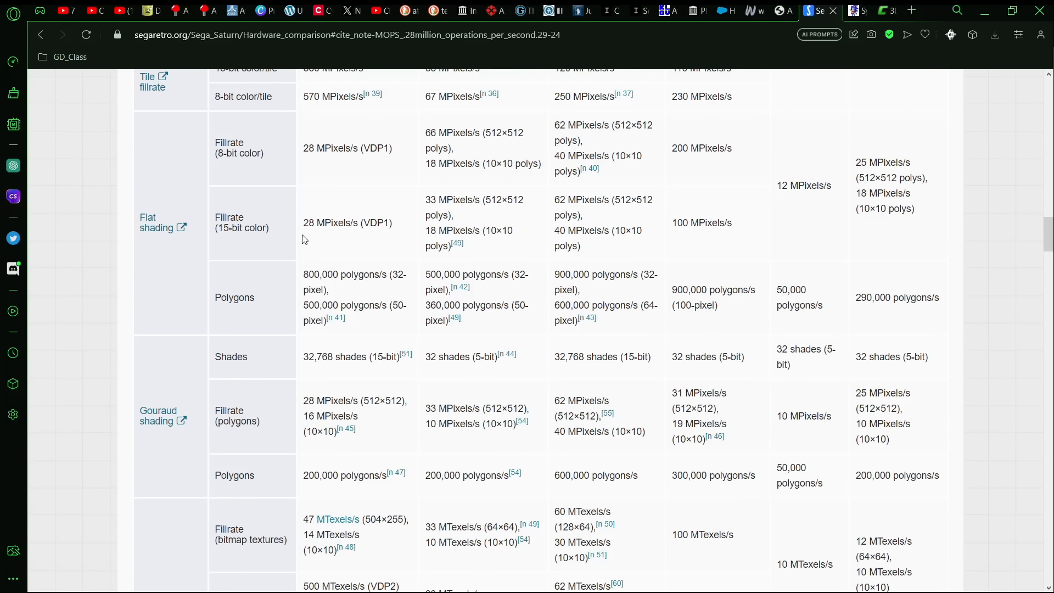
{"action": "mouse_move", "coordinate": [206, 204]}
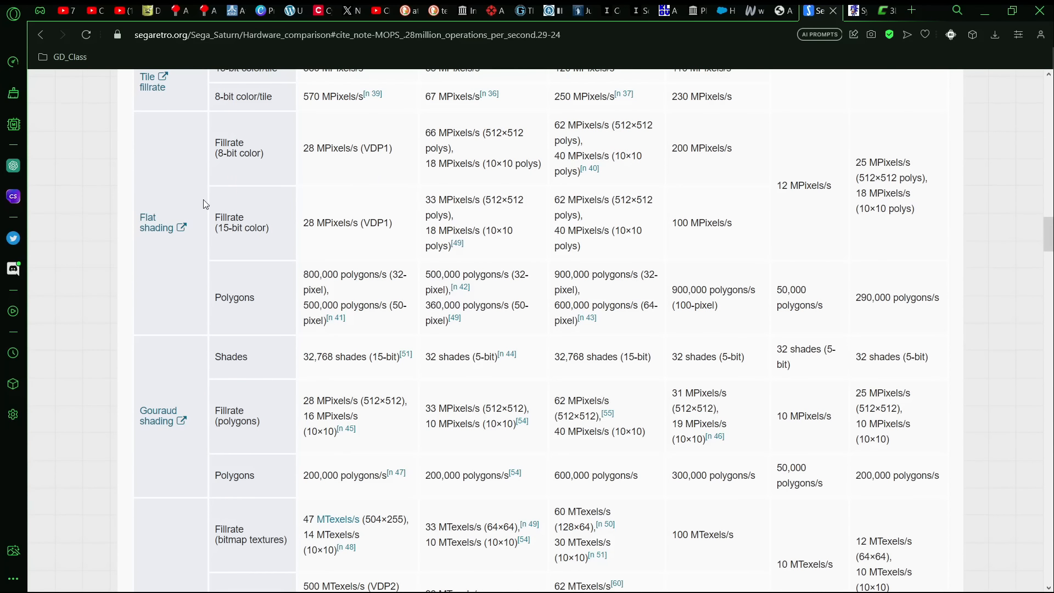
{"action": "mouse_move", "coordinate": [176, 237]}
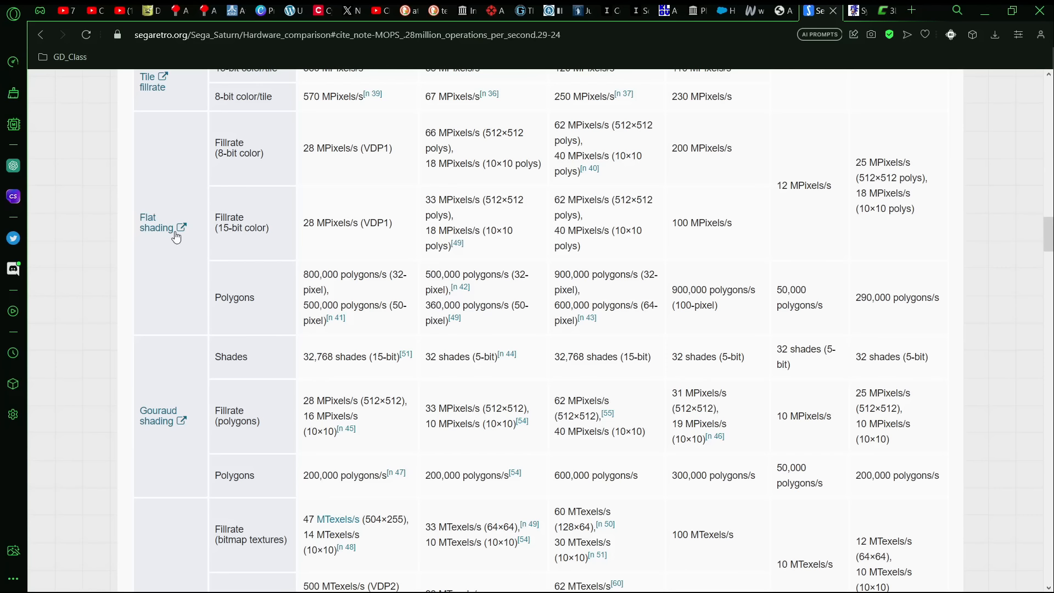
{"action": "scroll", "scroll_direction": "down", "scroll_amount": 3}
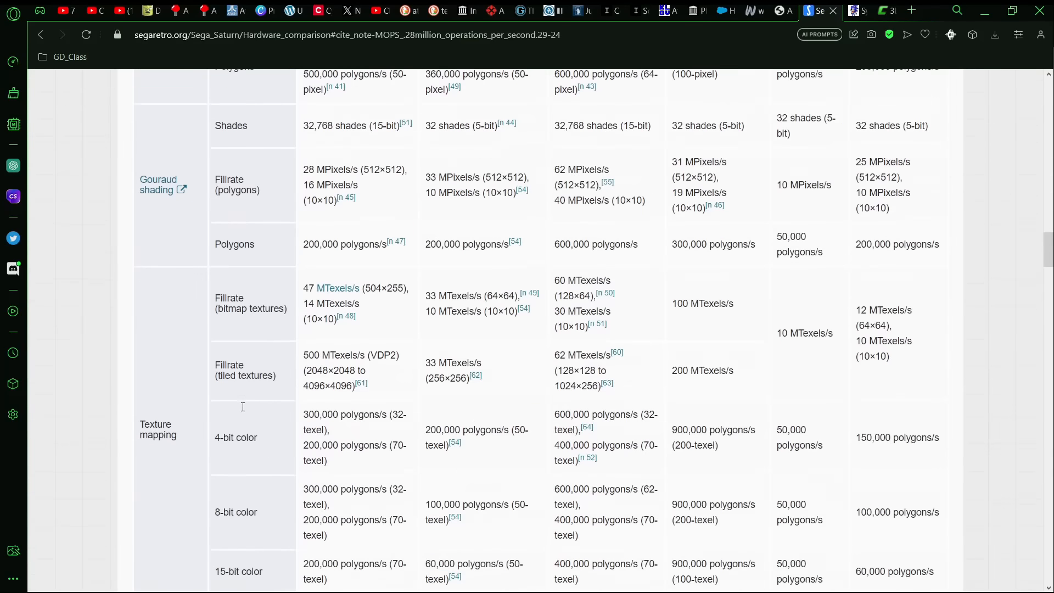
{"action": "scroll", "scroll_direction": "down", "scroll_amount": 3}
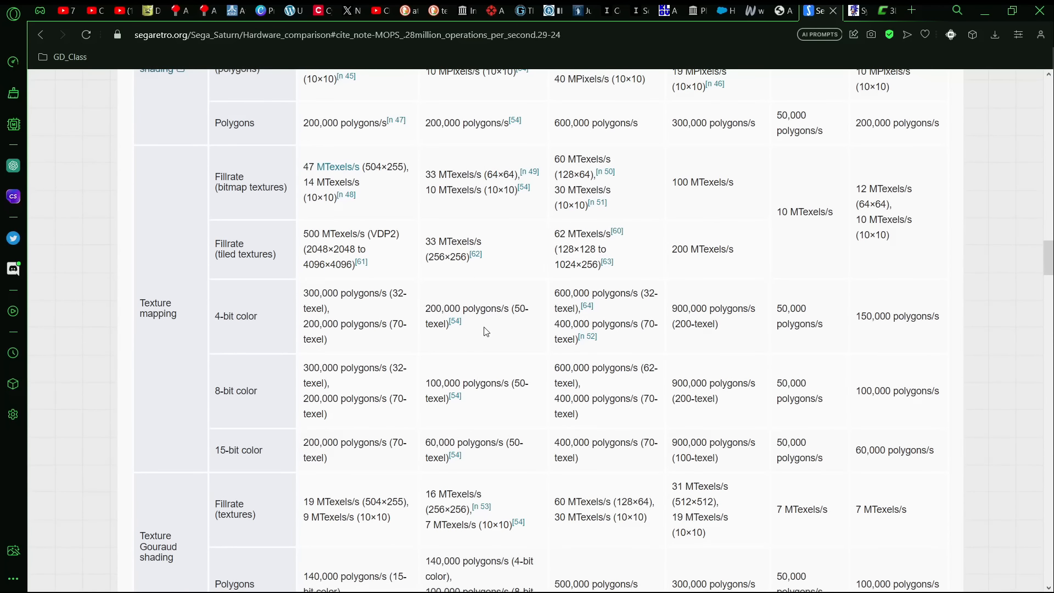
{"action": "scroll", "scroll_direction": "down", "scroll_amount": 3}
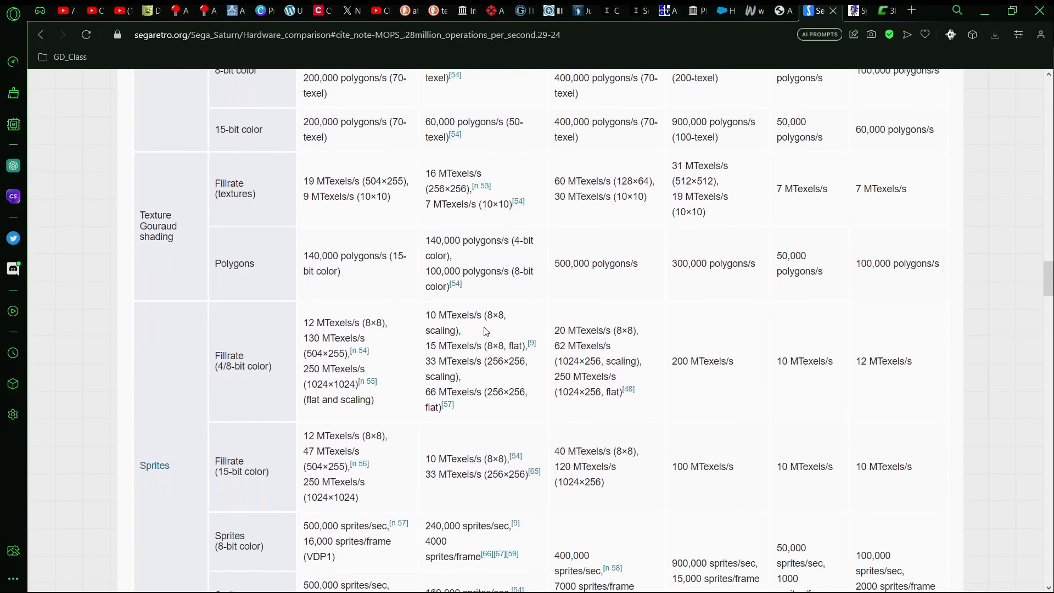
{"action": "scroll", "scroll_direction": "down", "scroll_amount": 3}
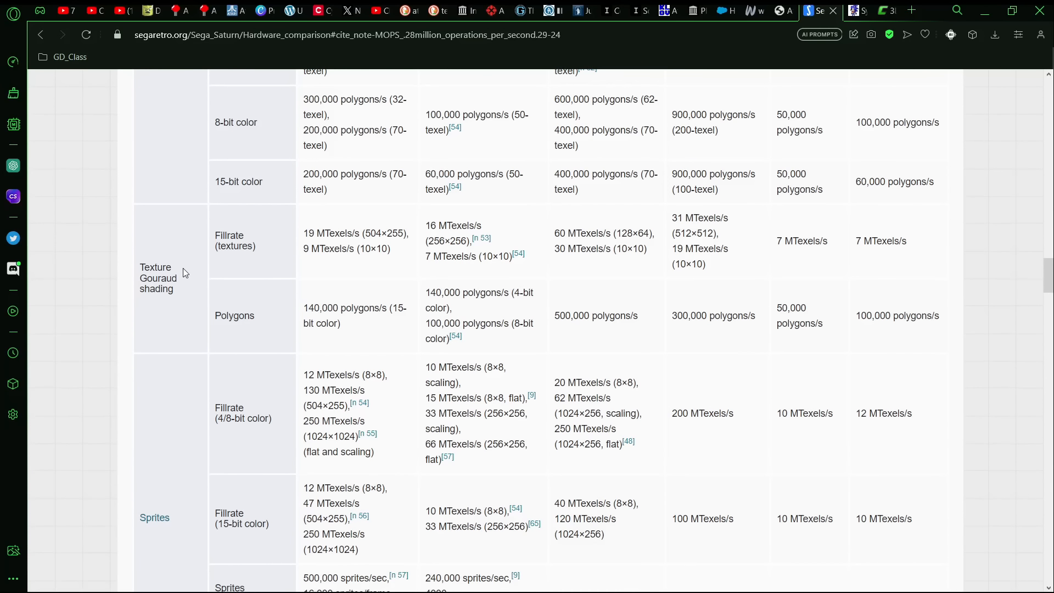
{"action": "mouse_move", "coordinate": [152, 265]}
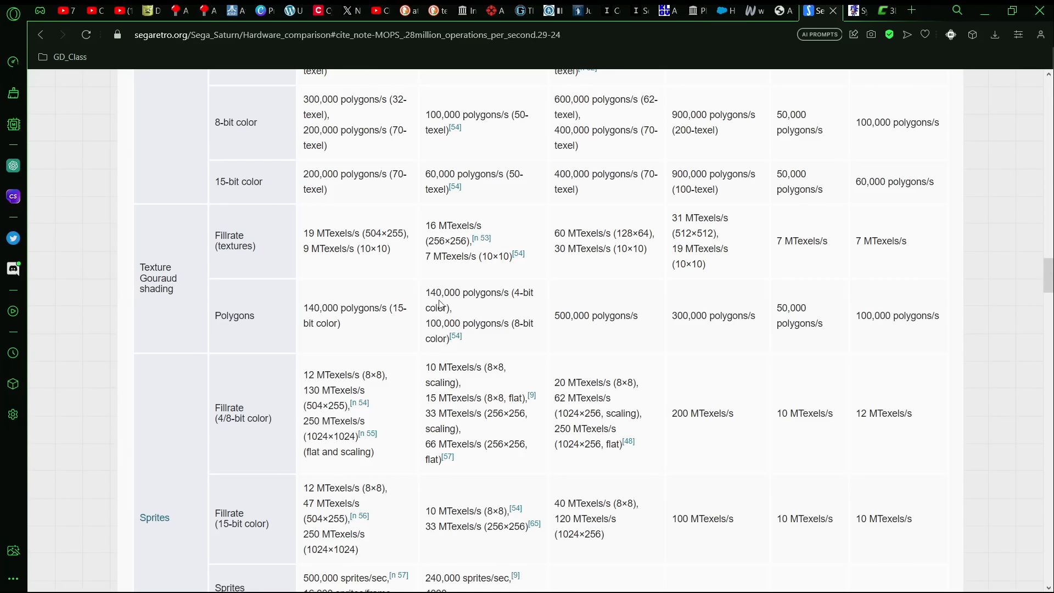
{"action": "mouse_move", "coordinate": [590, 301]}
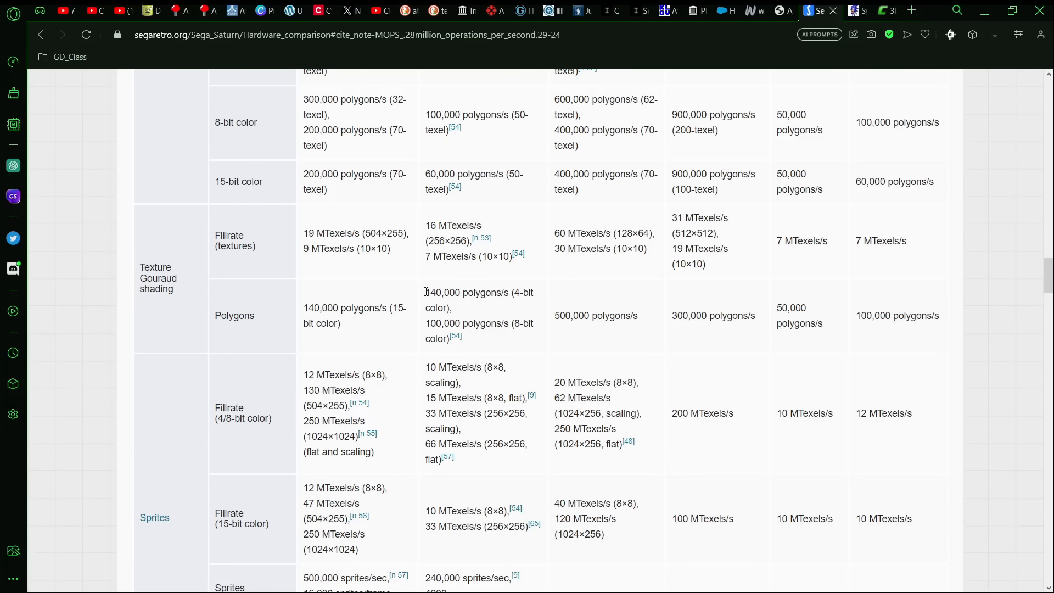
{"action": "mouse_move", "coordinate": [494, 310]}
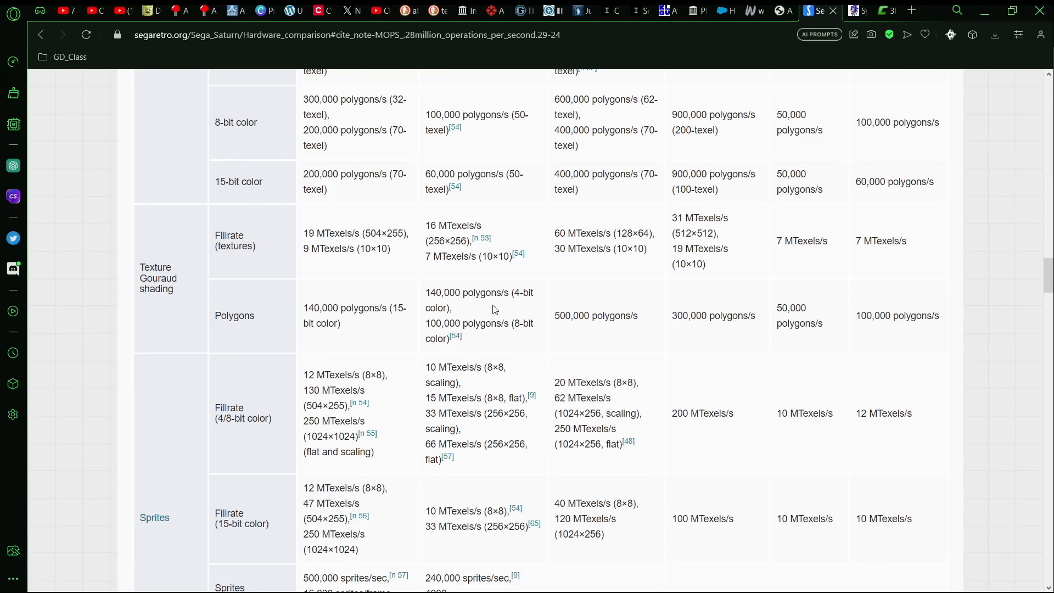
{"action": "mouse_move", "coordinate": [505, 323]}
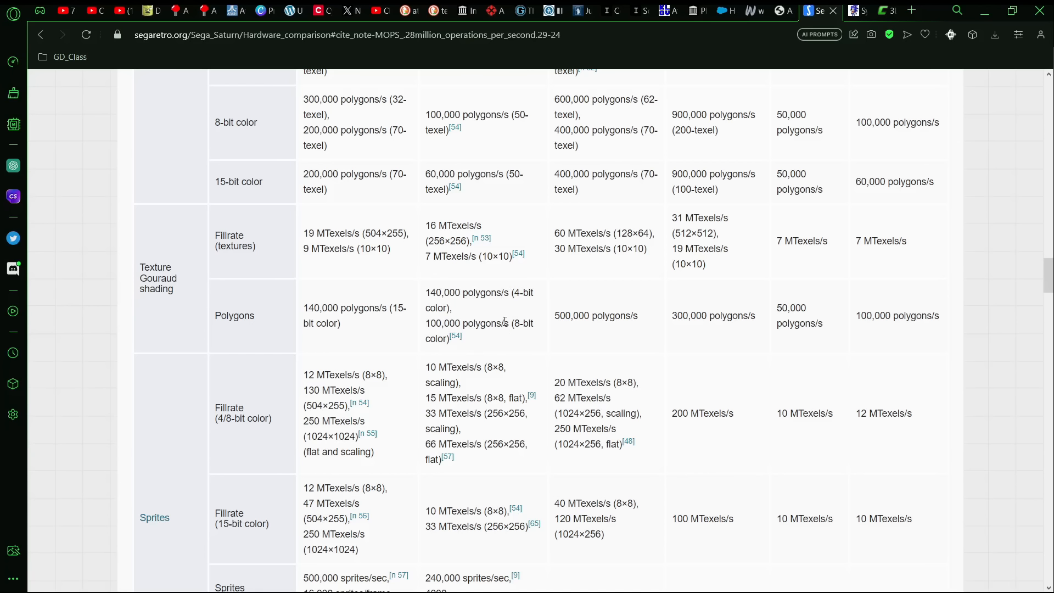
{"action": "double_click", "coordinate": [689, 315]}
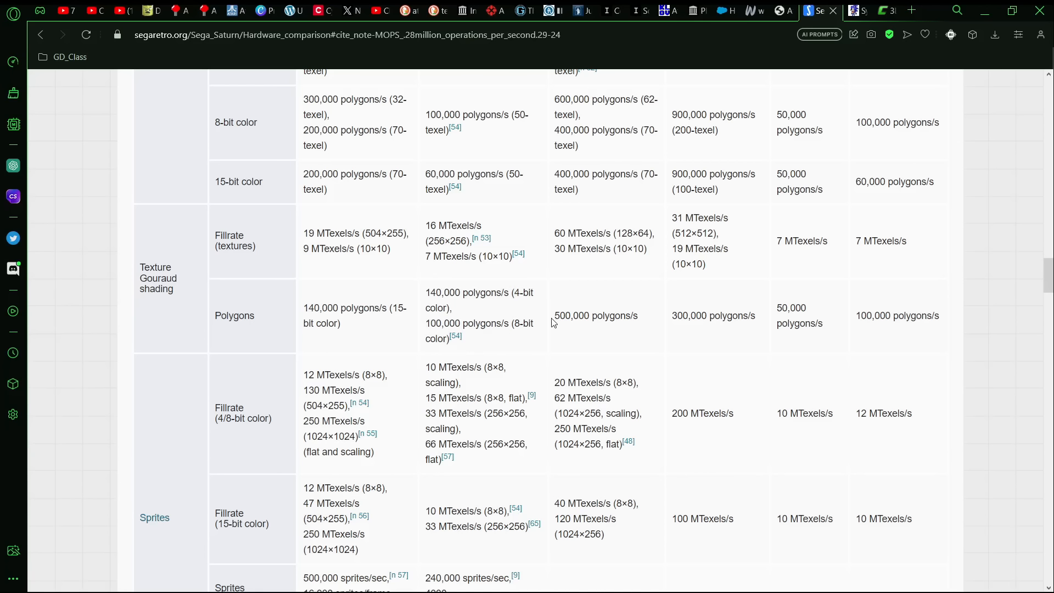
{"action": "mouse_move", "coordinate": [572, 316]}
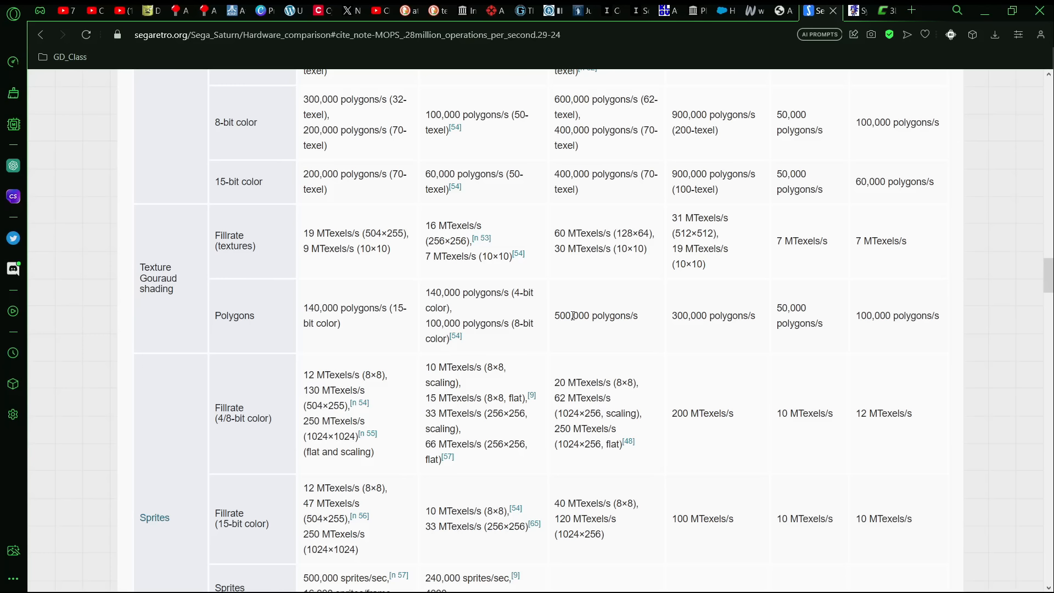
{"action": "scroll", "scroll_direction": "down", "scroll_amount": 3}
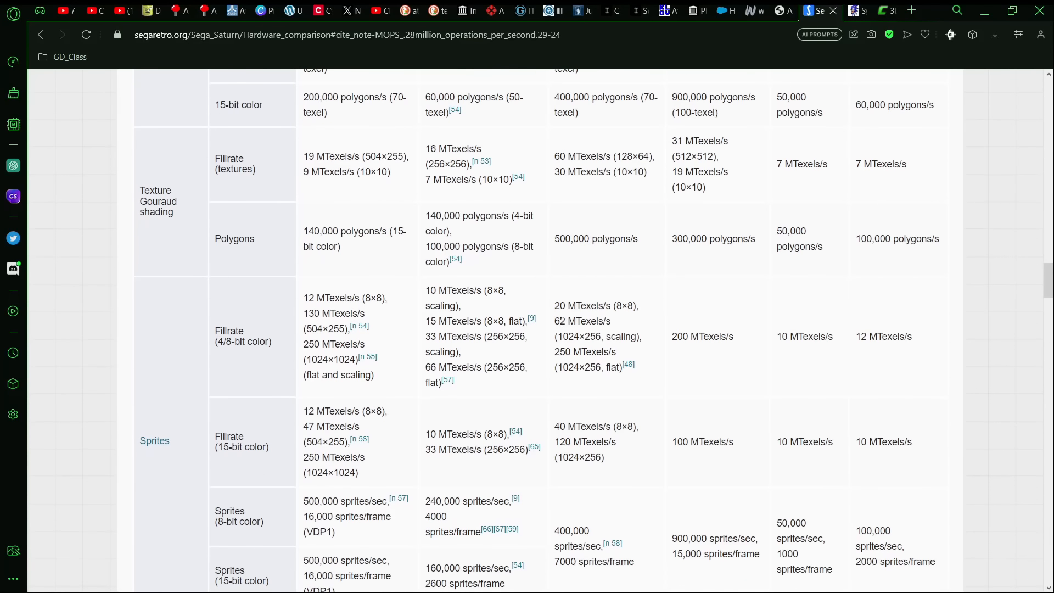
{"action": "scroll", "scroll_direction": "down", "scroll_amount": 3}
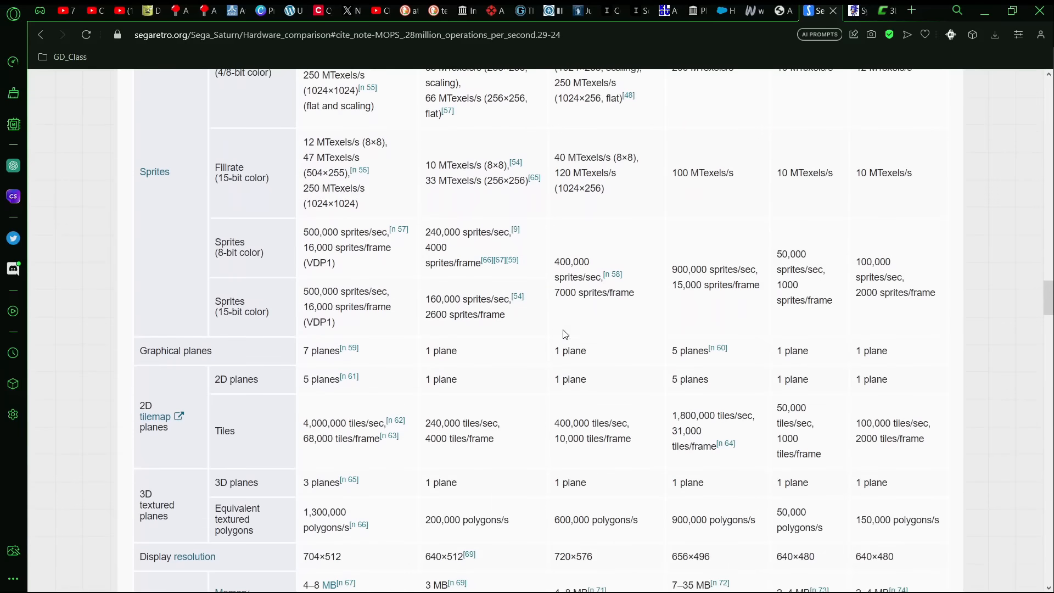
{"action": "scroll", "scroll_direction": "down", "scroll_amount": 3}
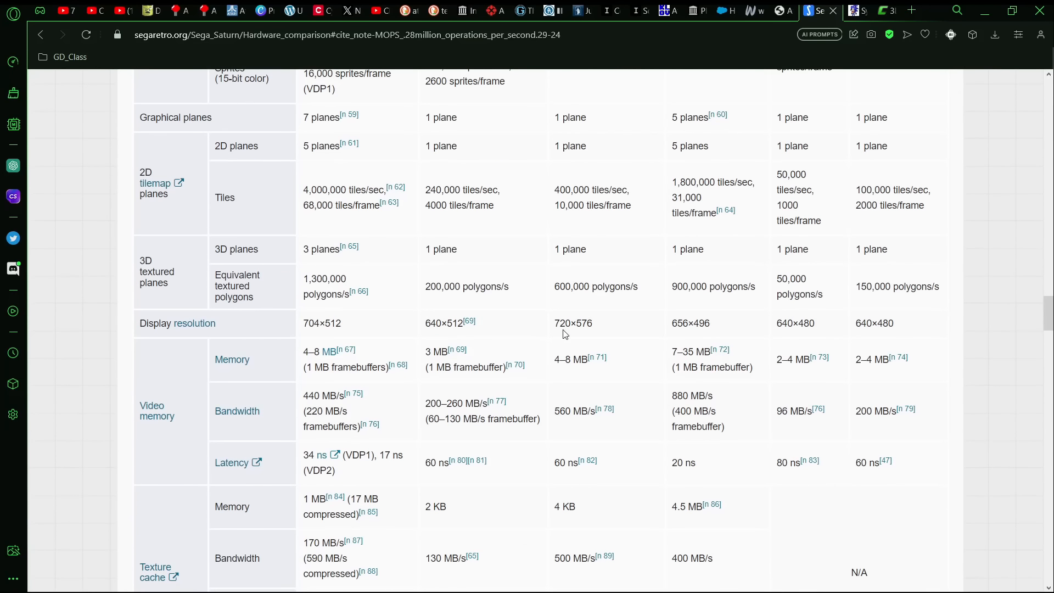
{"action": "mouse_move", "coordinate": [887, 335]}
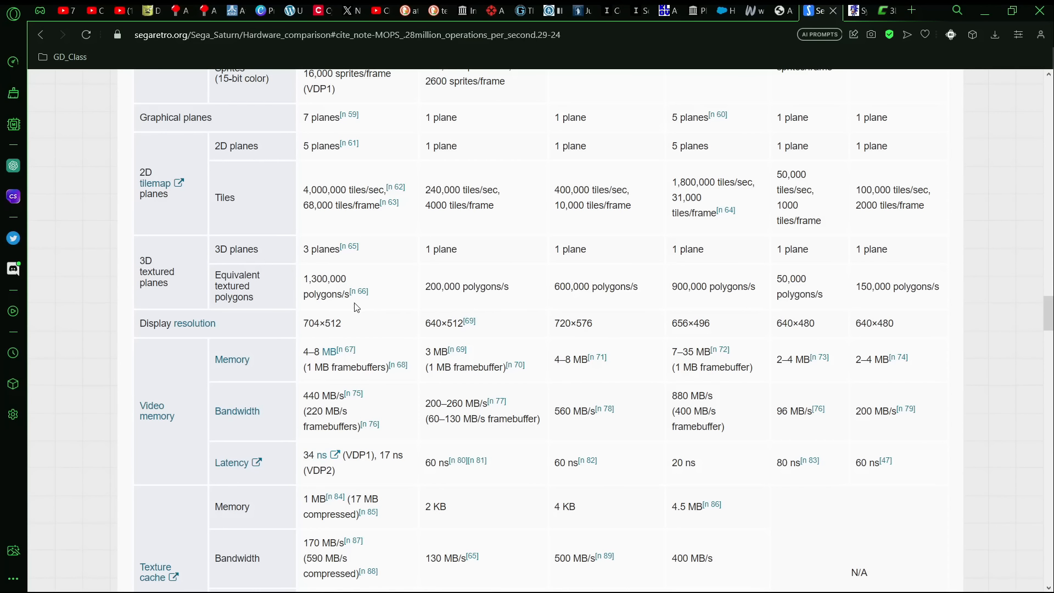
{"action": "mouse_move", "coordinate": [735, 330]}
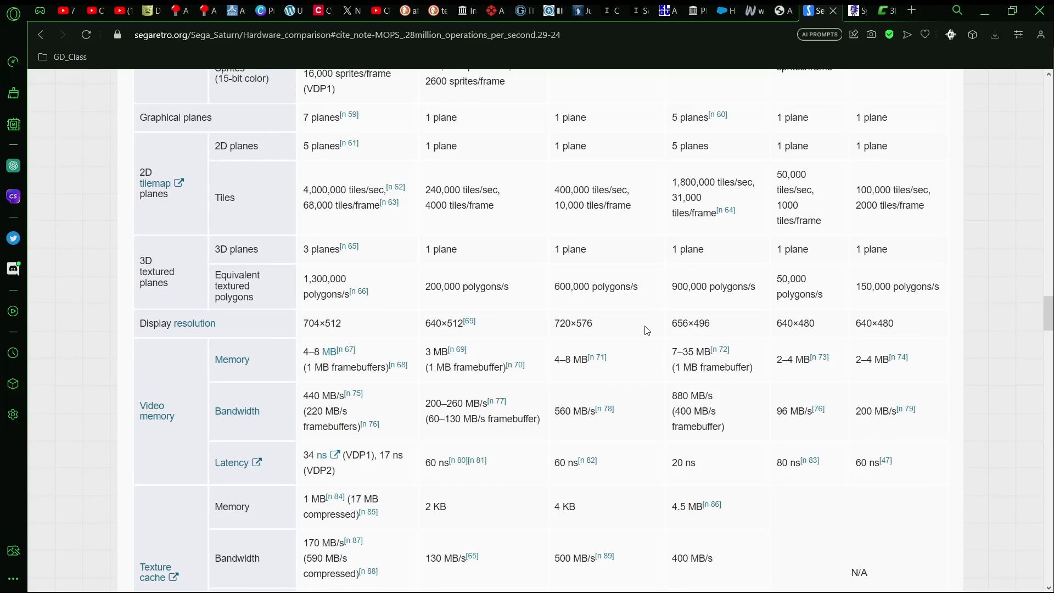
{"action": "scroll", "scroll_direction": "down", "scroll_amount": 3}
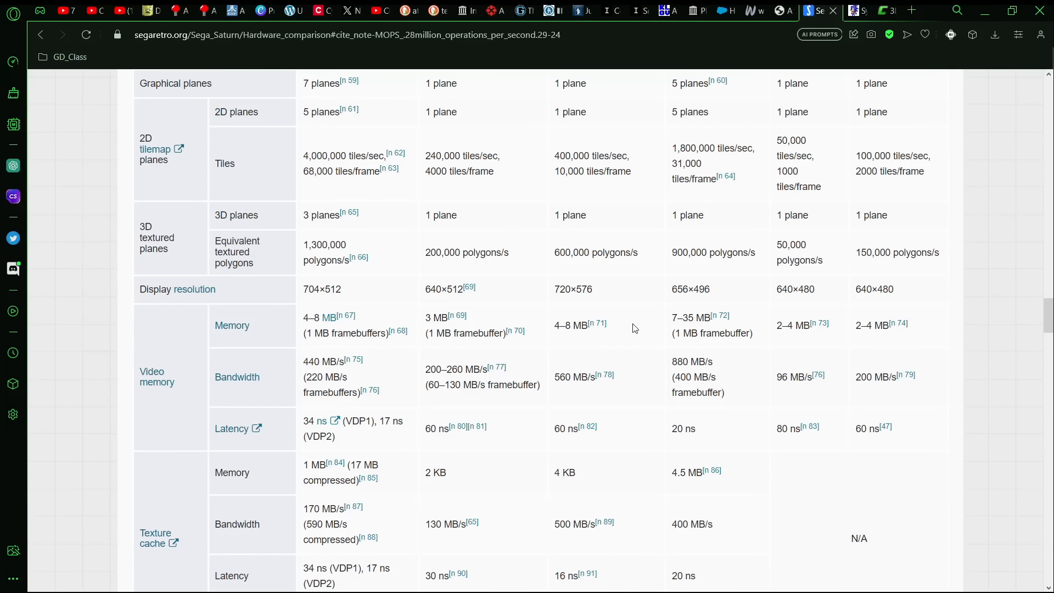
{"action": "scroll", "scroll_direction": "down", "scroll_amount": 3}
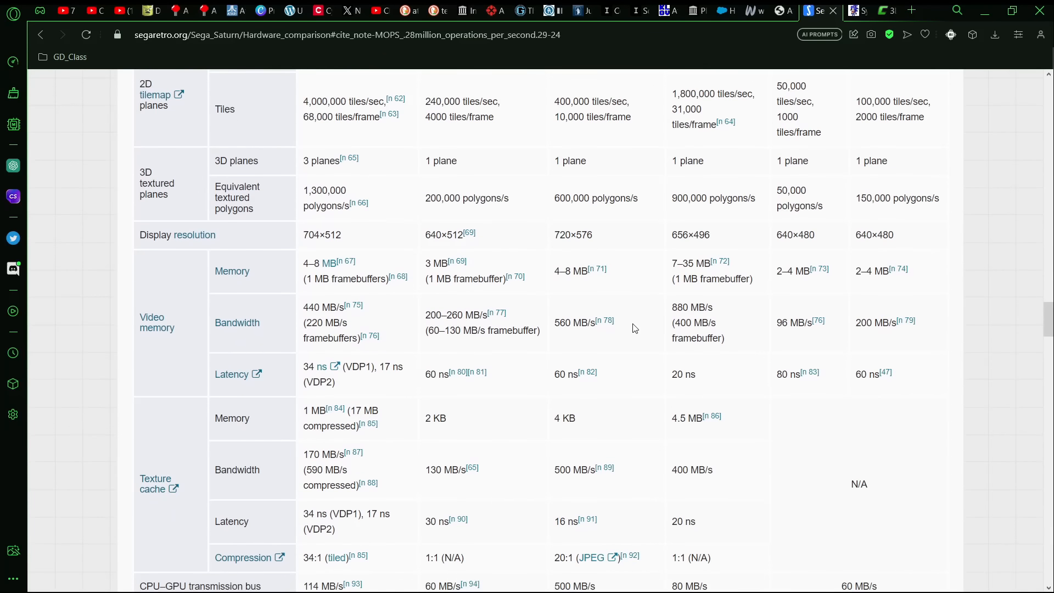
{"action": "scroll", "scroll_direction": "down", "scroll_amount": 3}
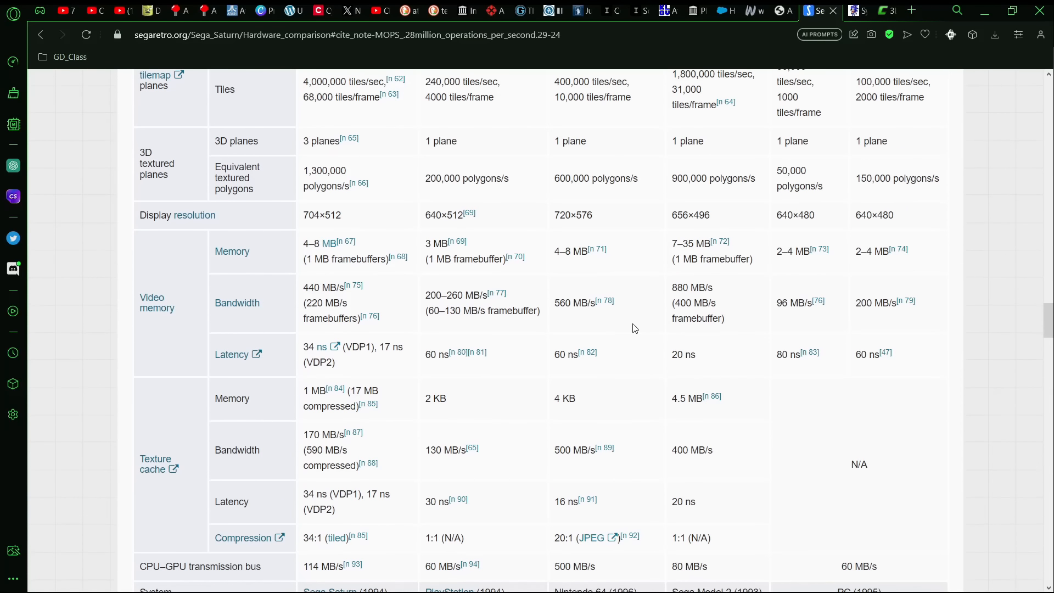
{"action": "scroll", "scroll_direction": "down", "scroll_amount": 3}
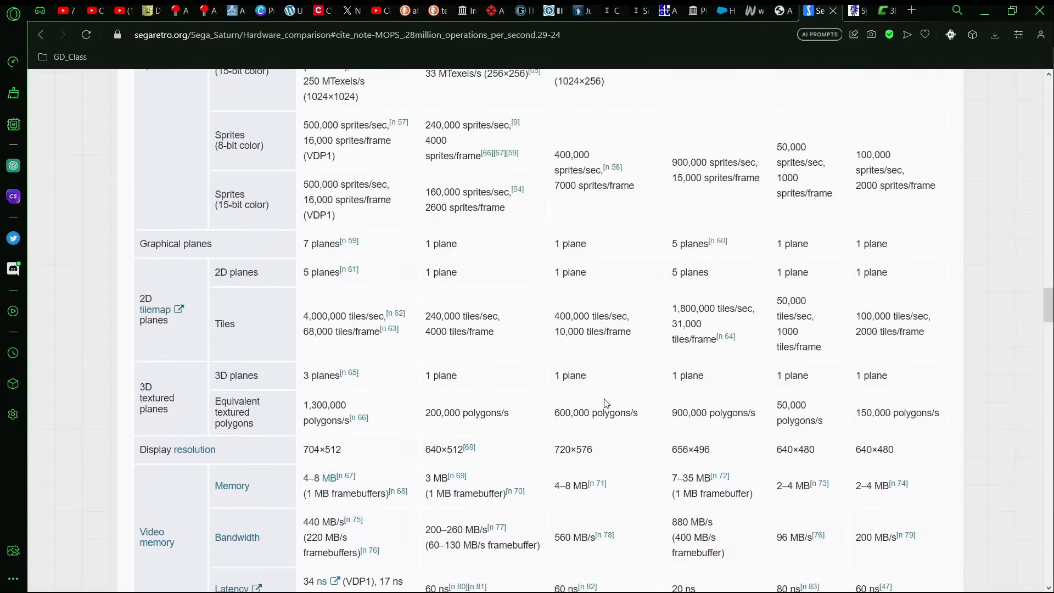
Return the Sega Retro page to the graphics table header with geometry processor, MOPS and shading rows.
{"action": "scroll", "scroll_direction": "down", "scroll_amount": 3}
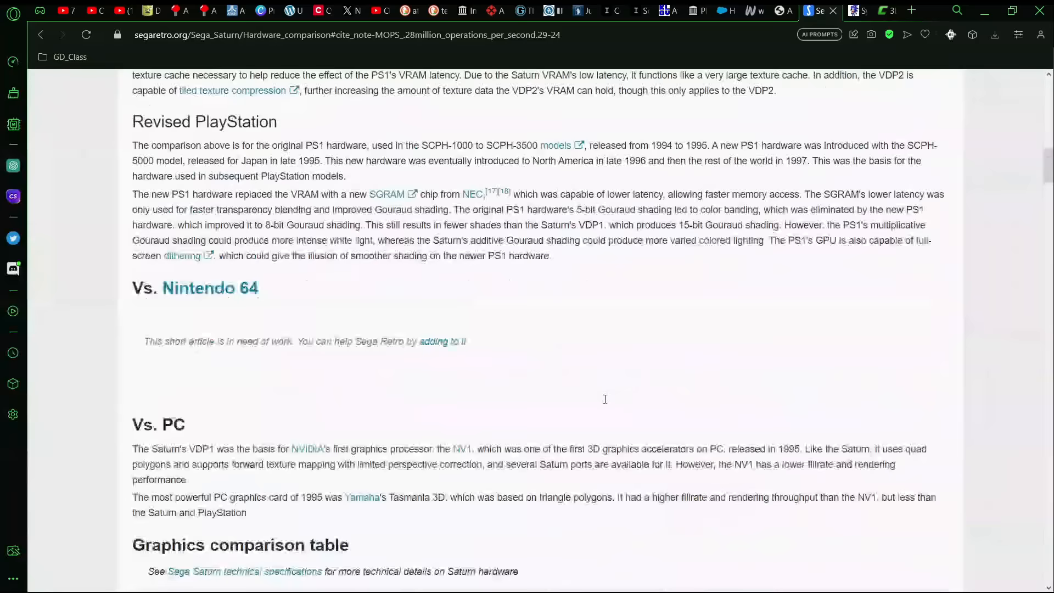
{"action": "scroll", "scroll_direction": "down", "scroll_amount": 3}
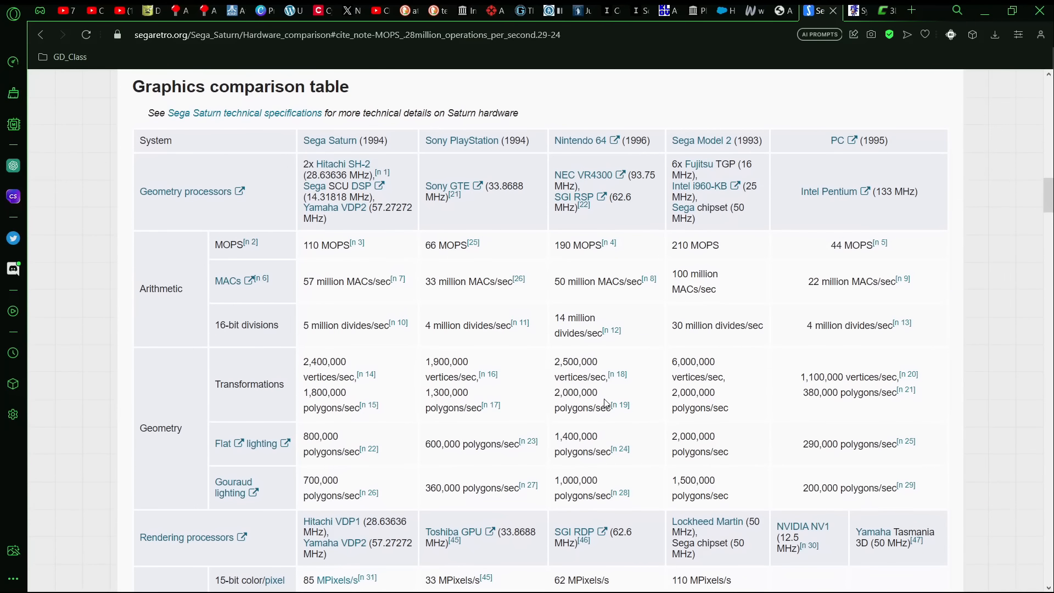
{"action": "mouse_move", "coordinate": [677, 138]}
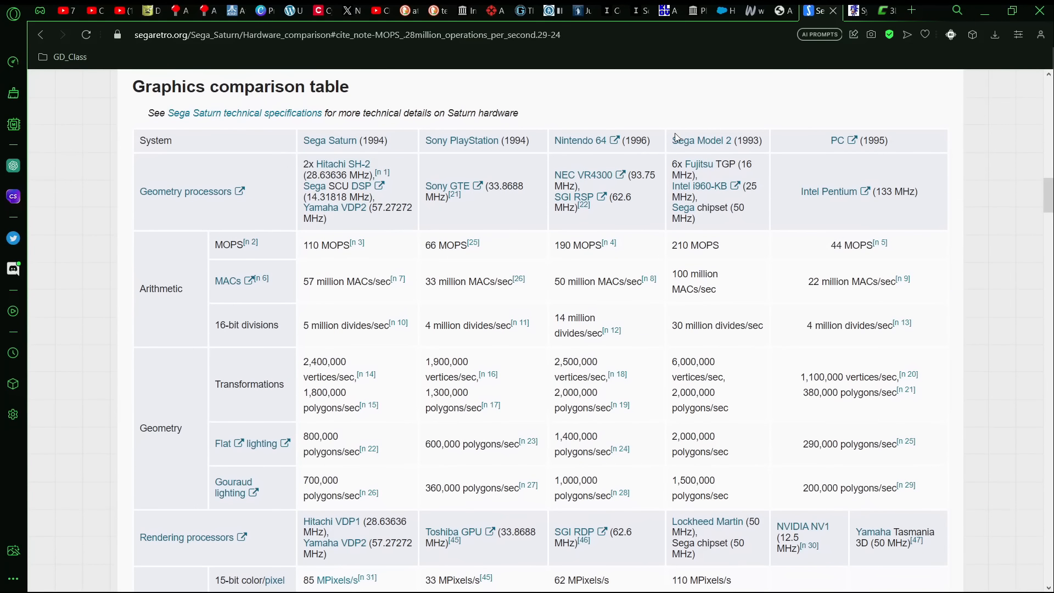
{"action": "mouse_move", "coordinate": [721, 262]}
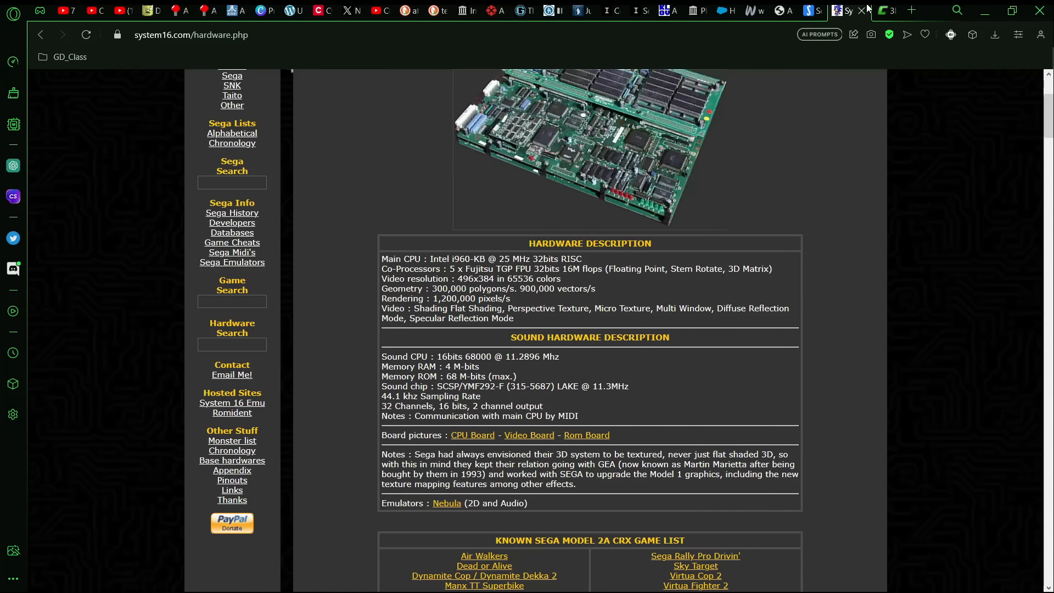
{"action": "scroll", "scroll_direction": "down", "scroll_amount": 3}
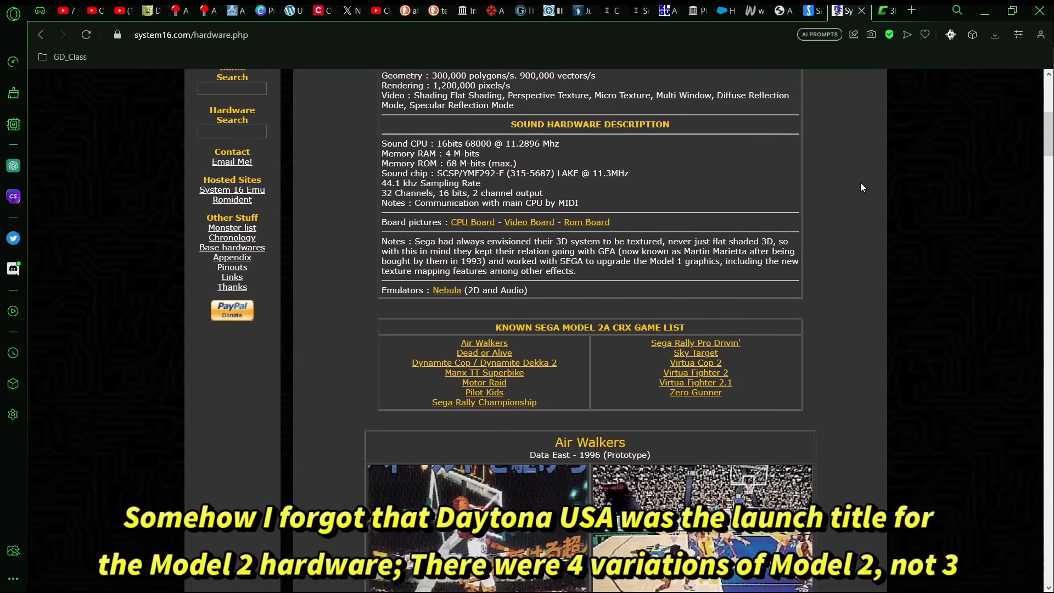
{"action": "scroll", "scroll_direction": "down", "scroll_amount": 3}
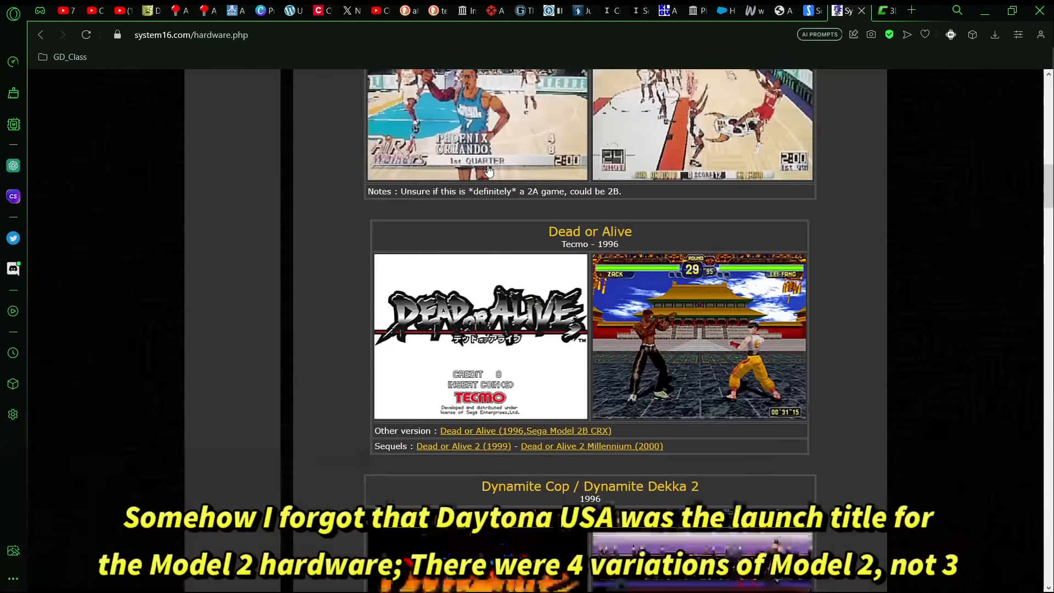
{"action": "scroll", "scroll_direction": "down", "scroll_amount": 3}
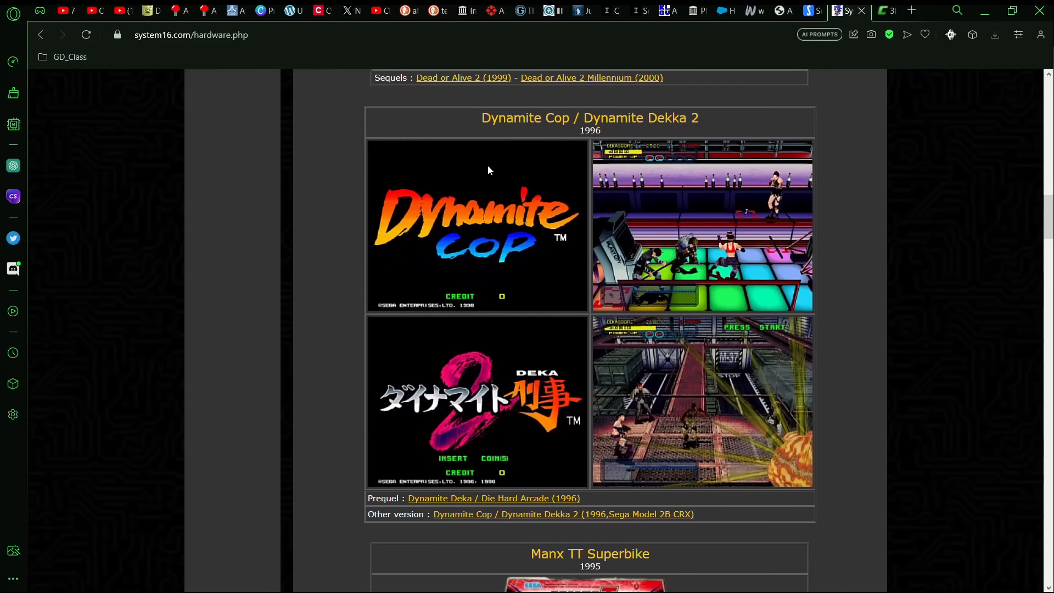
{"action": "scroll", "scroll_direction": "up", "scroll_amount": 3}
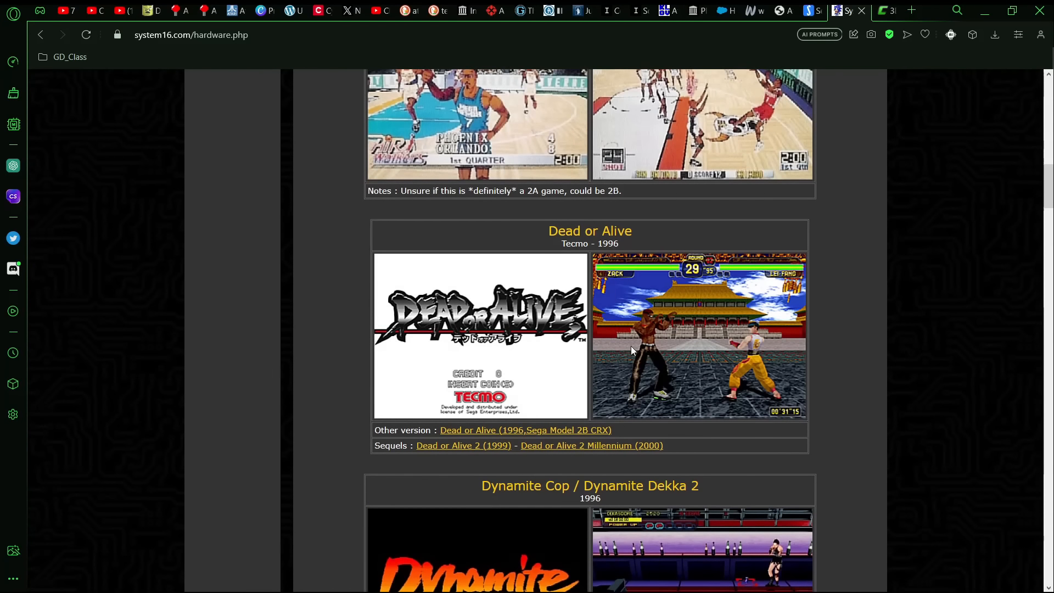
{"action": "scroll", "scroll_direction": "down", "scroll_amount": 3}
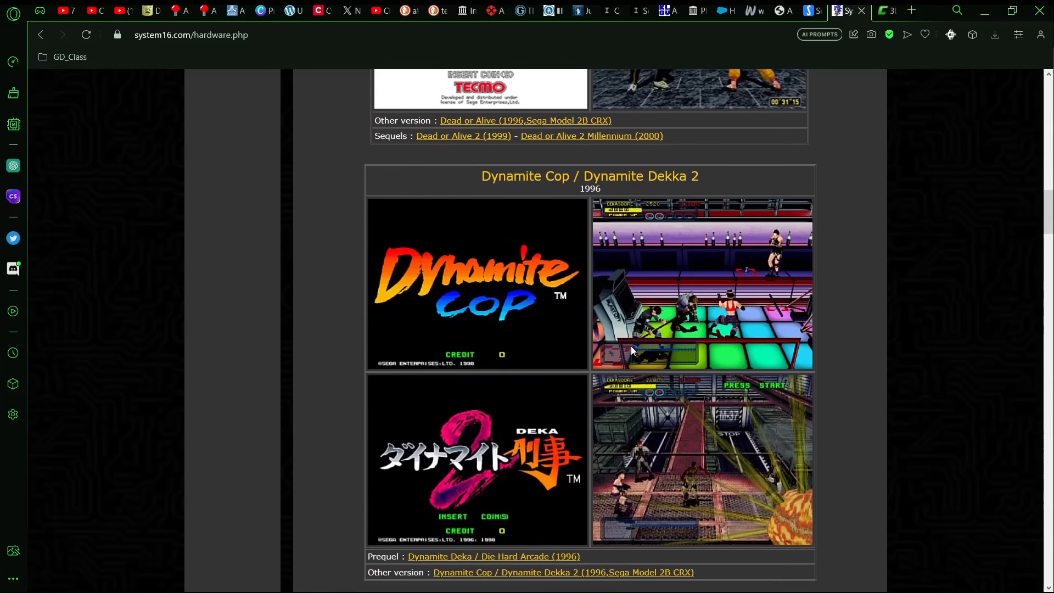
{"action": "scroll", "scroll_direction": "down", "scroll_amount": 3}
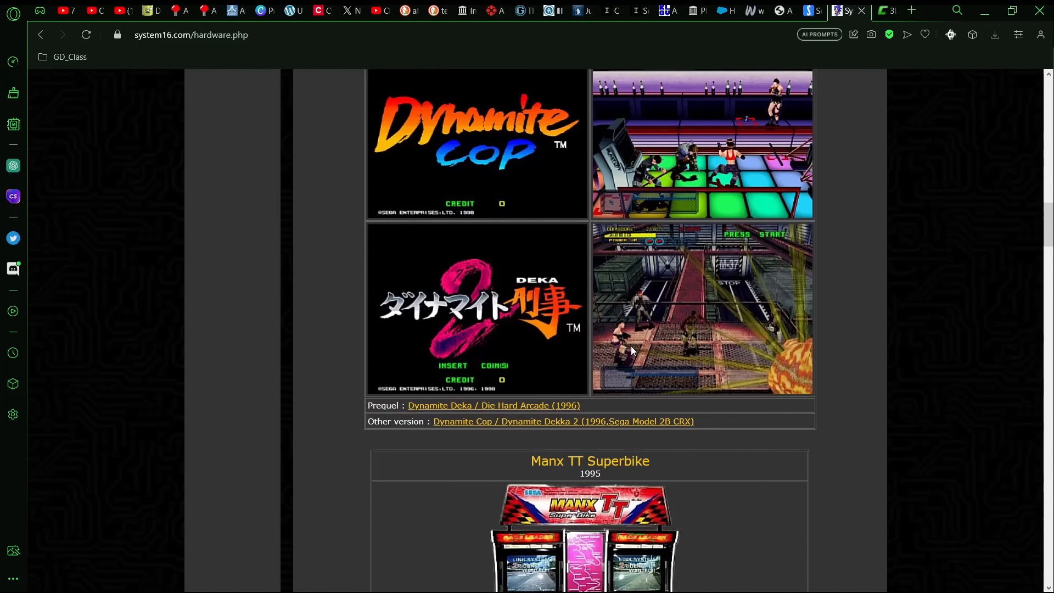
{"action": "scroll", "scroll_direction": "down", "scroll_amount": 3}
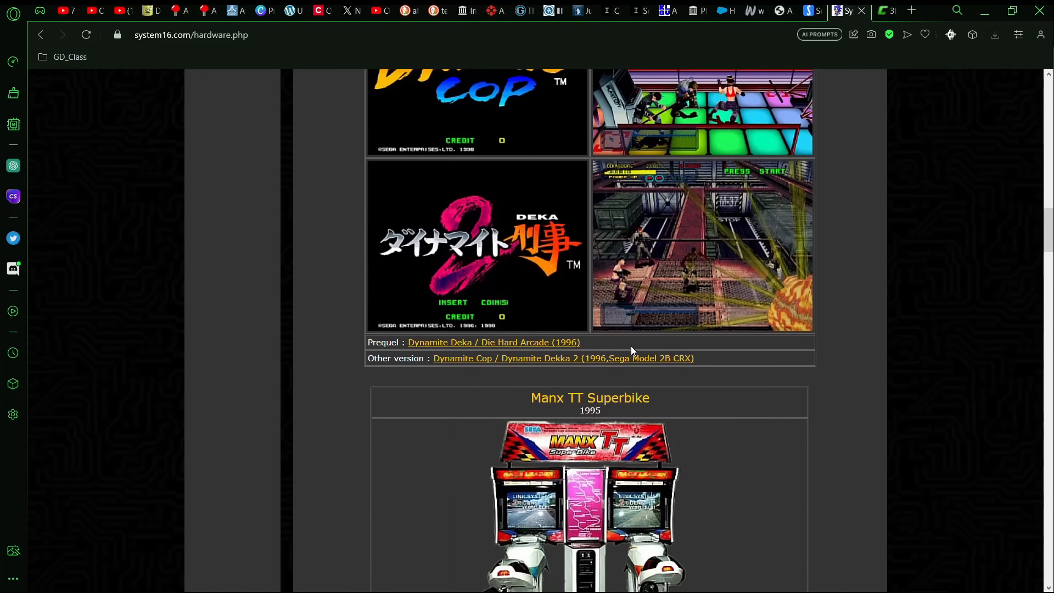
{"action": "scroll", "scroll_direction": "down", "scroll_amount": 3}
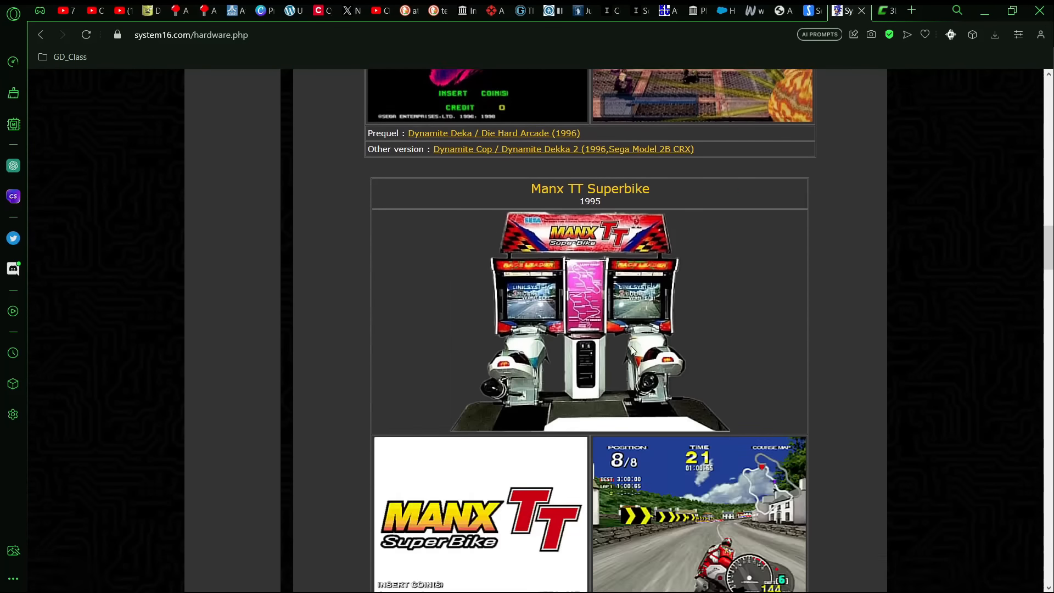
{"action": "scroll", "scroll_direction": "down", "scroll_amount": 3}
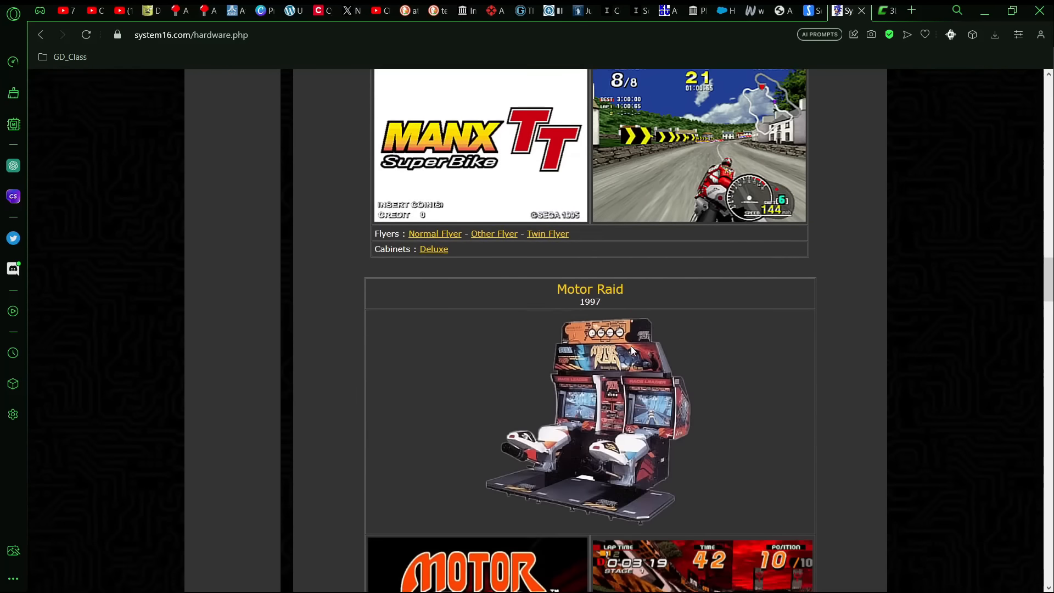
{"action": "scroll", "scroll_direction": "down", "scroll_amount": 3}
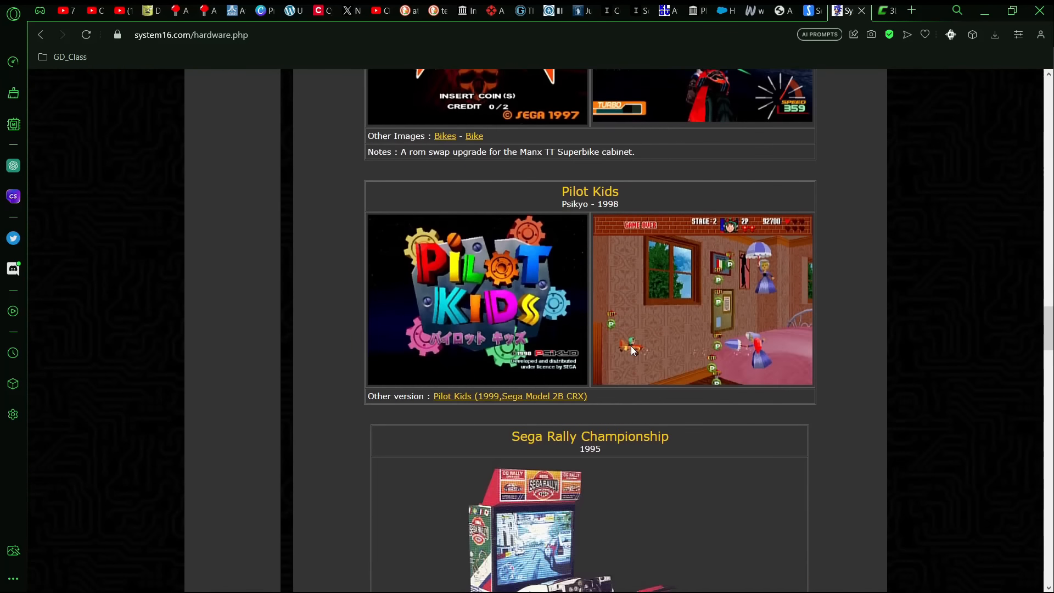
{"action": "scroll", "scroll_direction": "down", "scroll_amount": 3}
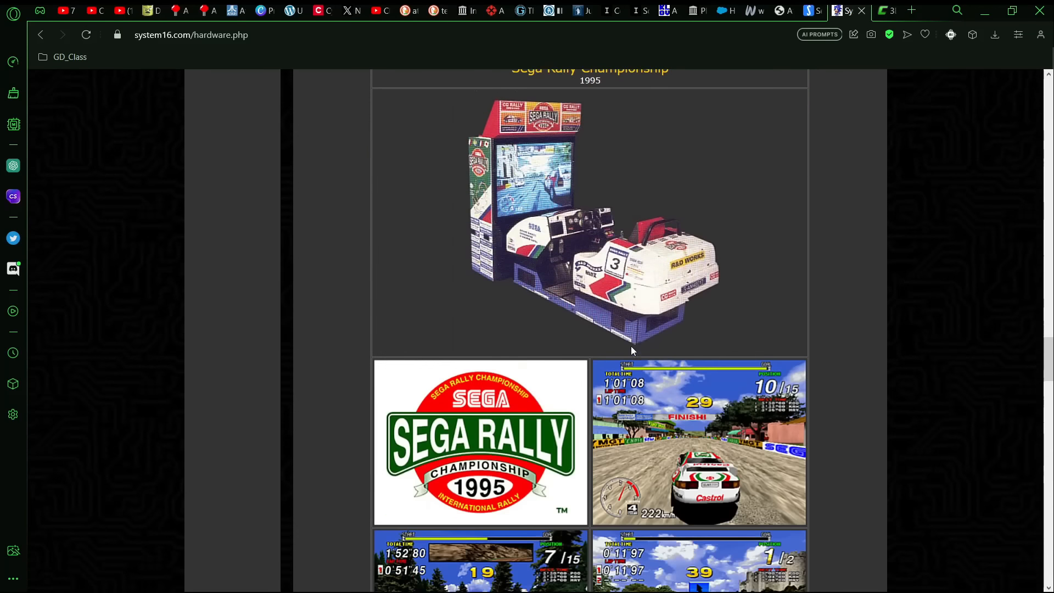
{"action": "scroll", "scroll_direction": "down", "scroll_amount": 3}
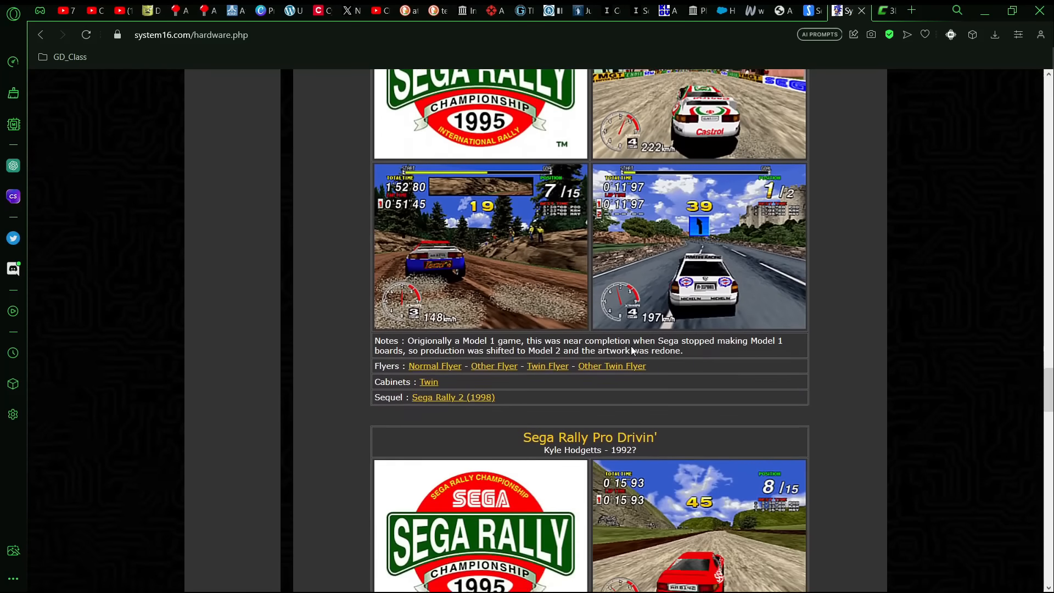
{"action": "scroll", "scroll_direction": "down", "scroll_amount": 3}
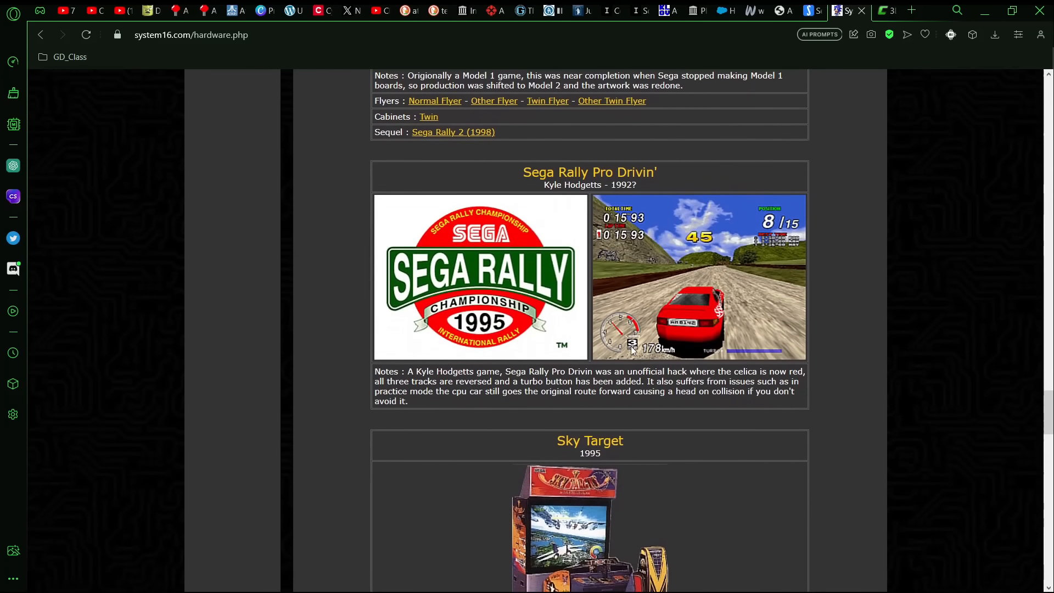
{"action": "scroll", "scroll_direction": "down", "scroll_amount": 3}
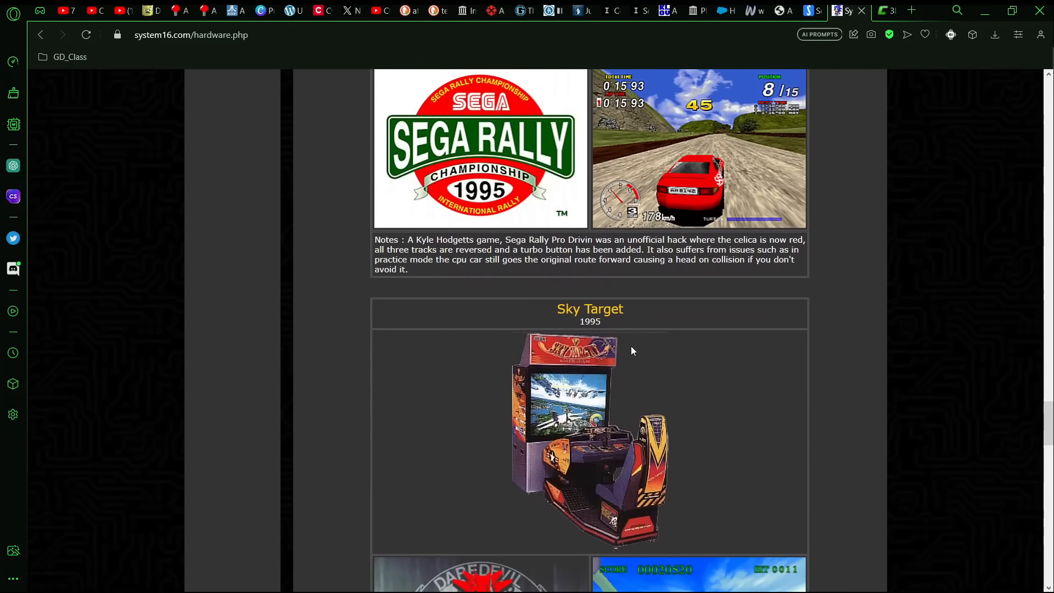
{"action": "scroll", "scroll_direction": "down", "scroll_amount": 3}
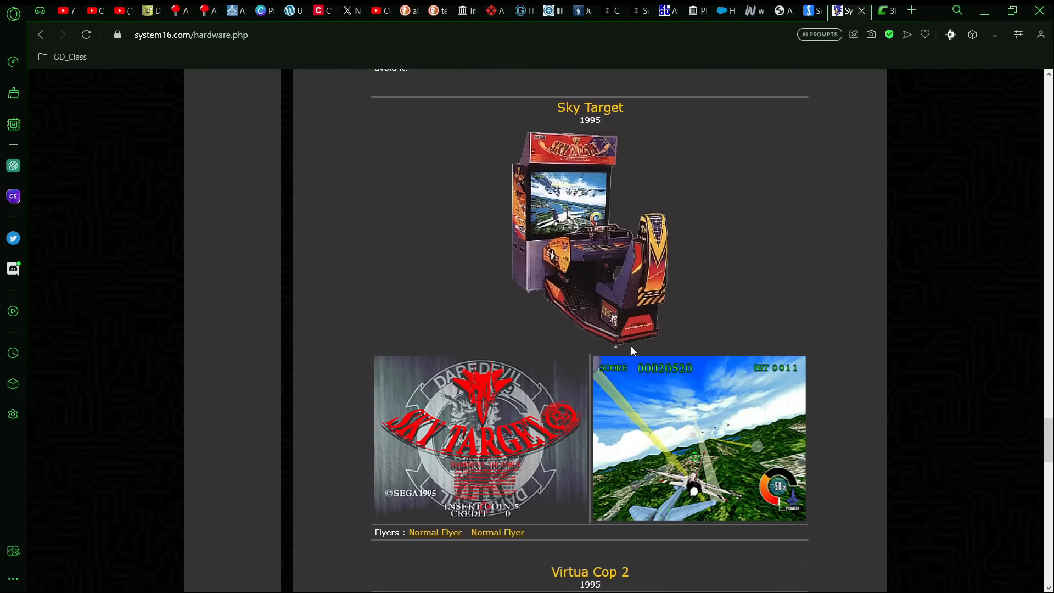
{"action": "scroll", "scroll_direction": "down", "scroll_amount": 3}
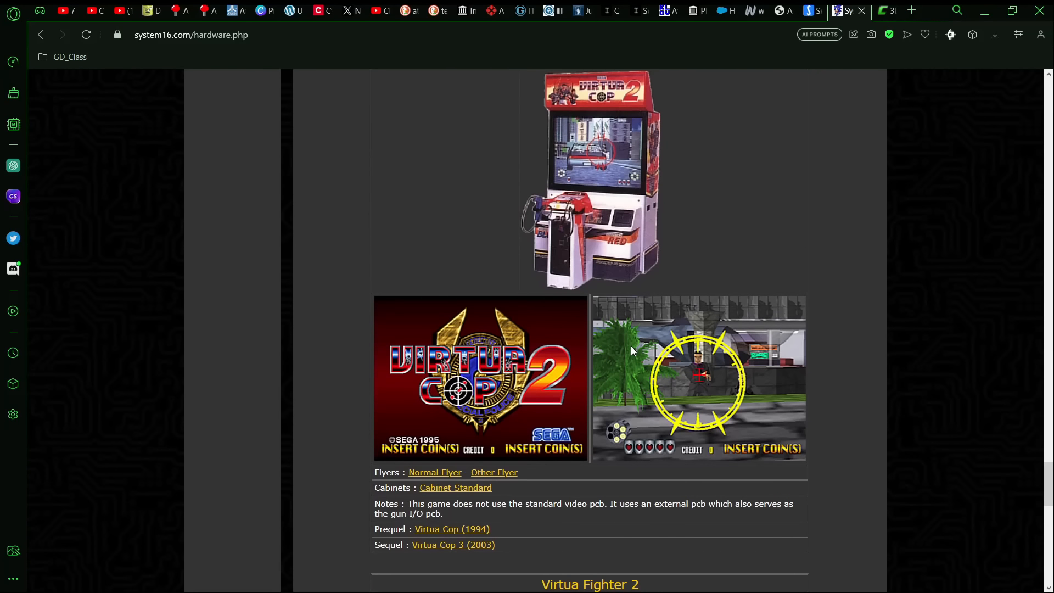
{"action": "scroll", "scroll_direction": "down", "scroll_amount": 3}
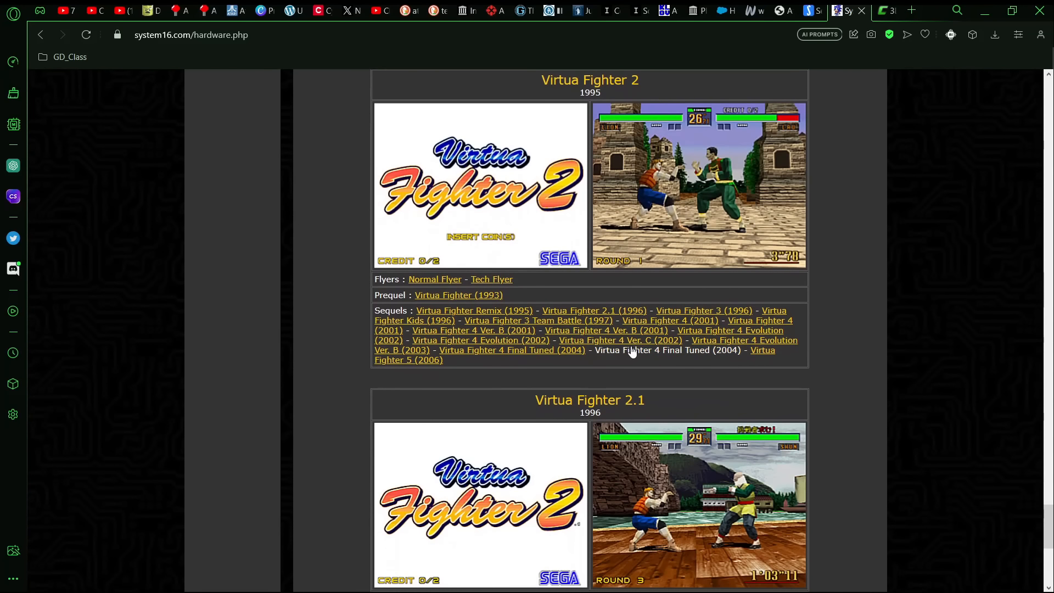
{"action": "scroll", "scroll_direction": "down", "scroll_amount": 3}
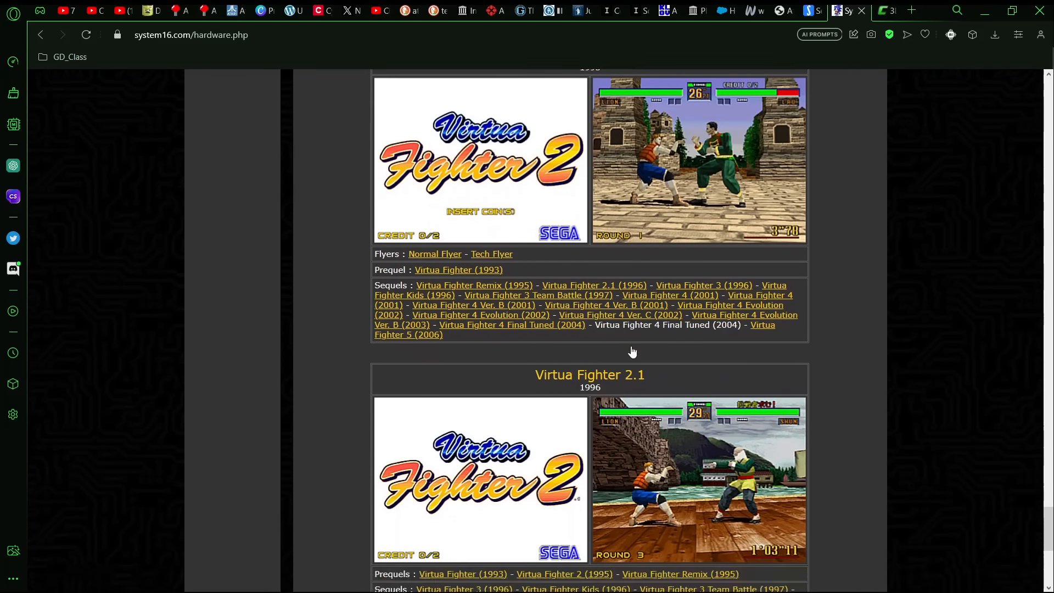
{"action": "scroll", "scroll_direction": "down", "scroll_amount": 3}
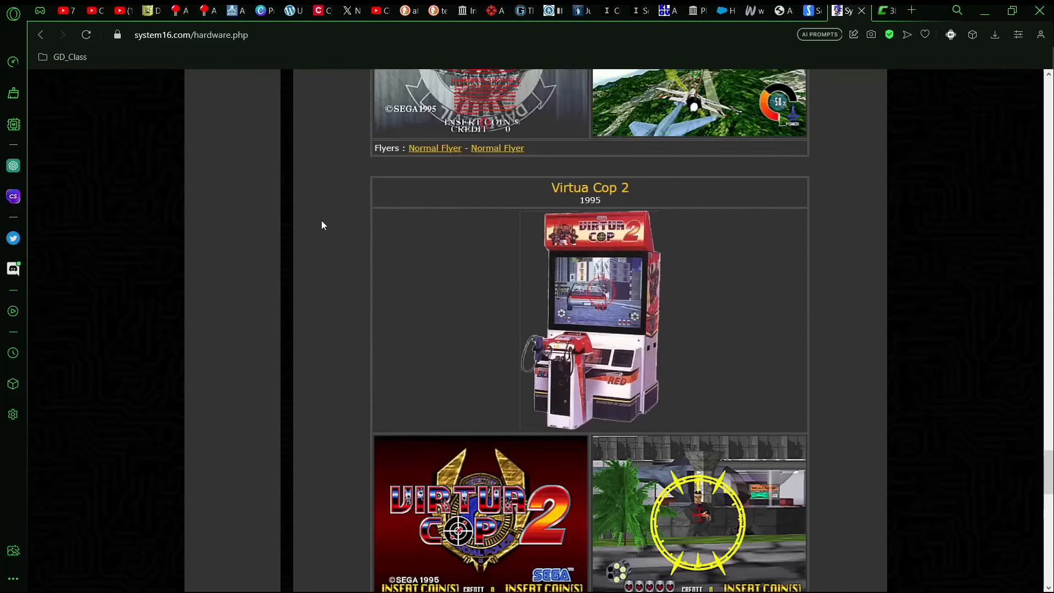
{"action": "scroll", "scroll_direction": "up", "scroll_amount": 3}
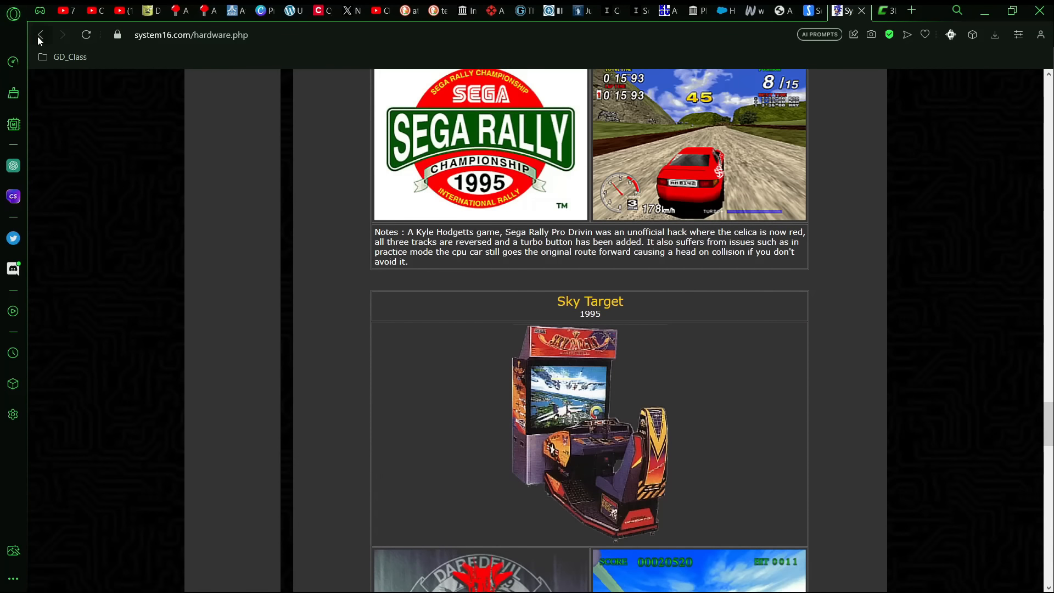
Open Sega Model 2B CRX from the Sega hardware list and highlight its 3D engine and polygon specs.
{"action": "left_click", "coordinate": [39, 35]}
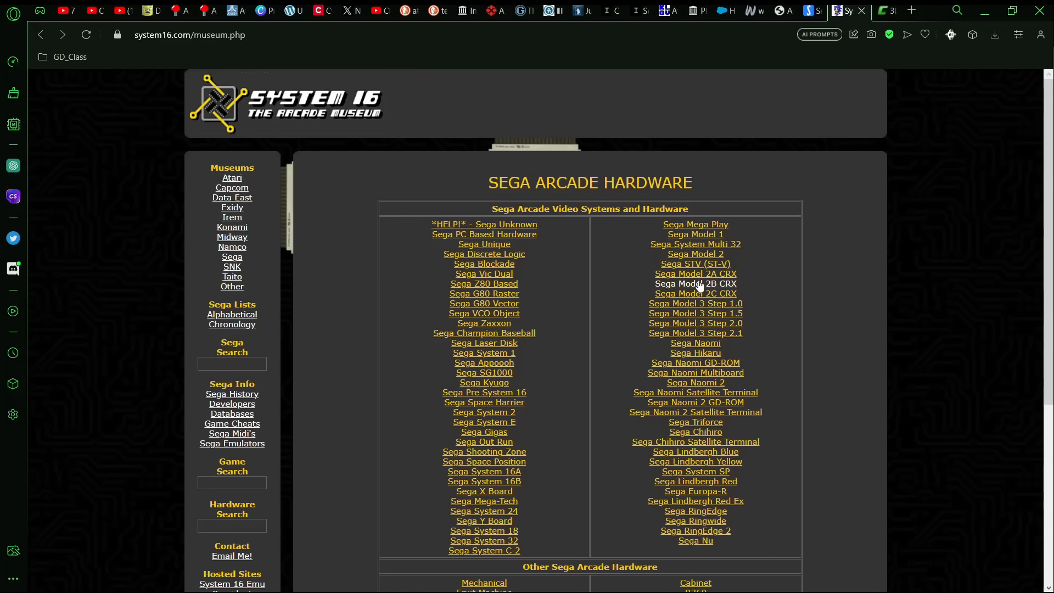
{"action": "left_click", "coordinate": [696, 284]}
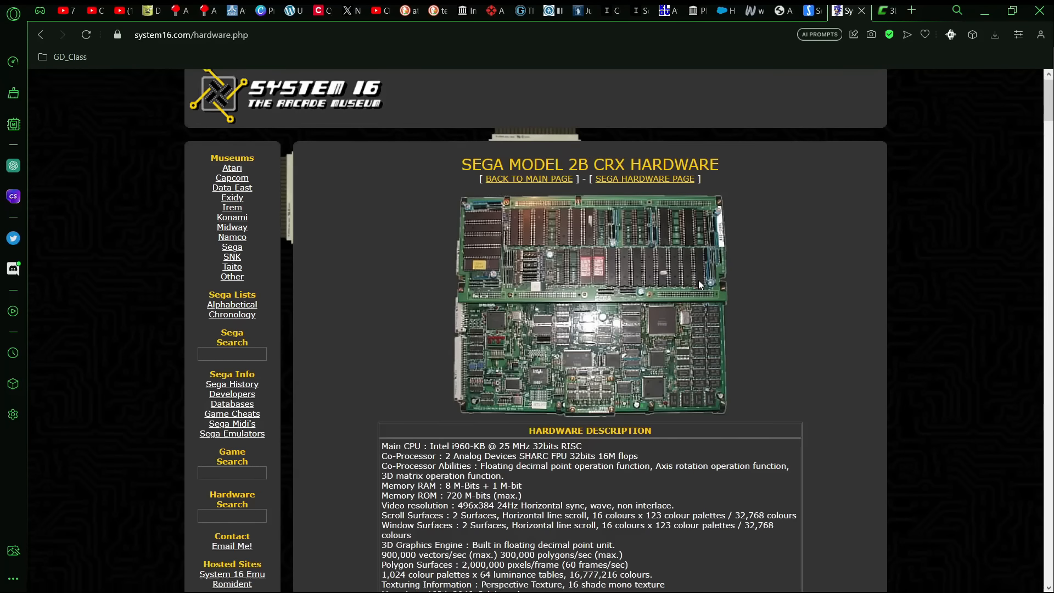
{"action": "scroll", "scroll_direction": "down", "scroll_amount": 3}
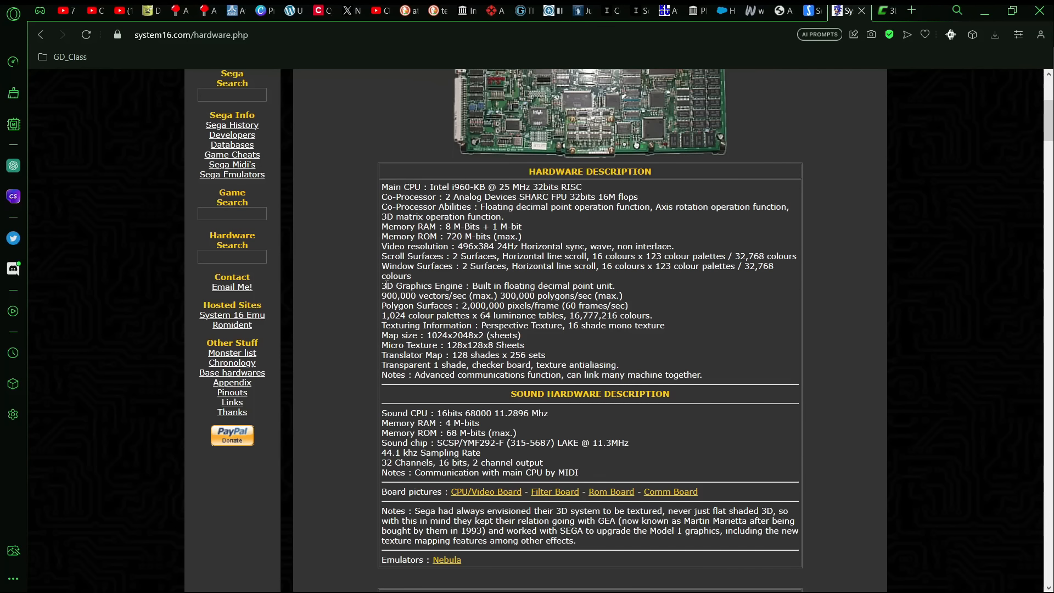
{"action": "left_click_drag", "start_coordinate": [381, 286], "coordinate": [580, 305]}
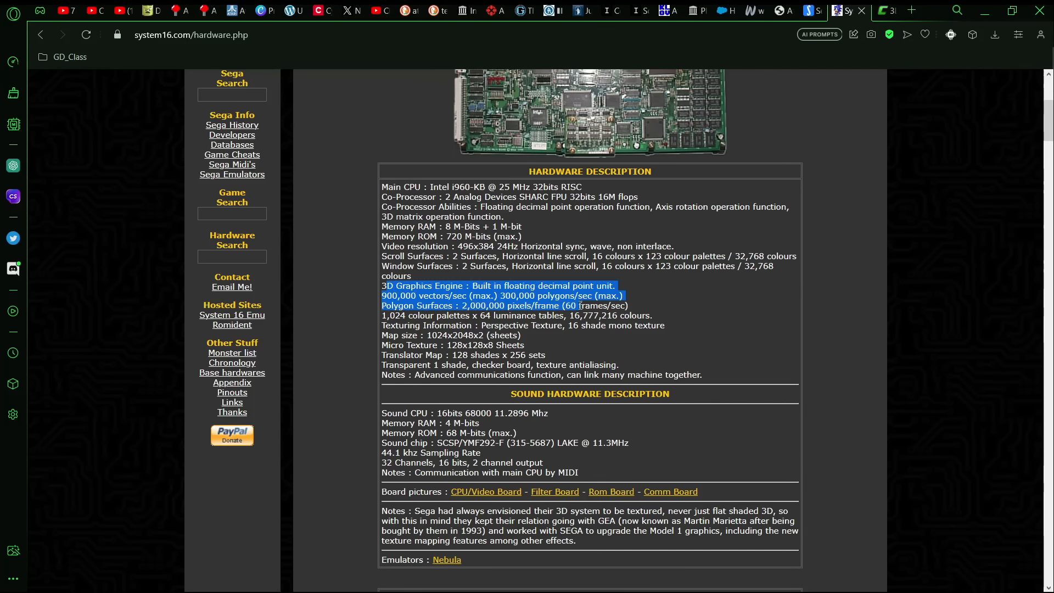
Scroll down through the rest of the Sega Model 2B CRX page.
{"action": "scroll", "scroll_direction": "down", "scroll_amount": 3}
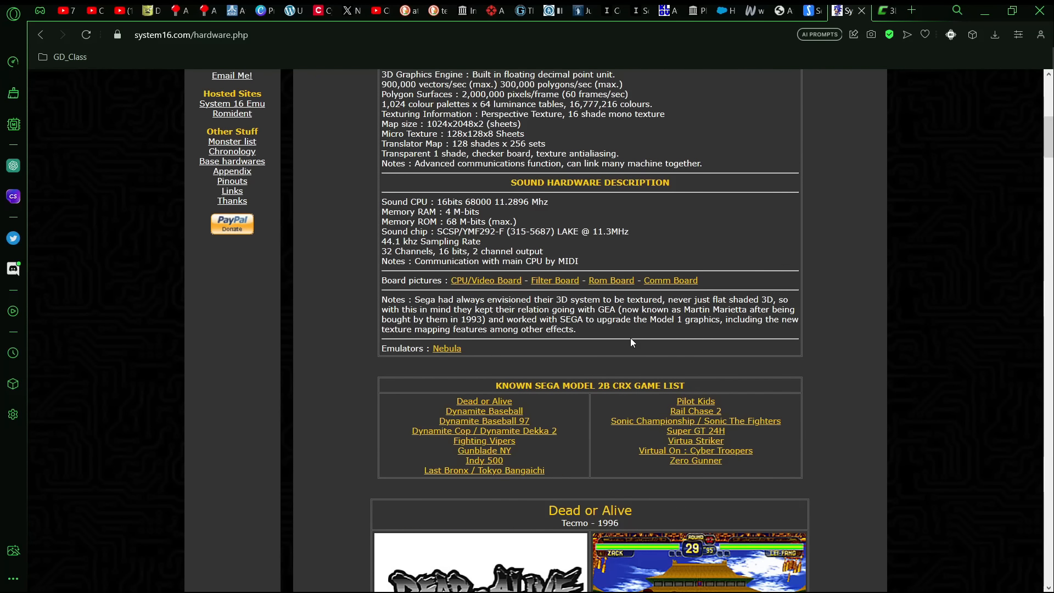
{"action": "scroll", "scroll_direction": "down", "scroll_amount": 3}
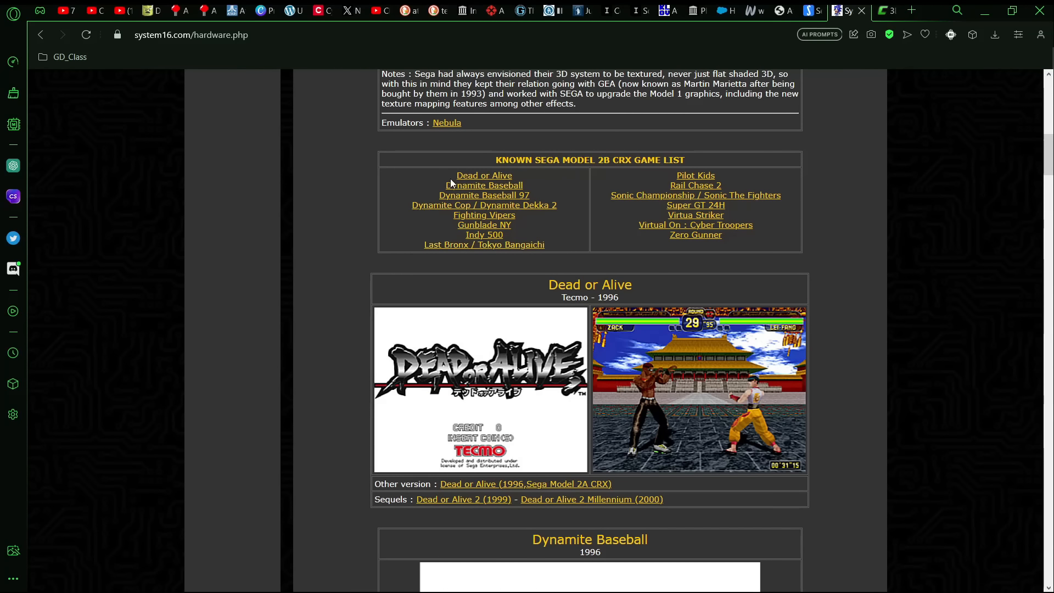
{"action": "mouse_move", "coordinate": [565, 188]}
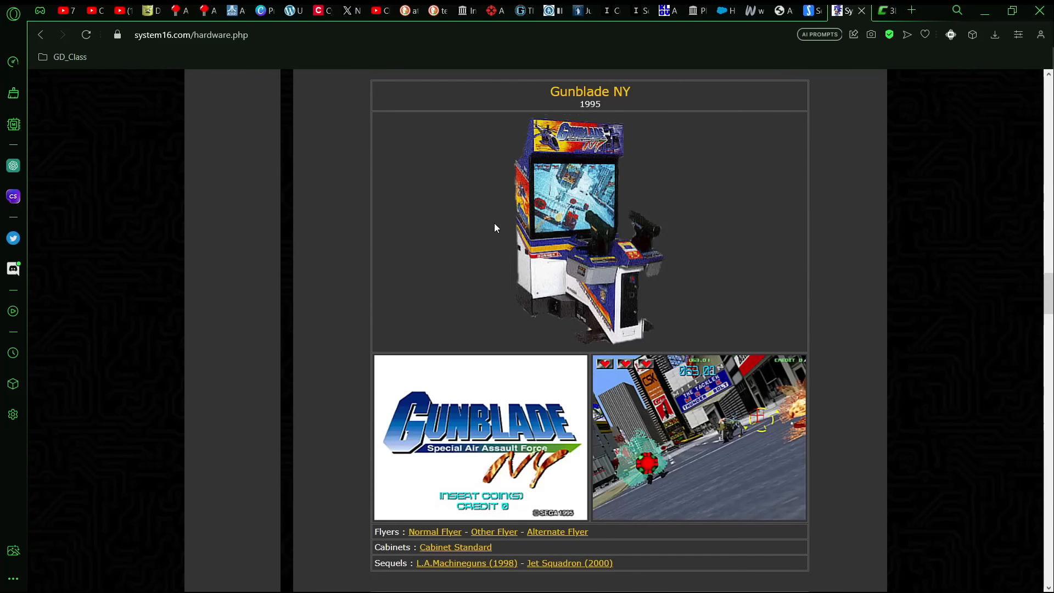
{"action": "scroll", "scroll_direction": "down", "scroll_amount": 3}
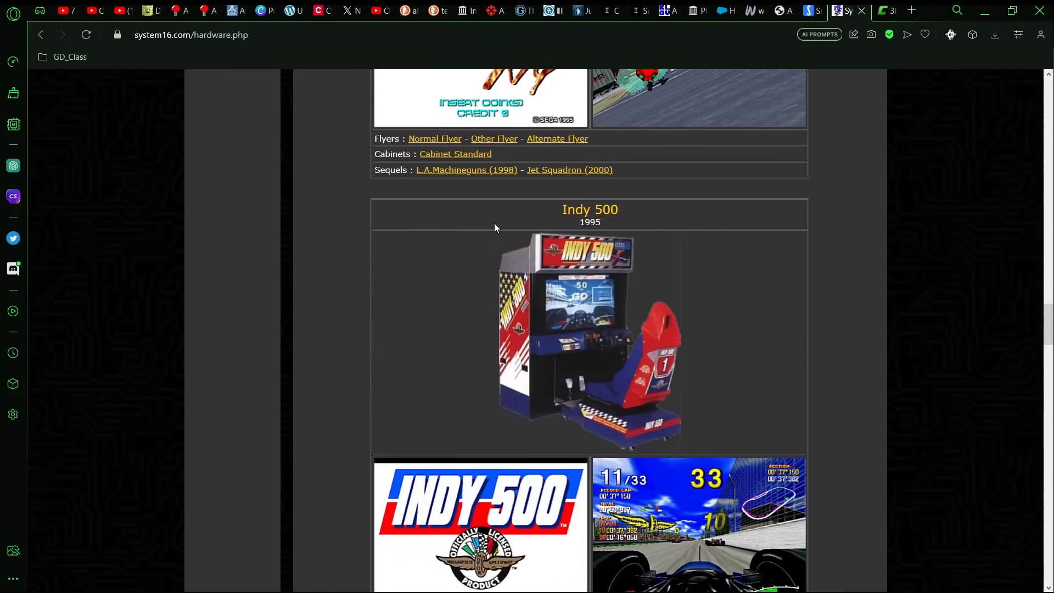
{"action": "scroll", "scroll_direction": "down", "scroll_amount": 3}
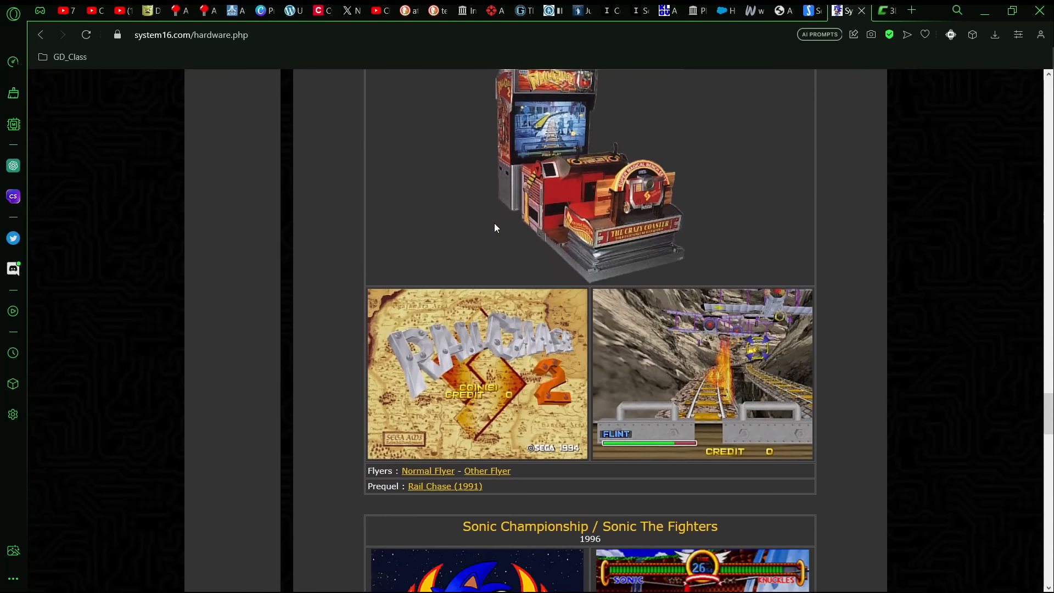
{"action": "scroll", "scroll_direction": "down", "scroll_amount": 3}
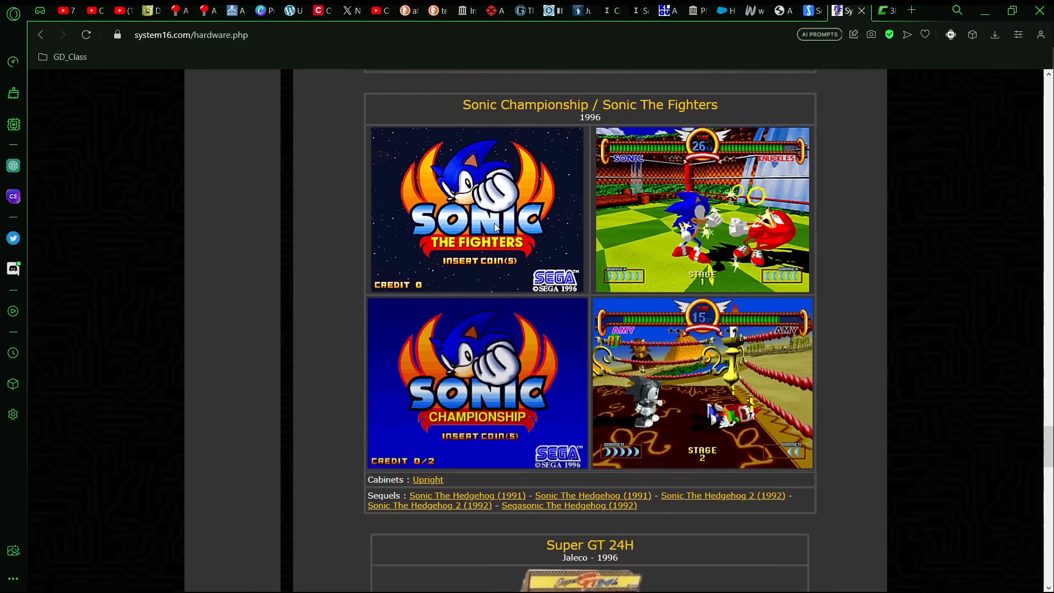
{"action": "scroll", "scroll_direction": "down", "scroll_amount": 3}
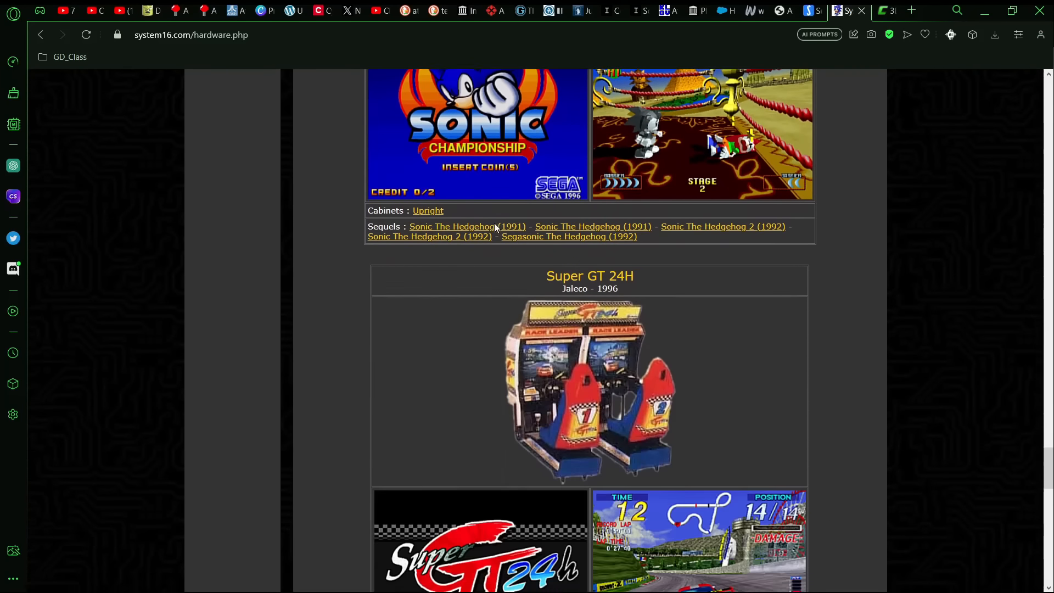
{"action": "scroll", "scroll_direction": "down", "scroll_amount": 3}
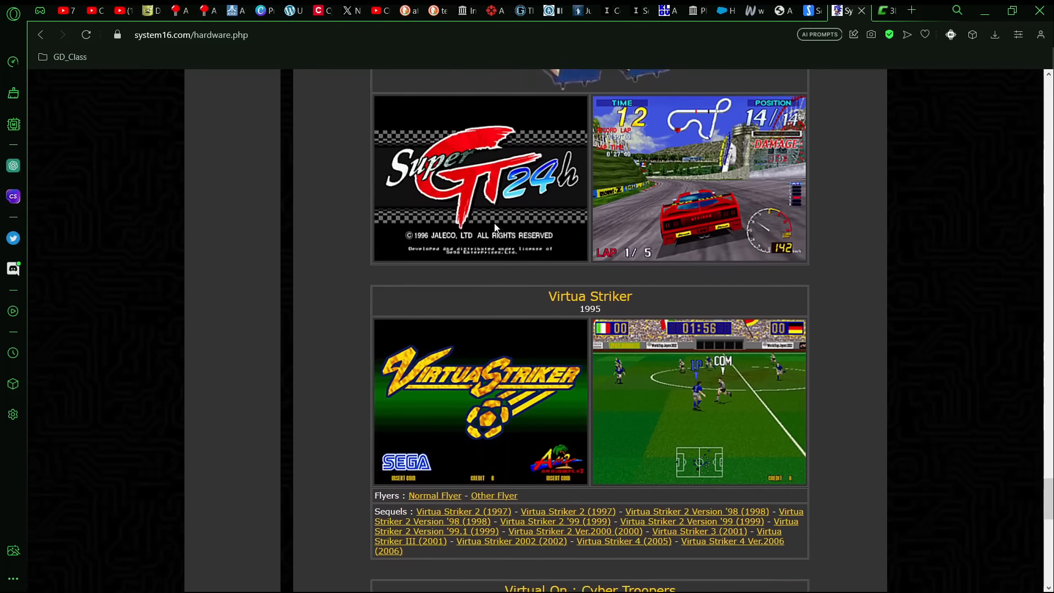
{"action": "scroll", "scroll_direction": "down", "scroll_amount": 3}
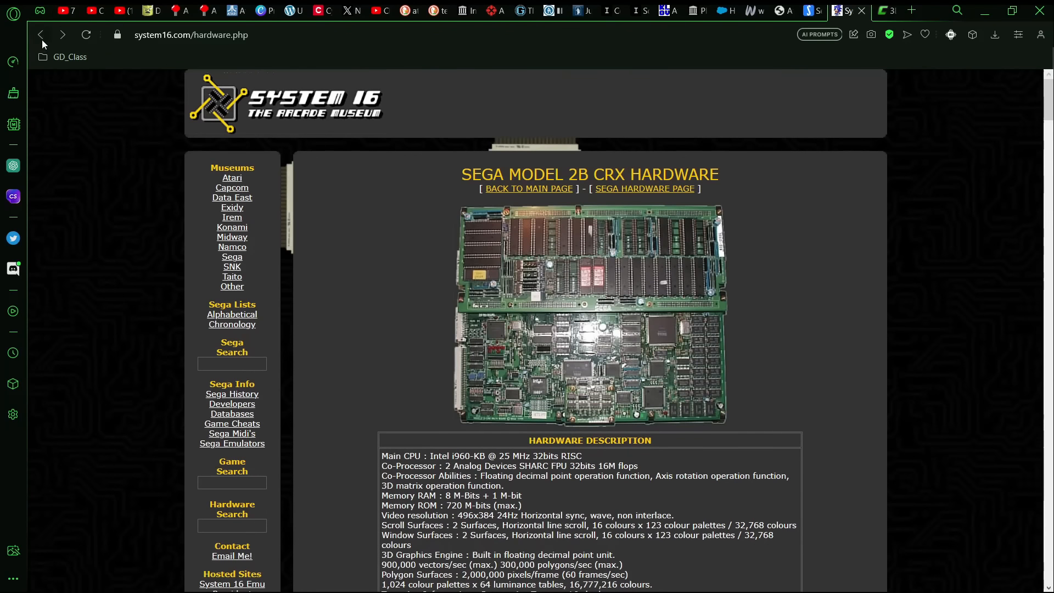
Go back to the Sega hardware list, open Sega Model 2C CRX, and scroll to The House of the Dead.
{"action": "left_click", "coordinate": [643, 189]}
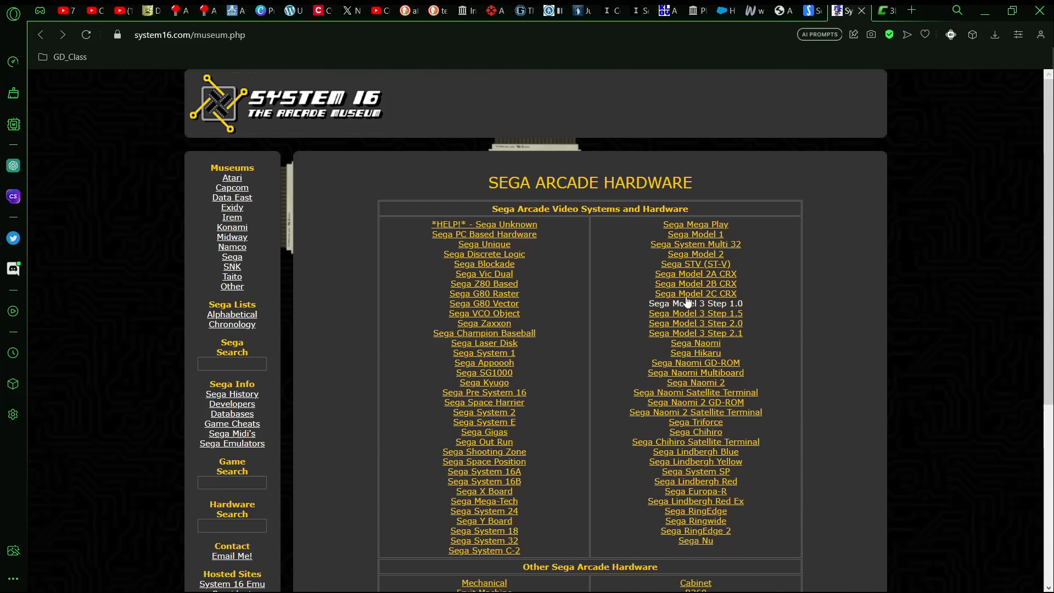
{"action": "left_click", "coordinate": [695, 294]}
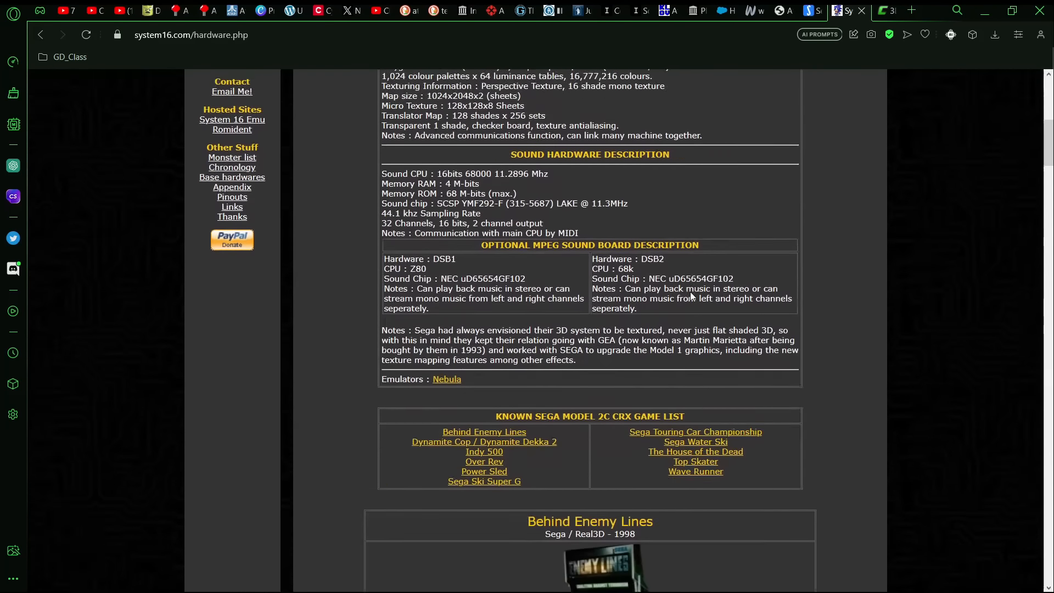
{"action": "scroll", "scroll_direction": "down", "scroll_amount": 3}
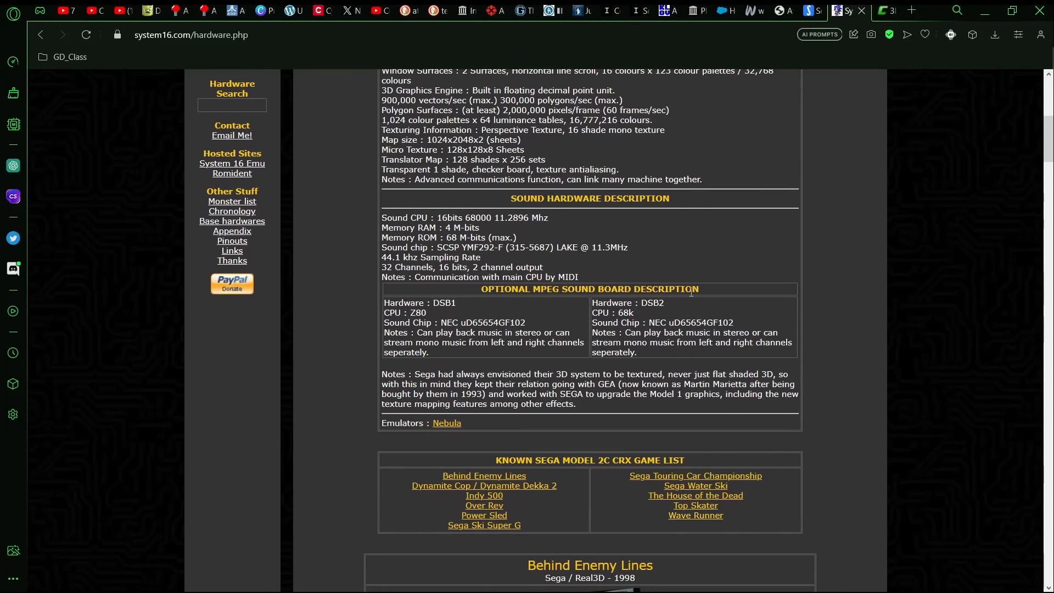
{"action": "scroll", "scroll_direction": "down", "scroll_amount": 3}
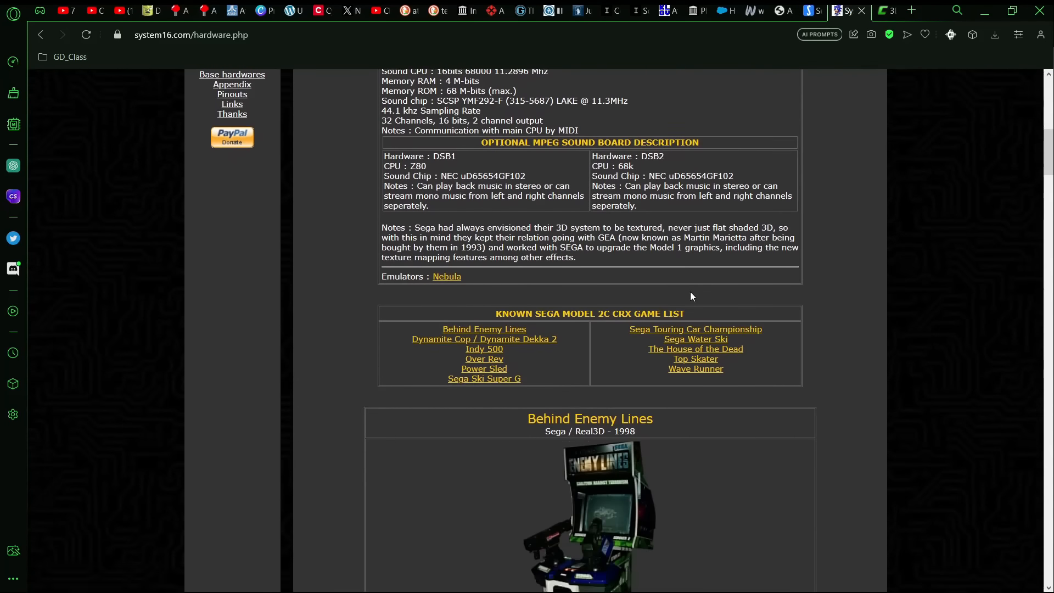
{"action": "scroll", "scroll_direction": "down", "scroll_amount": 3}
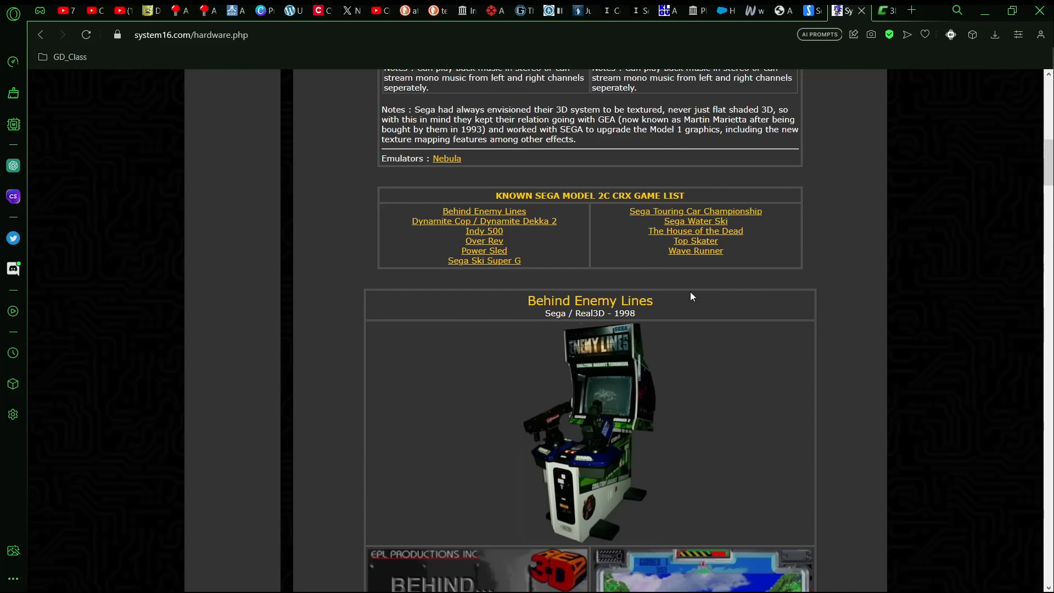
{"action": "scroll", "scroll_direction": "down", "scroll_amount": 3}
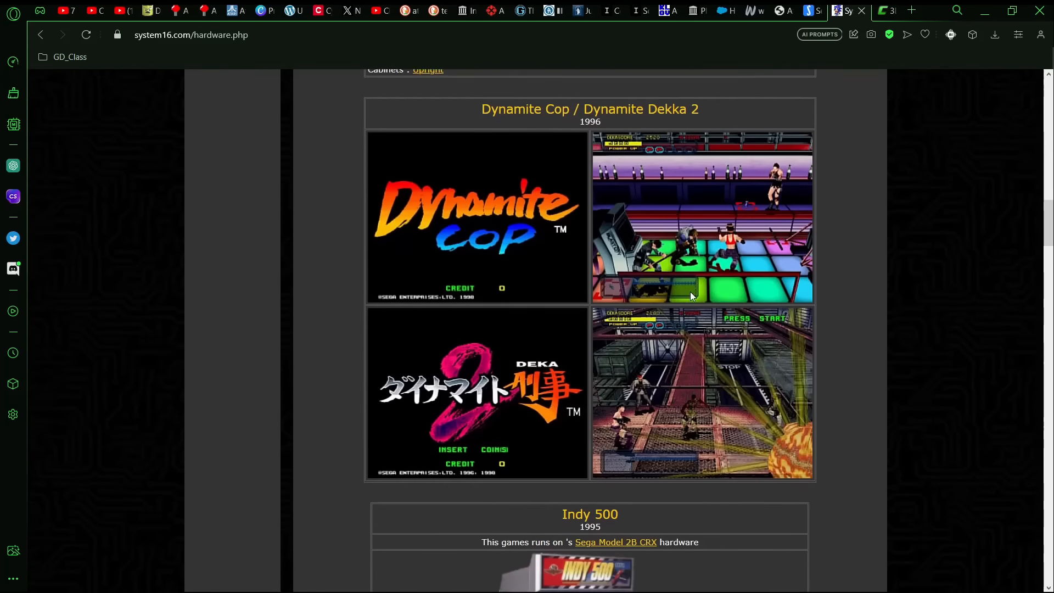
{"action": "scroll", "scroll_direction": "down", "scroll_amount": 3}
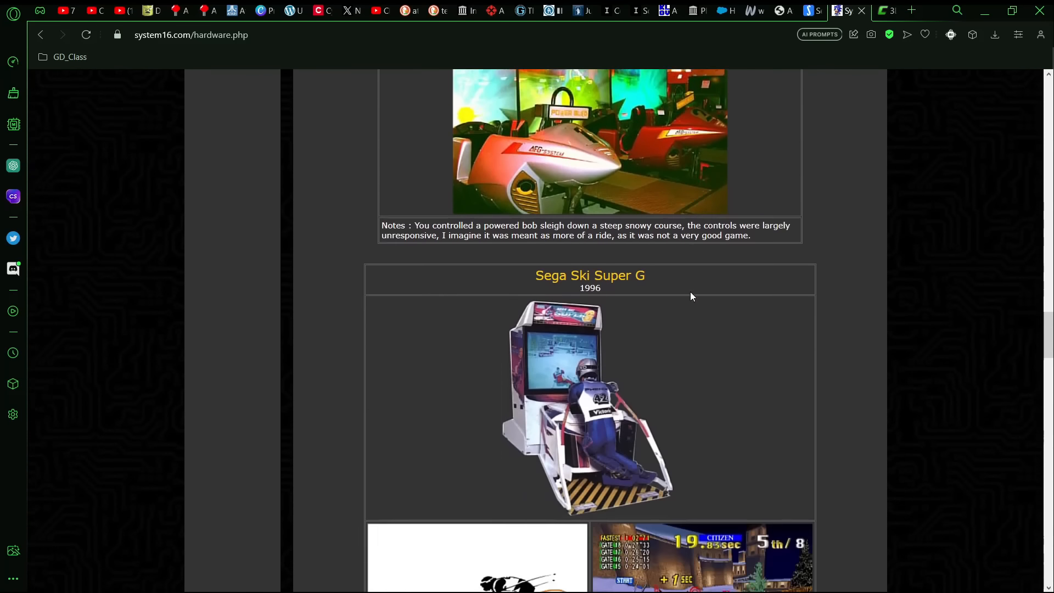
{"action": "scroll", "scroll_direction": "down", "scroll_amount": 3}
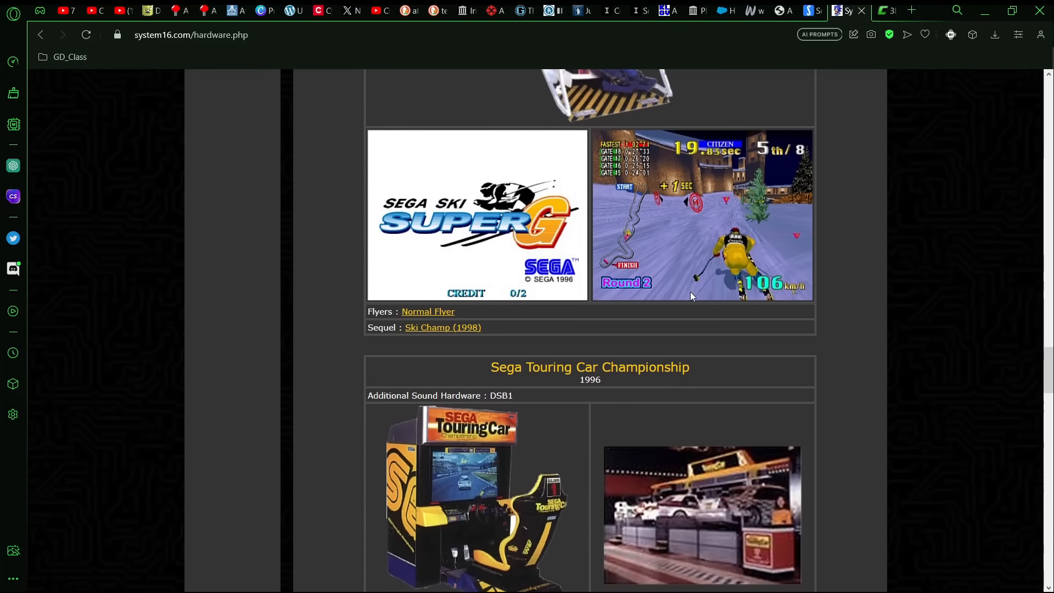
{"action": "scroll", "scroll_direction": "down", "scroll_amount": 3}
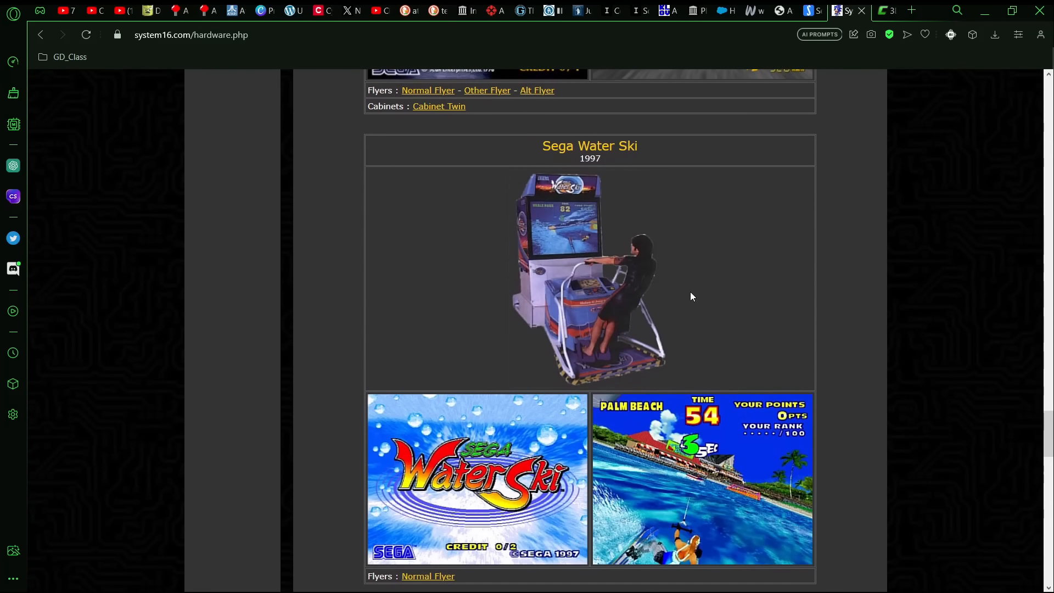
{"action": "scroll", "scroll_direction": "down", "scroll_amount": 3}
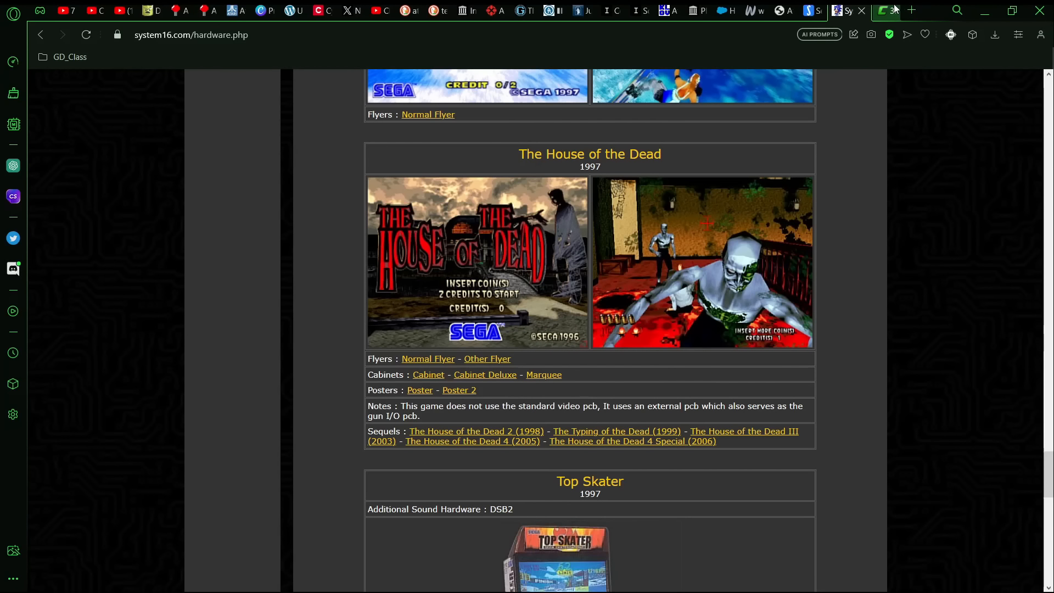
Switch to the ConsoleDatabase tab and scroll to the 3DO/Matsushita M2 technical specifications.
{"action": "left_click", "coordinate": [842, 10]}
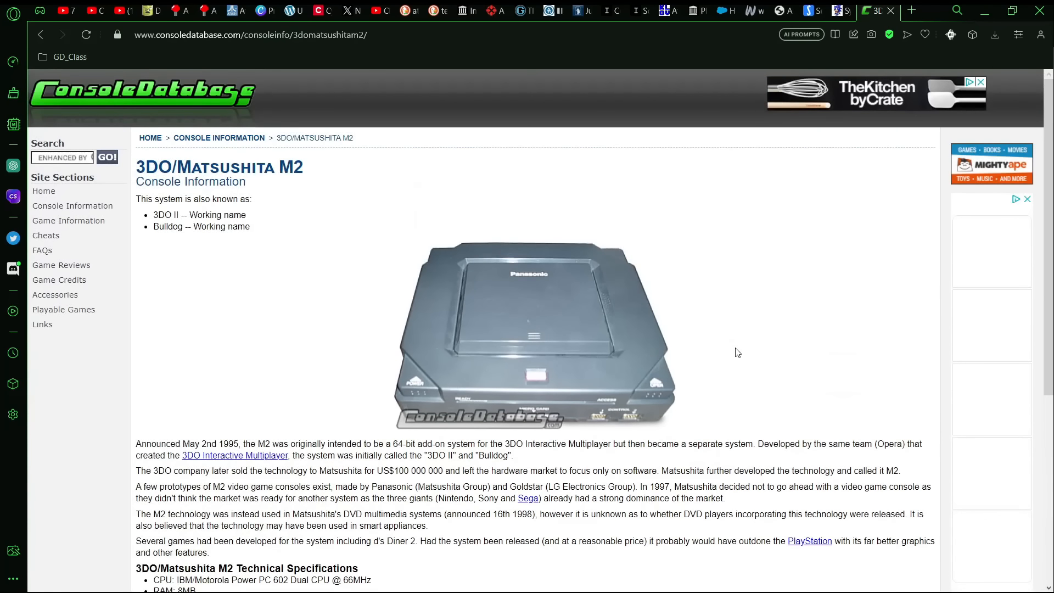
{"action": "scroll", "scroll_direction": "down", "scroll_amount": 3}
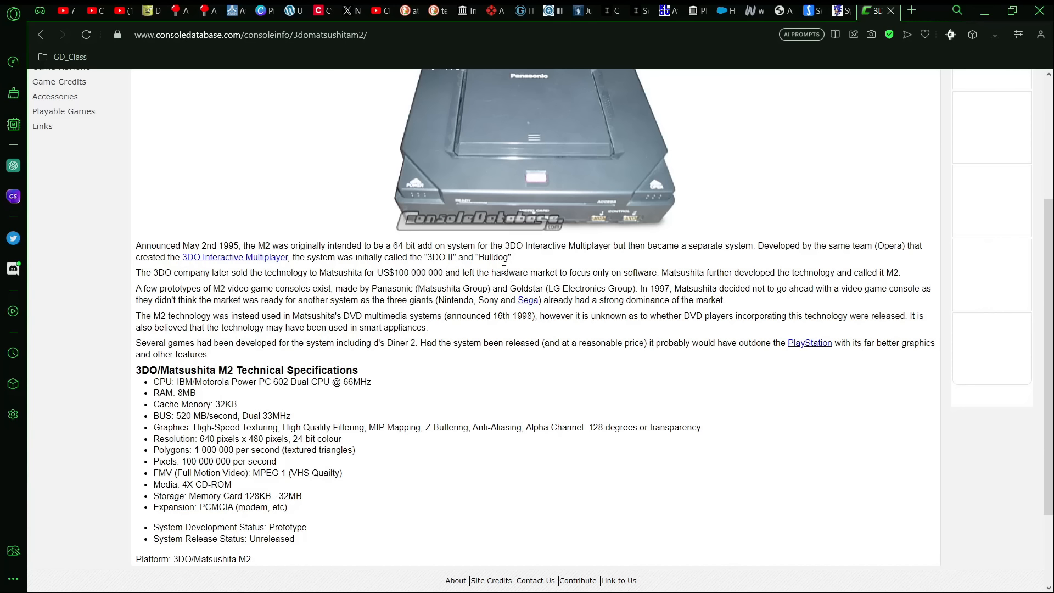
{"action": "mouse_move", "coordinate": [201, 385]}
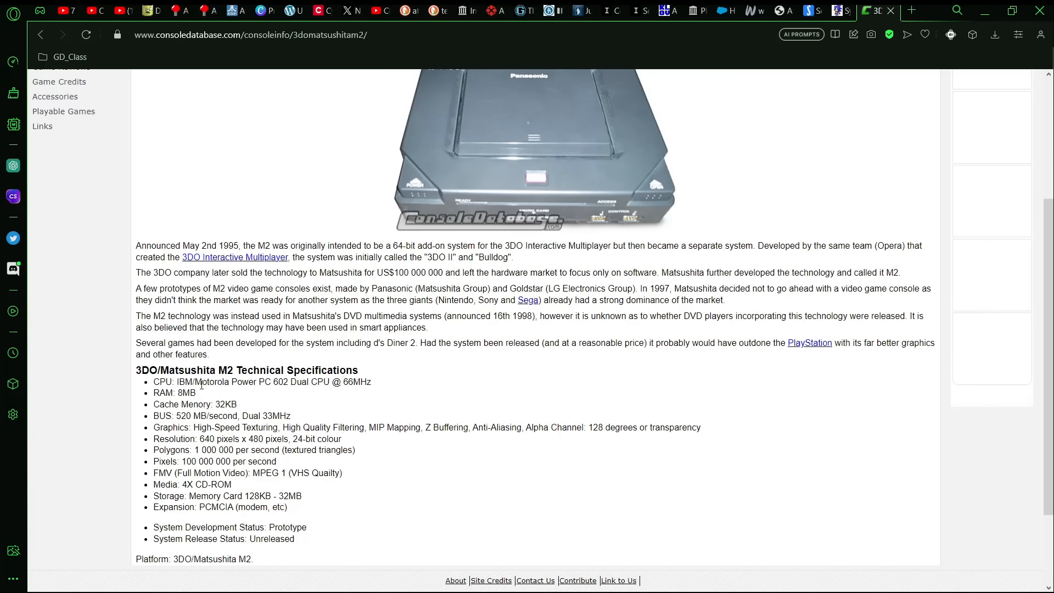
{"action": "mouse_move", "coordinate": [158, 401]}
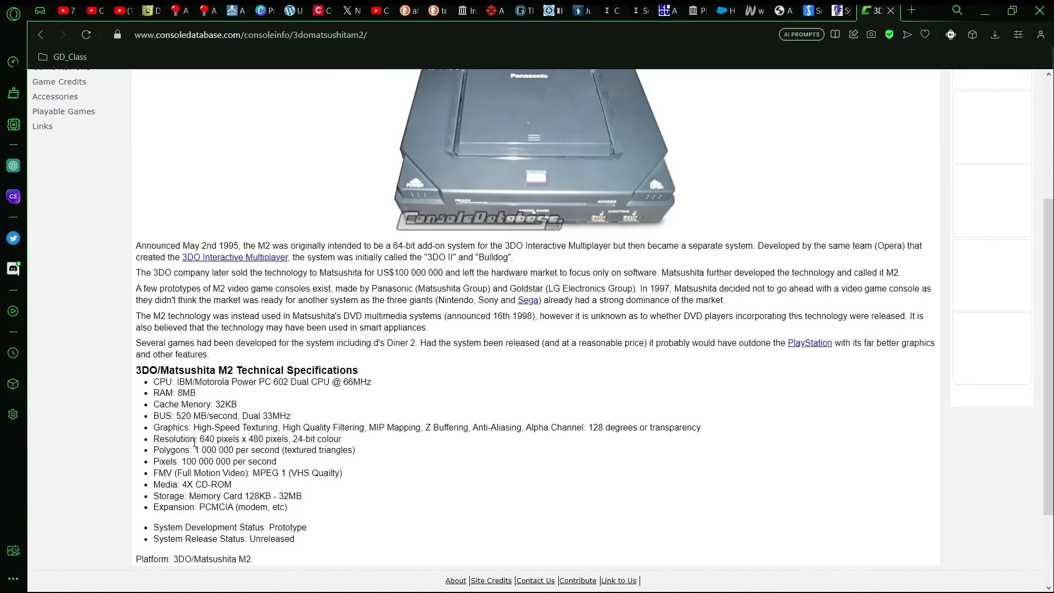
{"action": "mouse_move", "coordinate": [292, 448]}
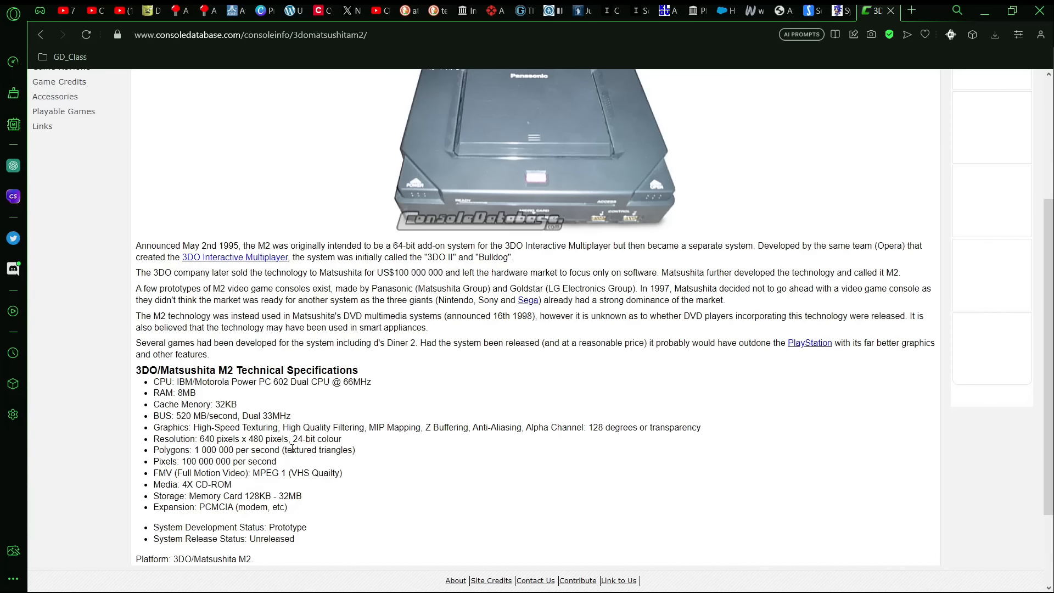
{"action": "mouse_move", "coordinate": [368, 454]}
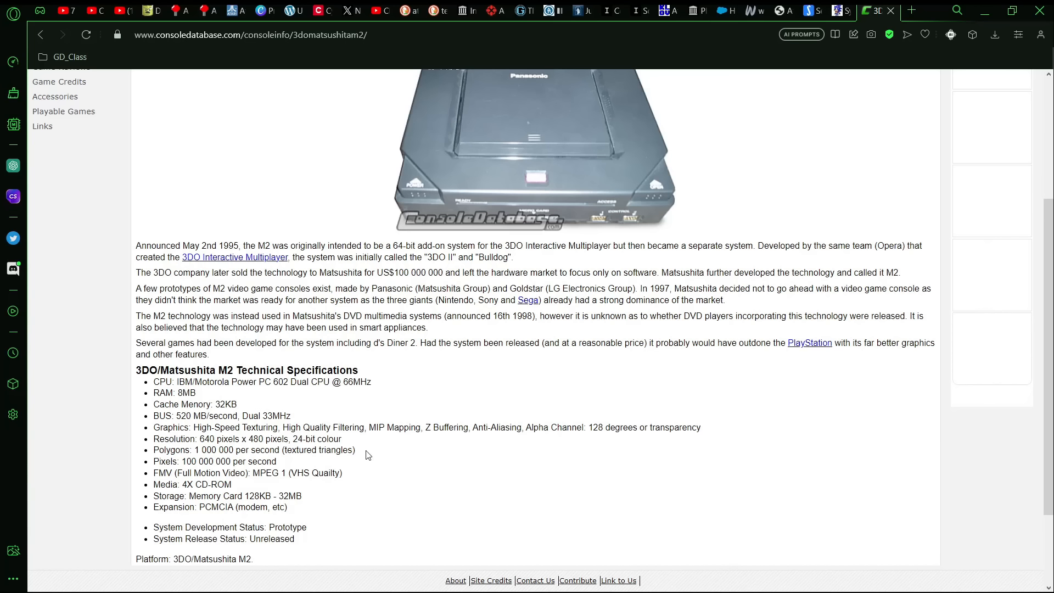
{"action": "mouse_move", "coordinate": [266, 440]}
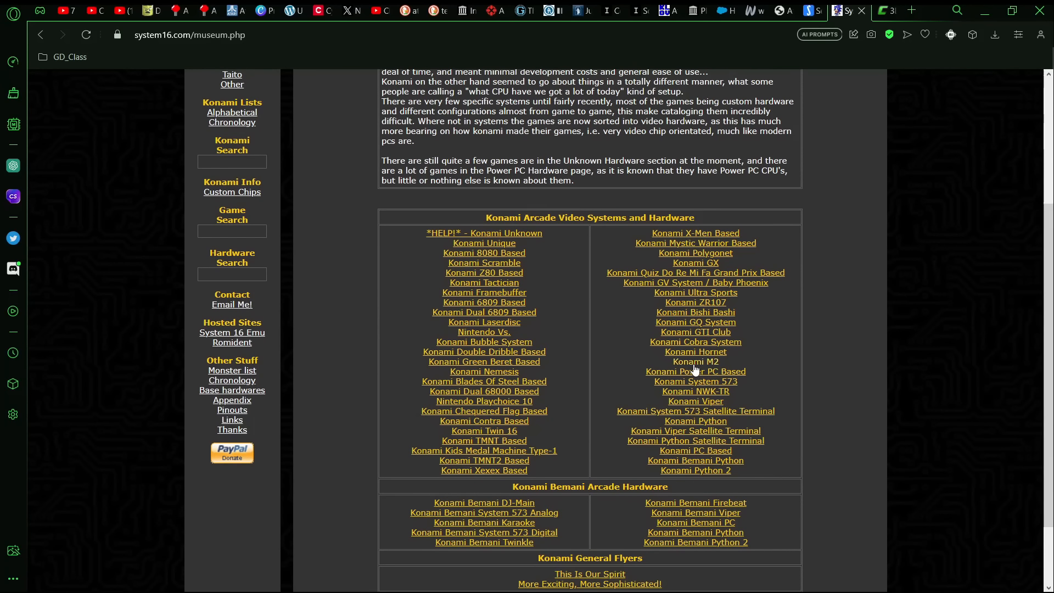
Open the Konami M2 page and scroll through its game entries from Battle Tryst to Polystars.
{"action": "left_click", "coordinate": [695, 371]}
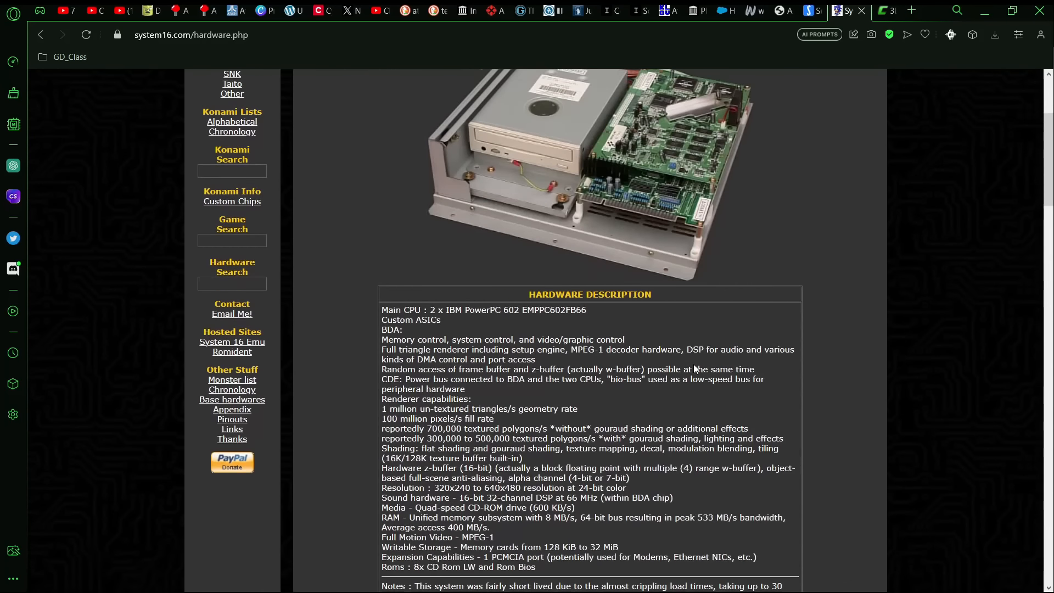
{"action": "scroll", "scroll_direction": "down", "scroll_amount": 3}
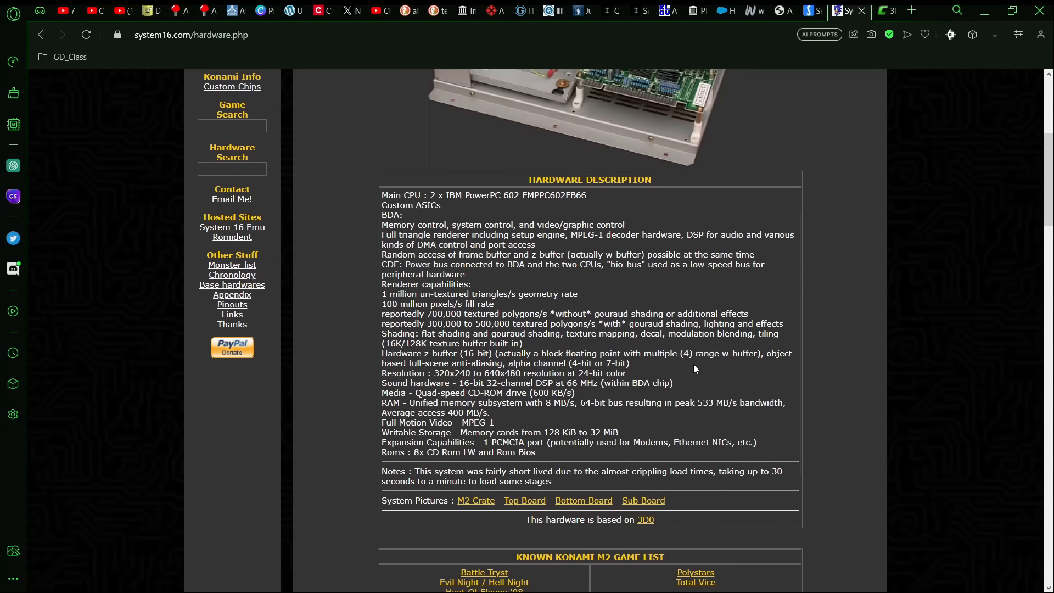
{"action": "mouse_move", "coordinate": [445, 317]}
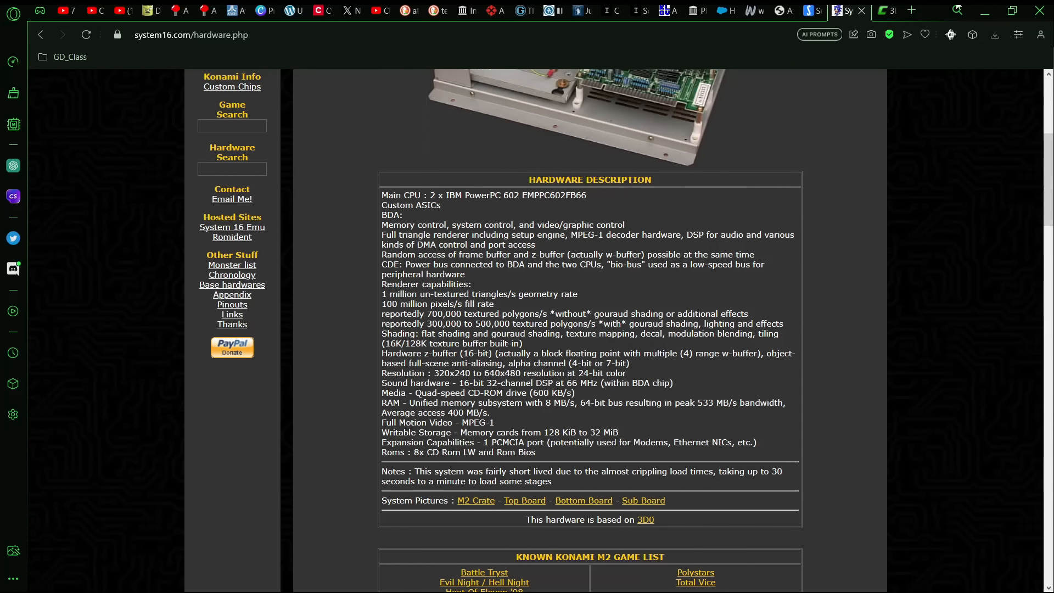
{"action": "mouse_move", "coordinate": [501, 303]}
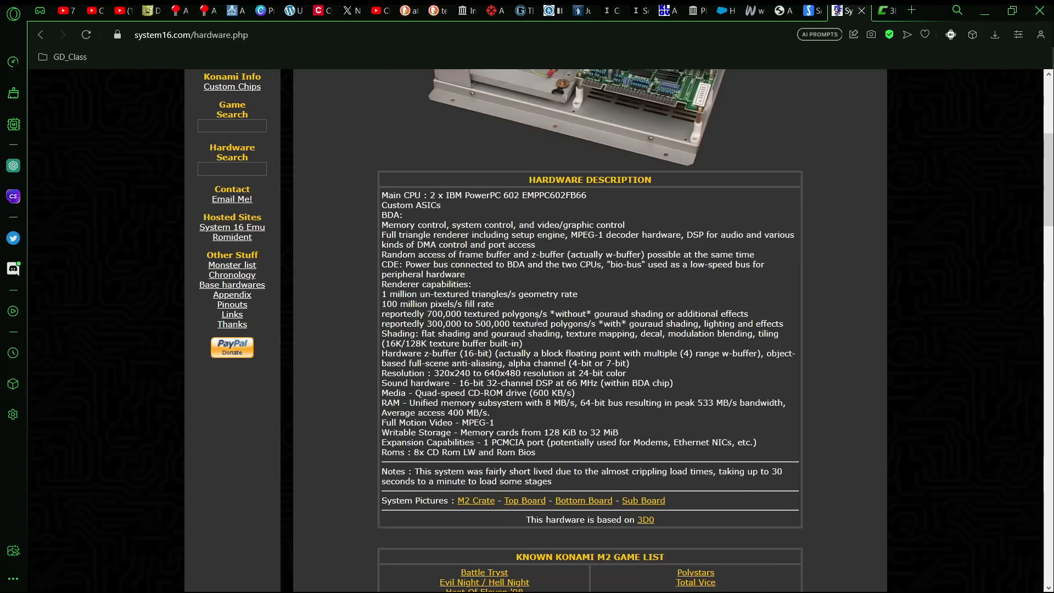
{"action": "scroll", "scroll_direction": "down", "scroll_amount": 3}
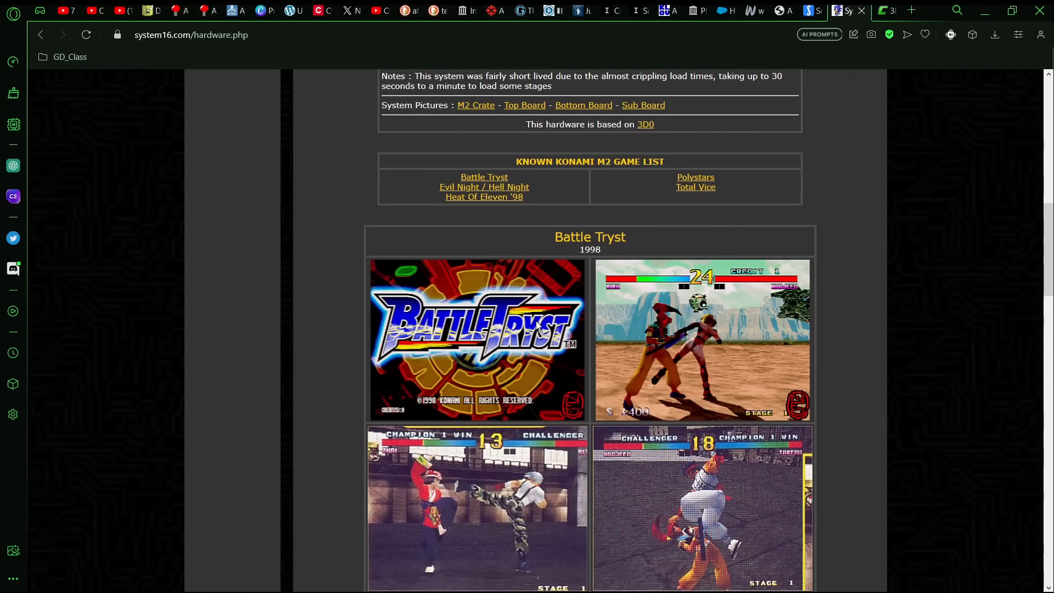
{"action": "scroll", "scroll_direction": "down", "scroll_amount": 3}
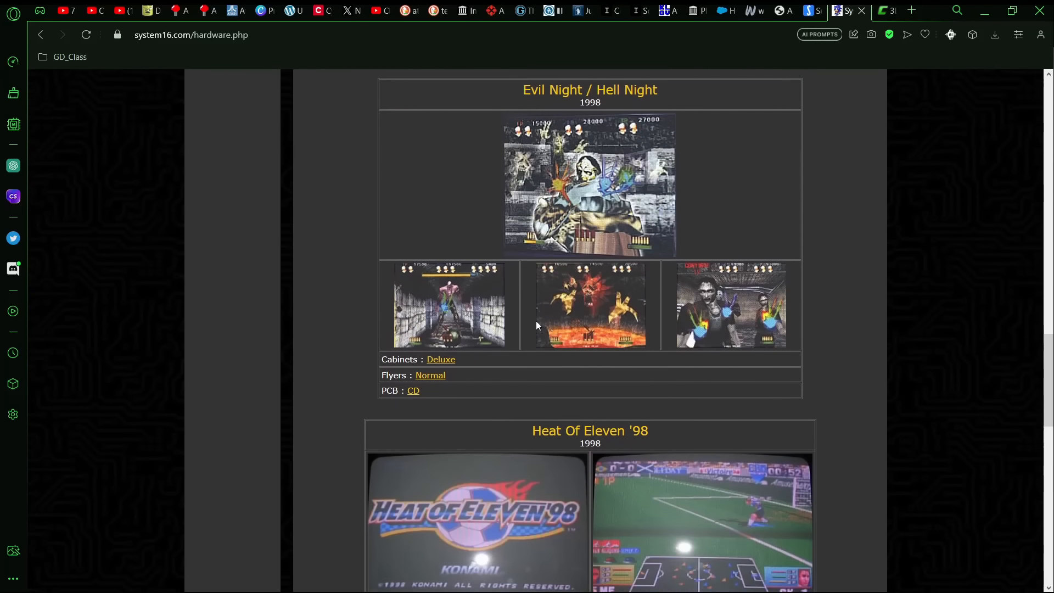
{"action": "scroll", "scroll_direction": "down", "scroll_amount": 3}
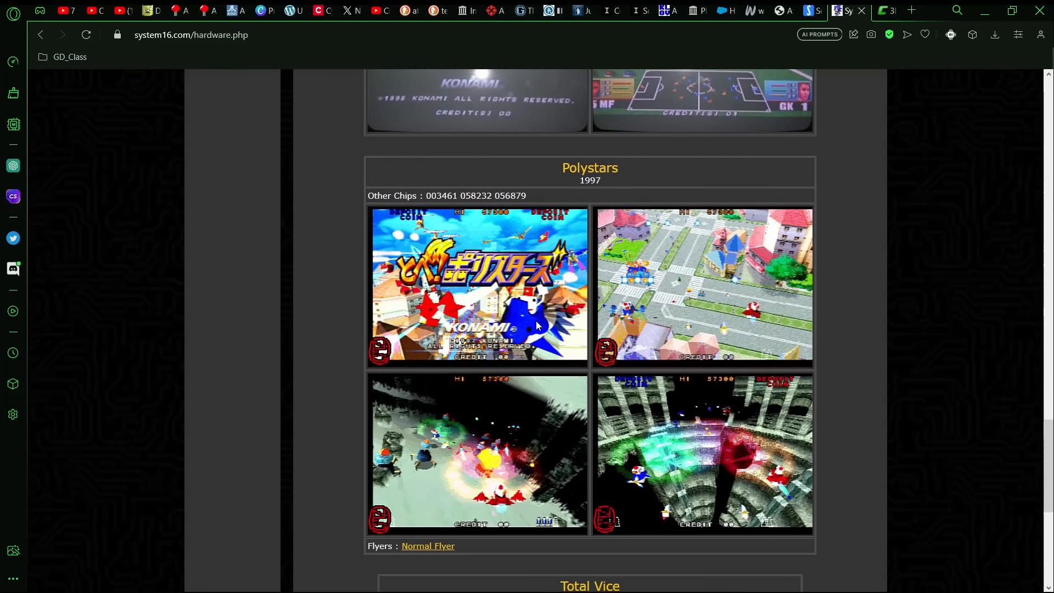
{"action": "scroll", "scroll_direction": "down", "scroll_amount": 3}
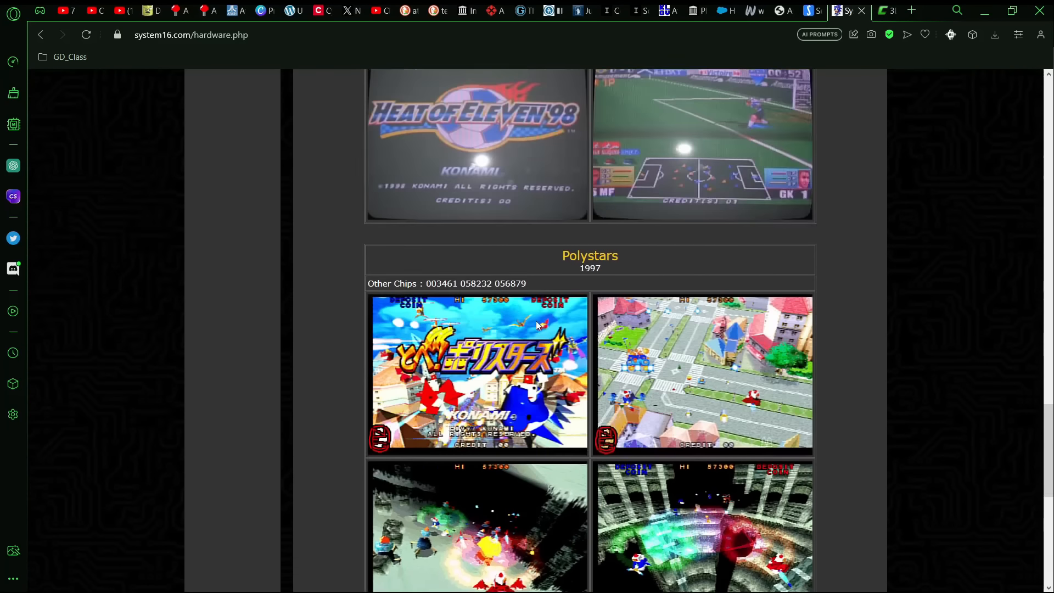
{"action": "scroll", "scroll_direction": "up", "scroll_amount": 3}
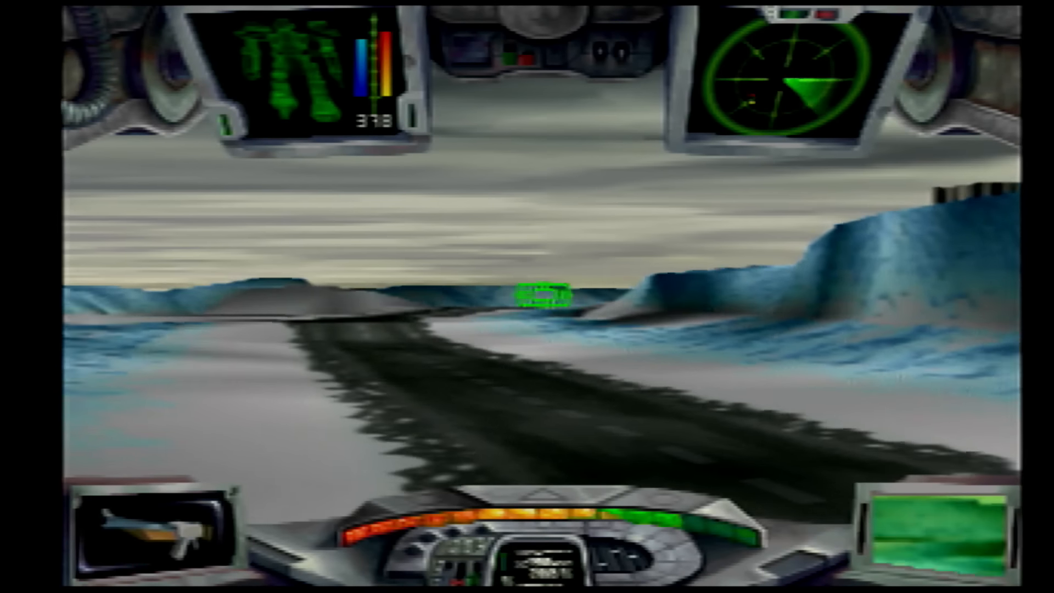
{"action": "key", "text": "Right"}
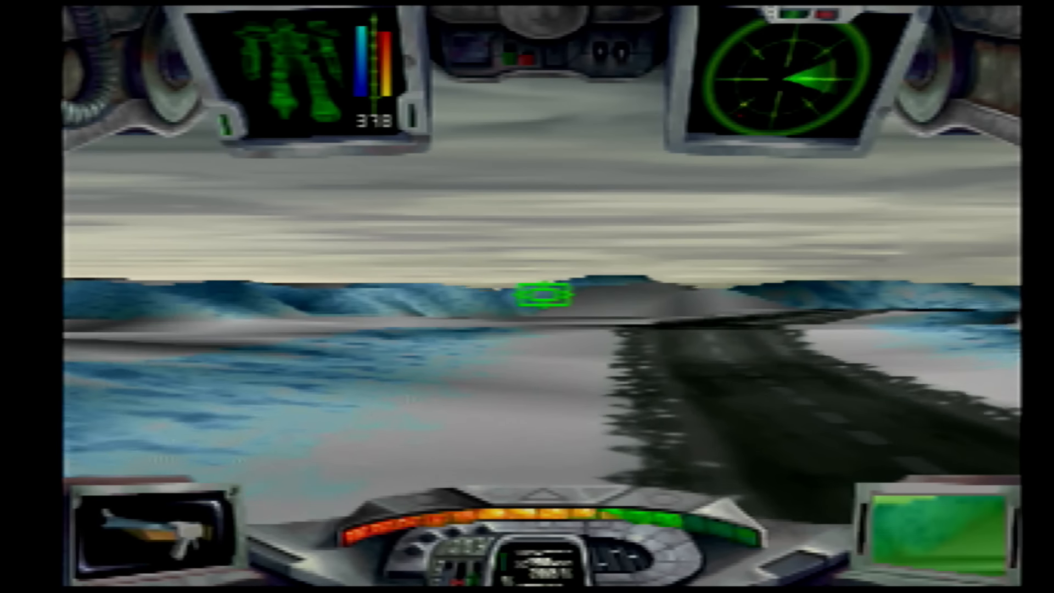